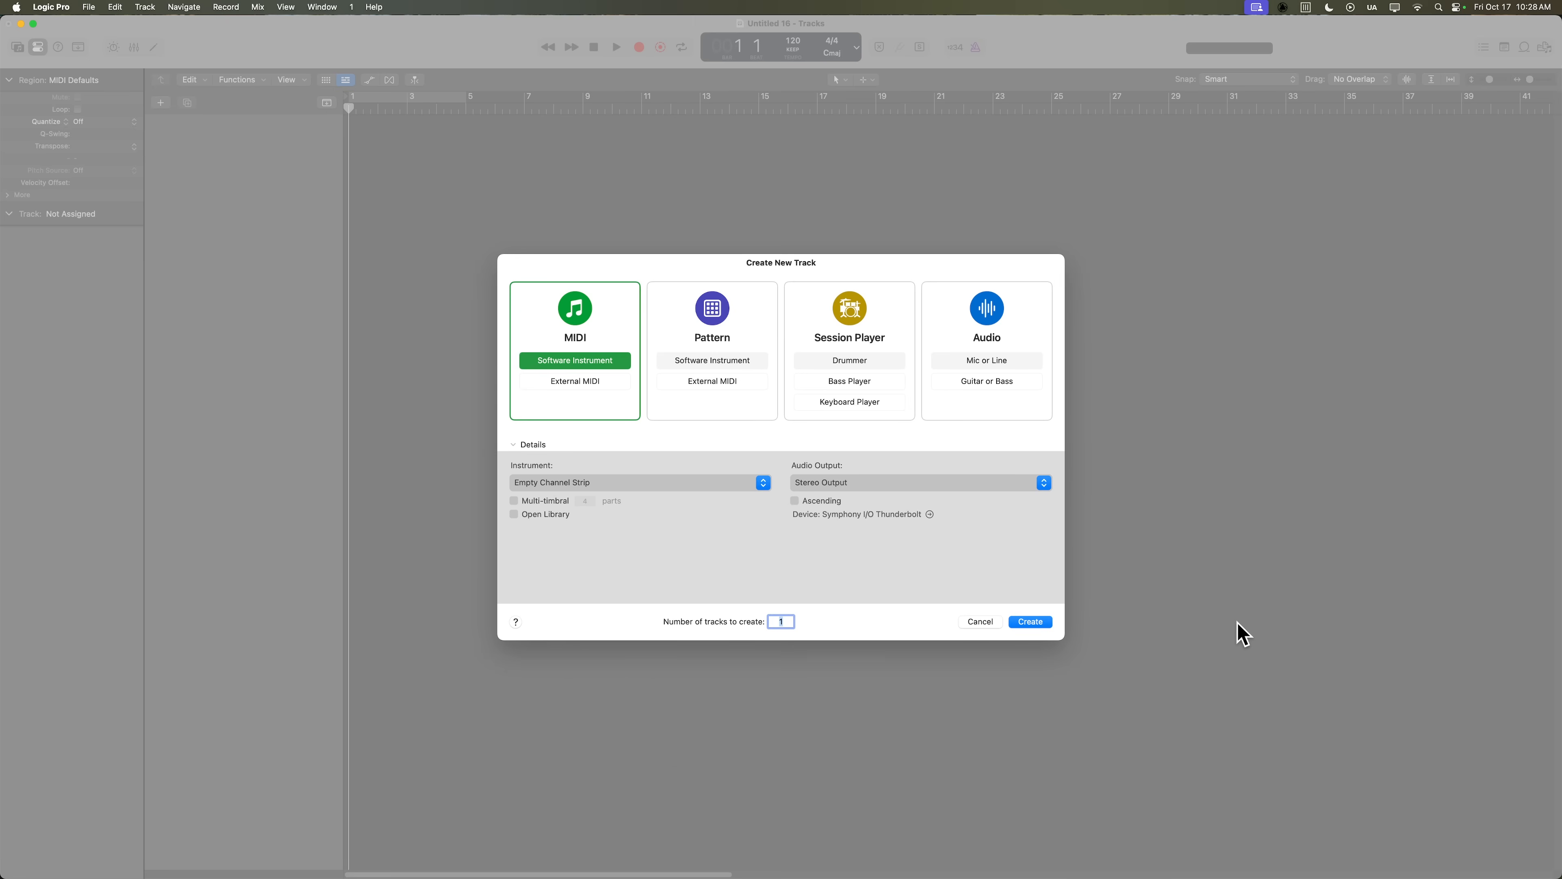
pyautogui.moveTo(1277, 389)
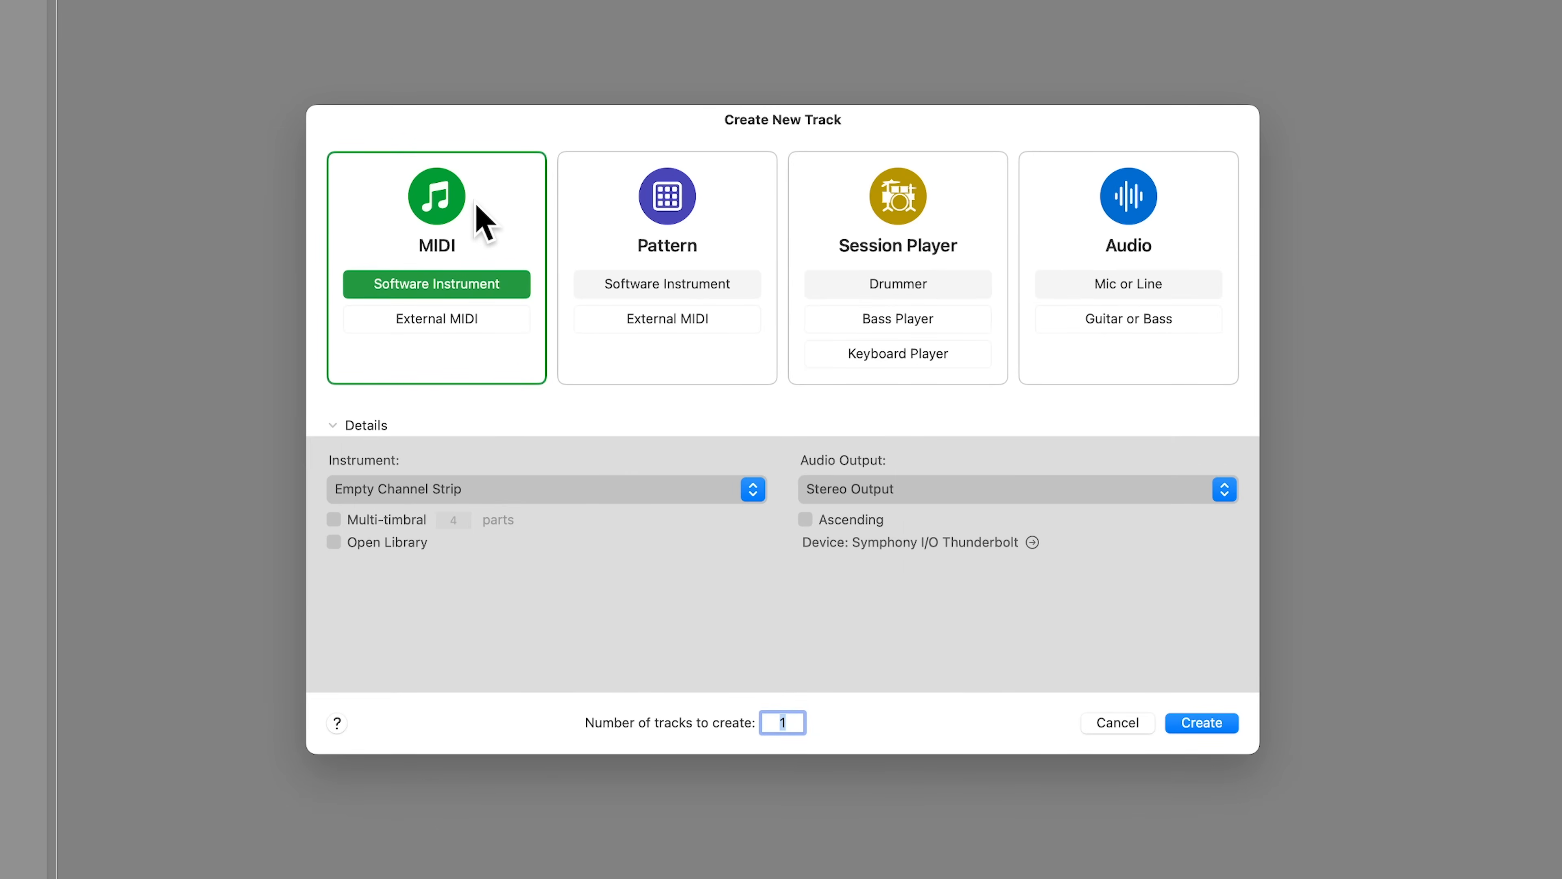
pyautogui.moveTo(642, 274)
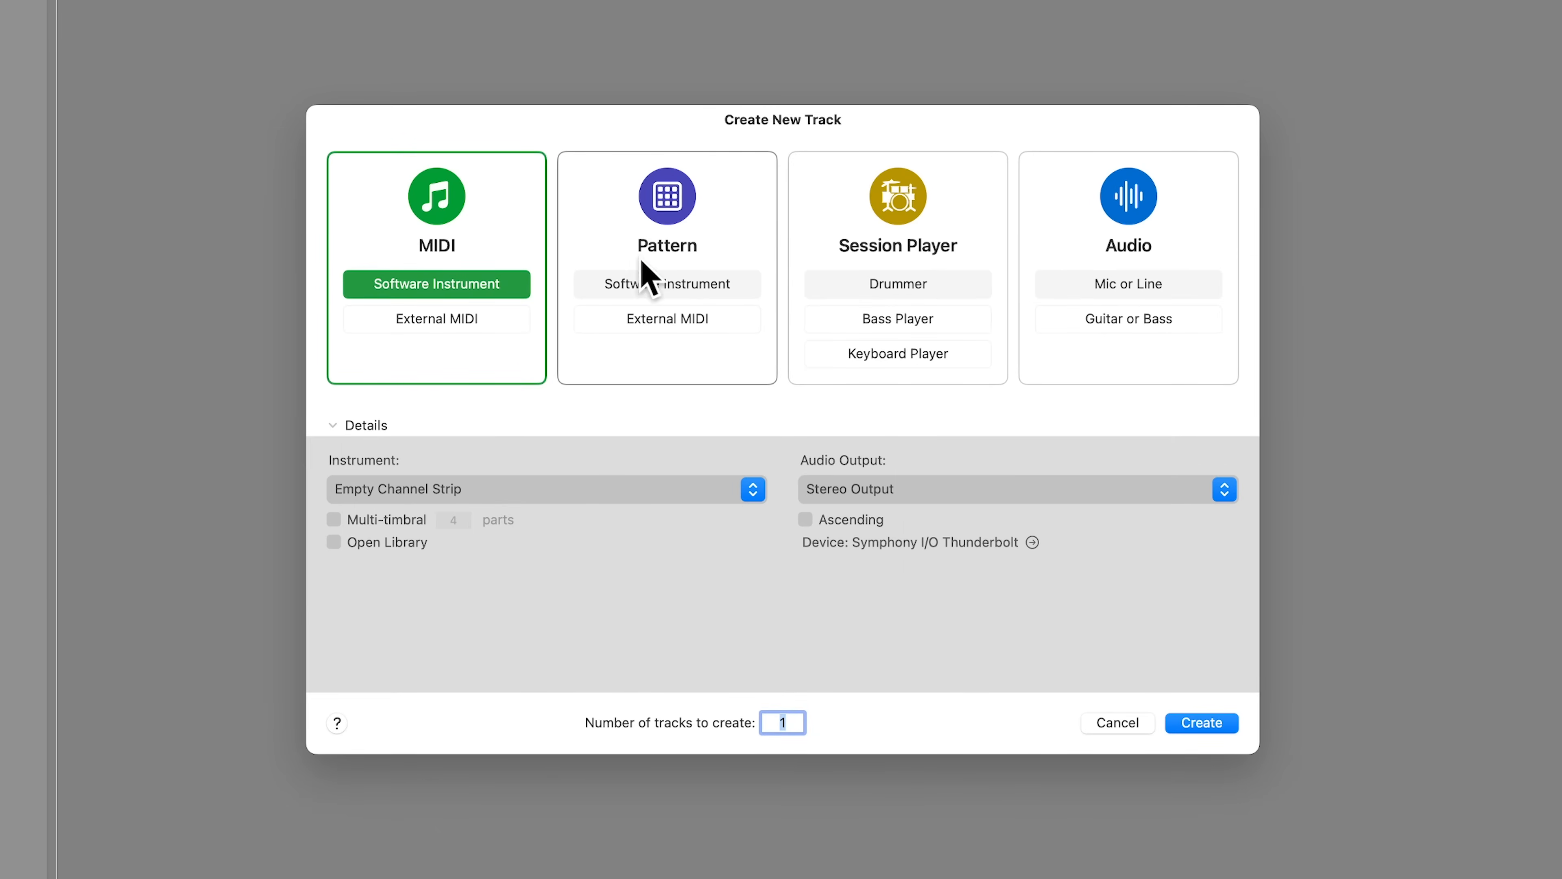
pyautogui.moveTo(491, 227)
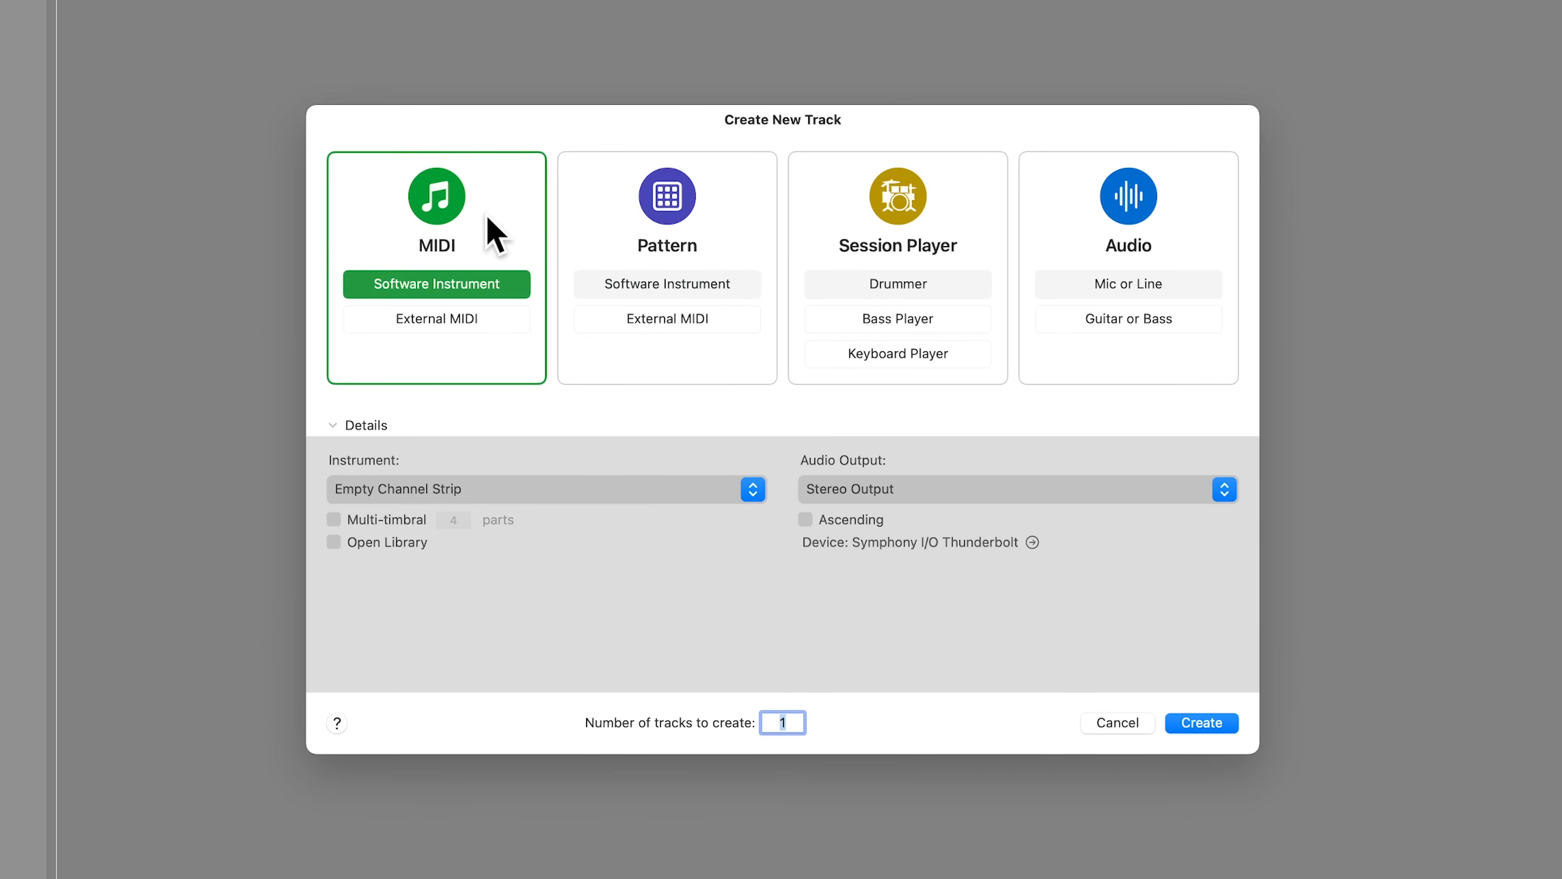
# Create a MIDI Software Instrument track with the Default Patch, giving a Classic Electric Piano track.
pyautogui.click(666, 283)
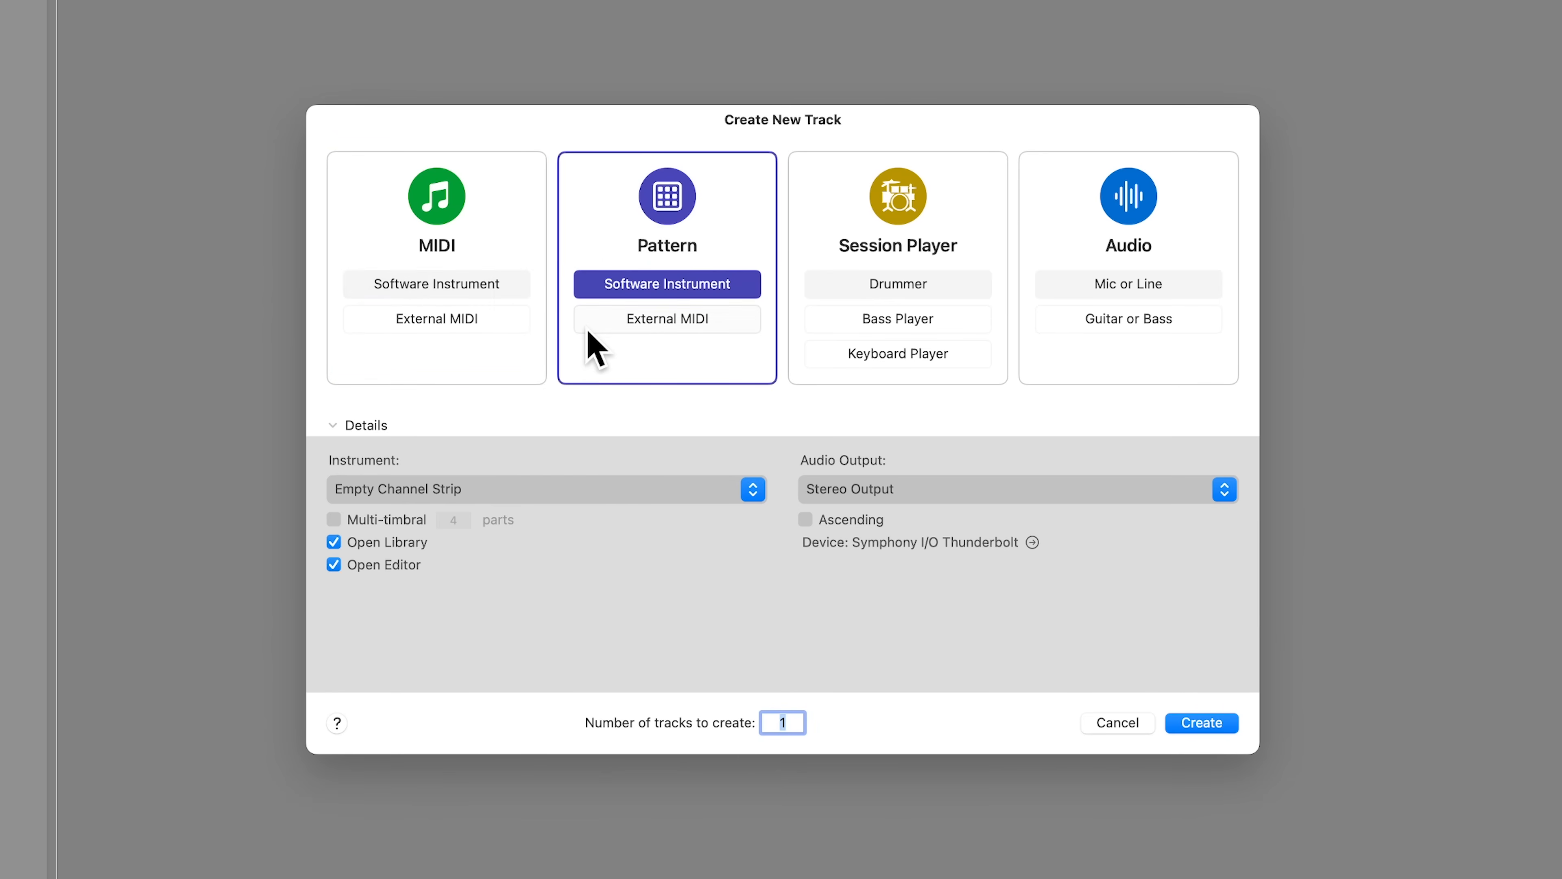
pyautogui.click(1201, 723)
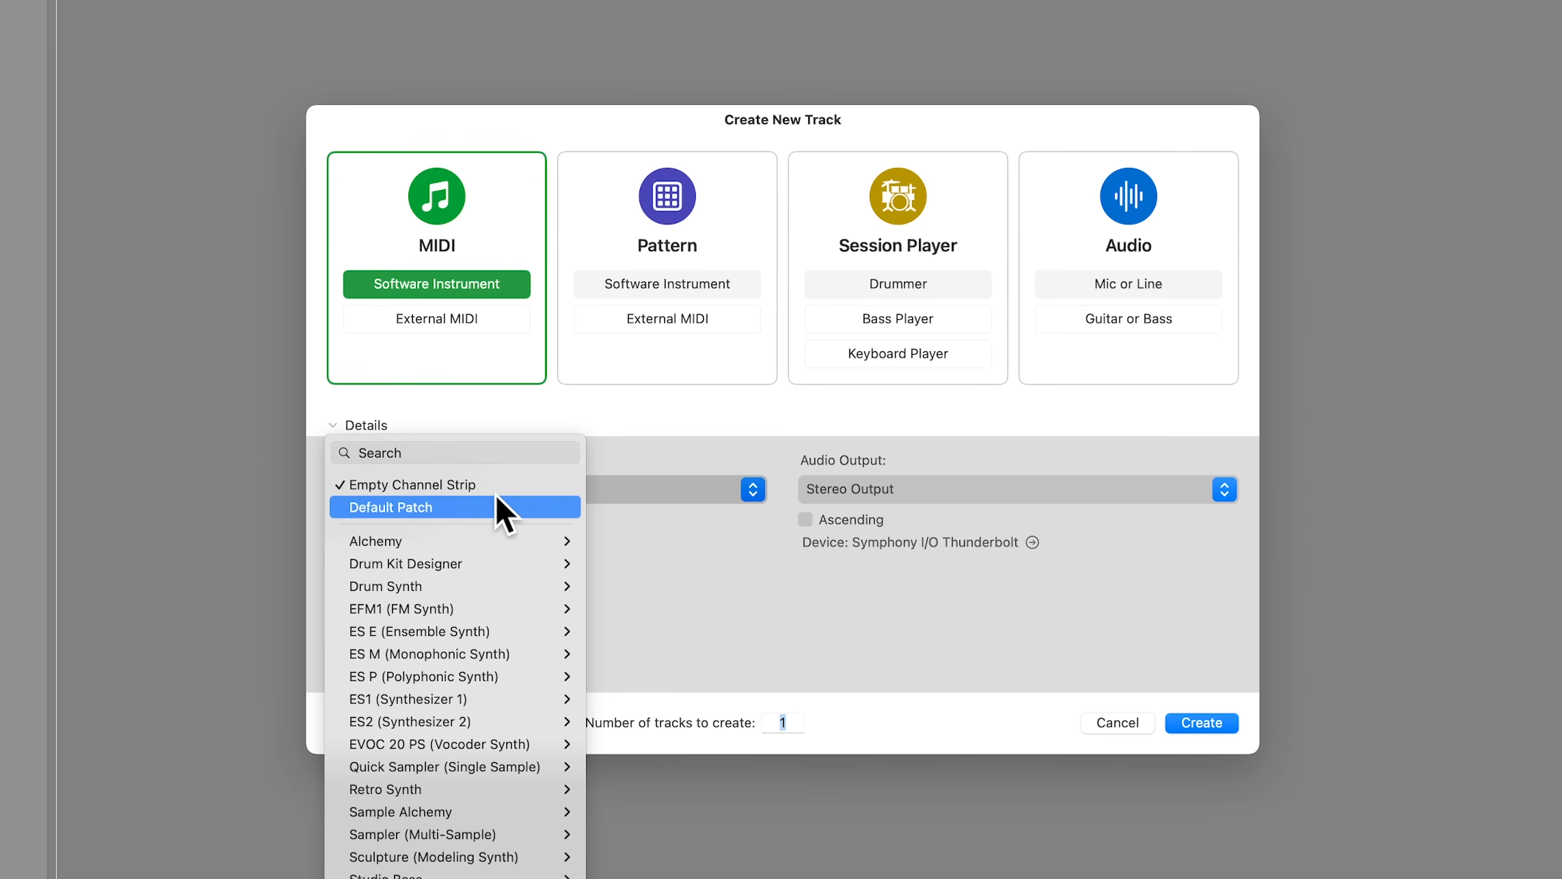
pyautogui.click(390, 508)
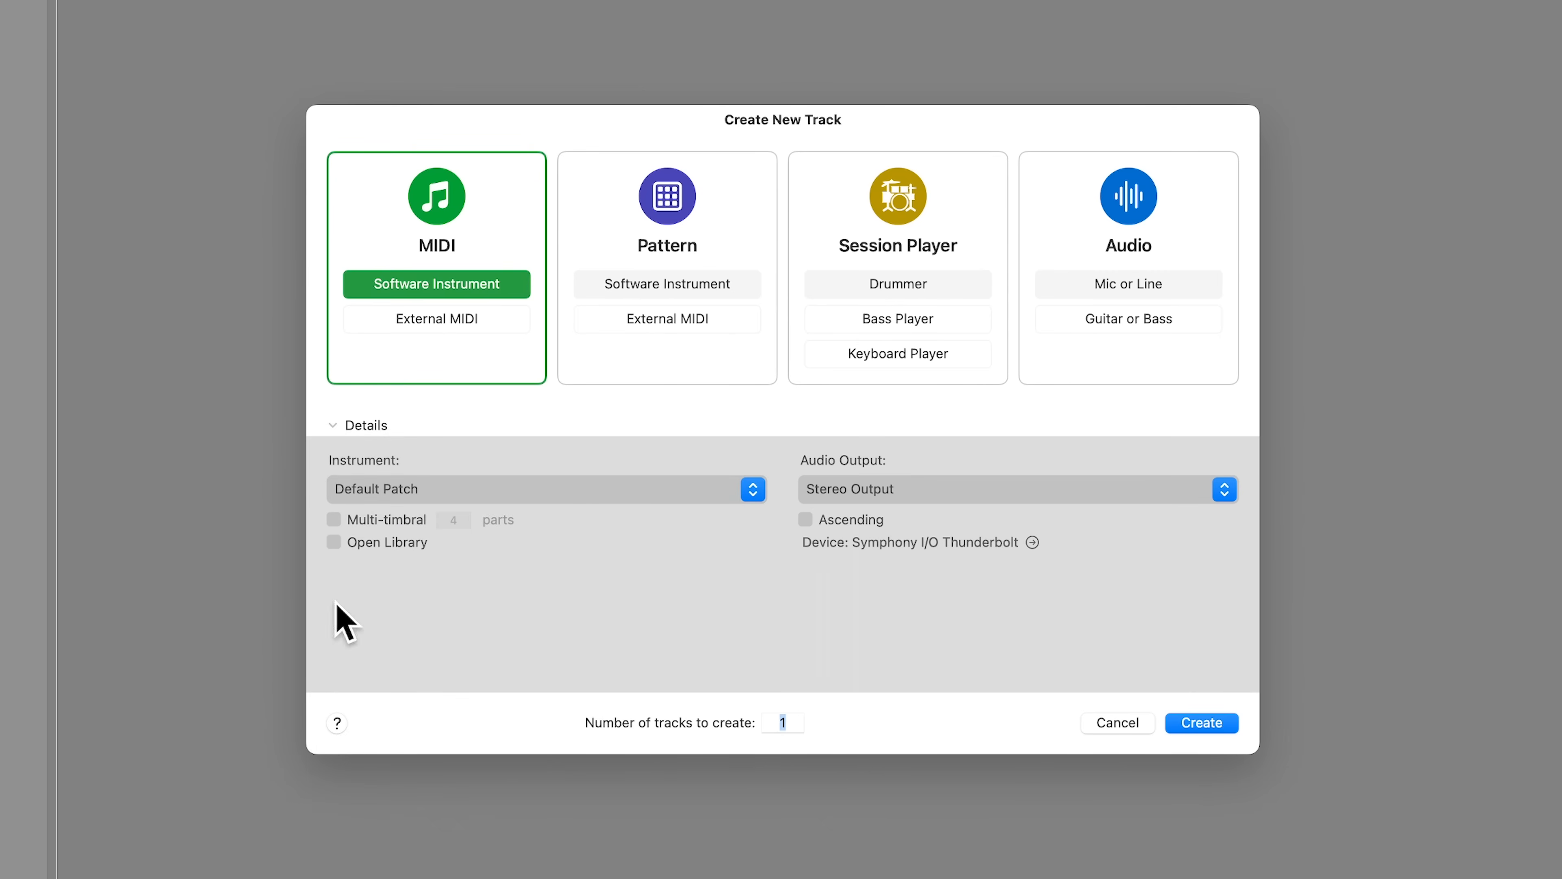
pyautogui.click(1201, 723)
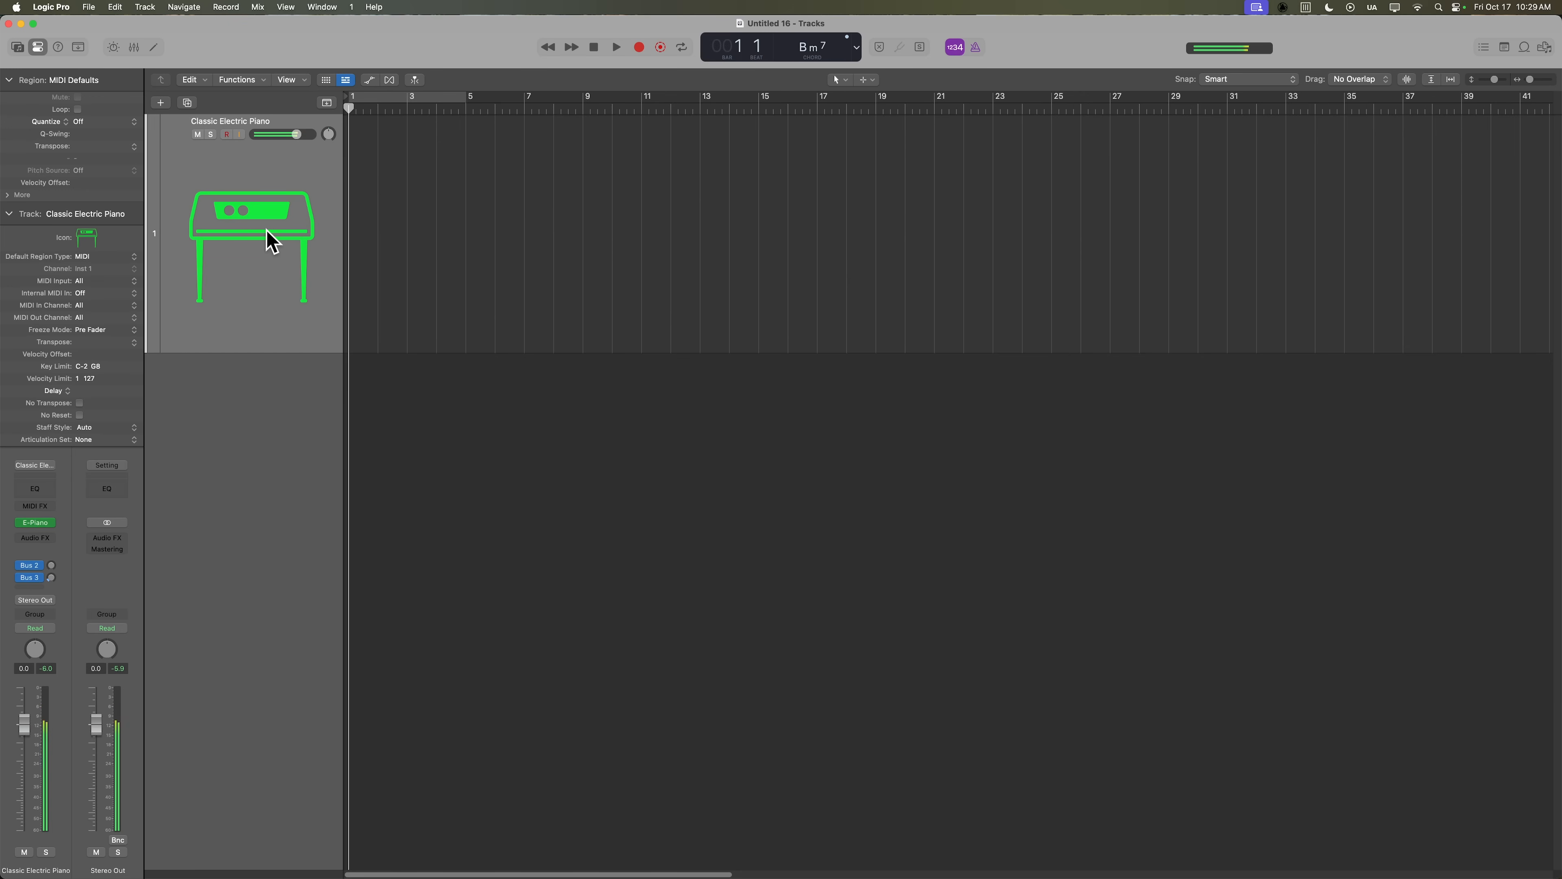
# Create 2 Software Instrument tracks with Empty Channel Strip, Inst 1 and Inst 2.
pyautogui.click(161, 102)
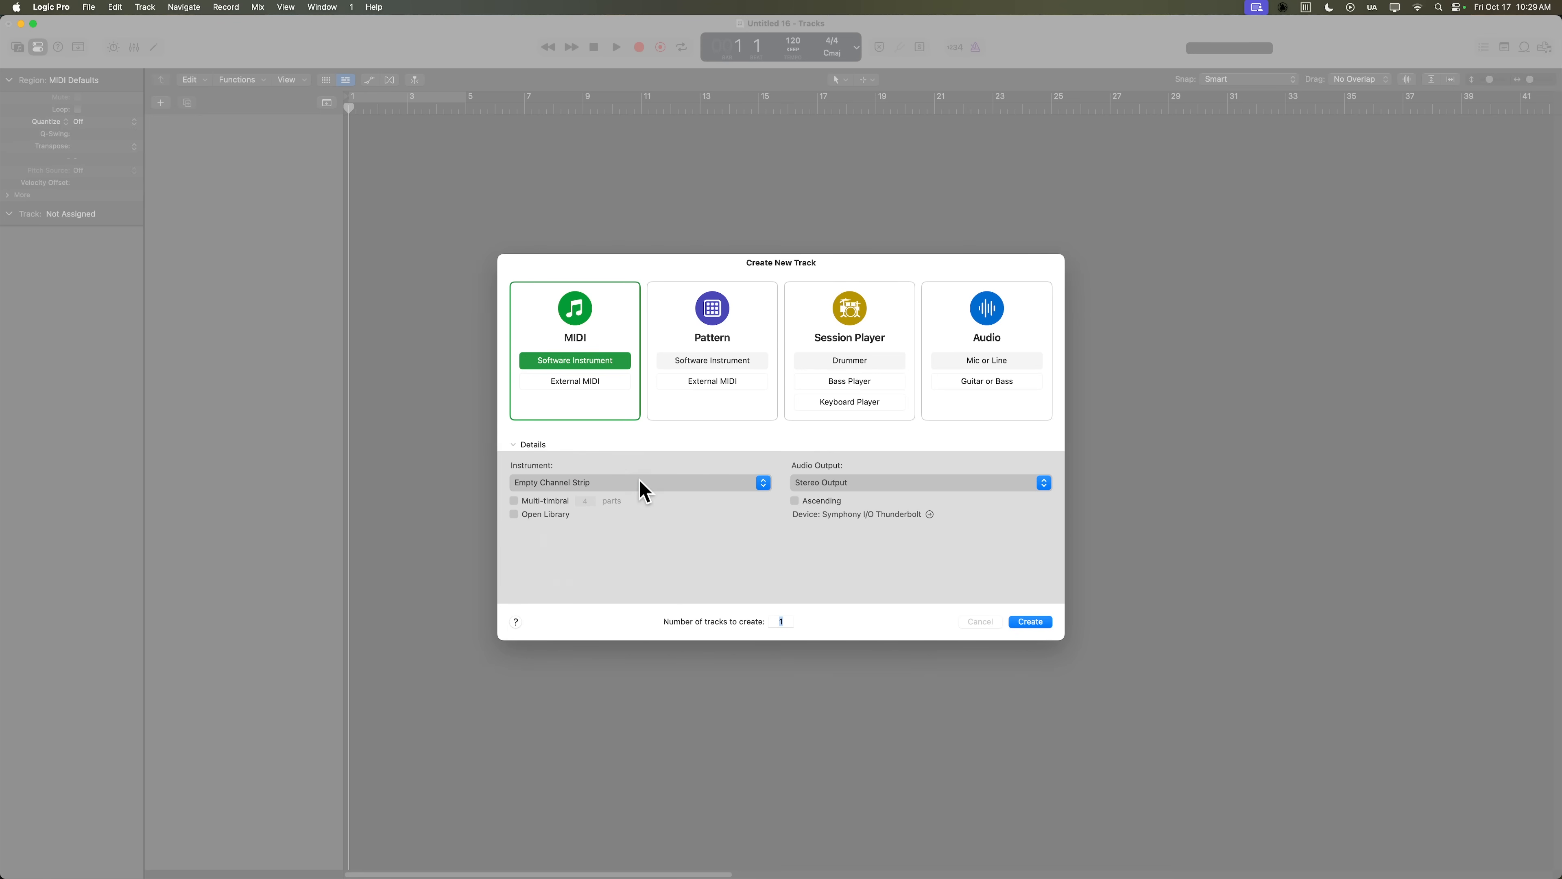
pyautogui.click(638, 483)
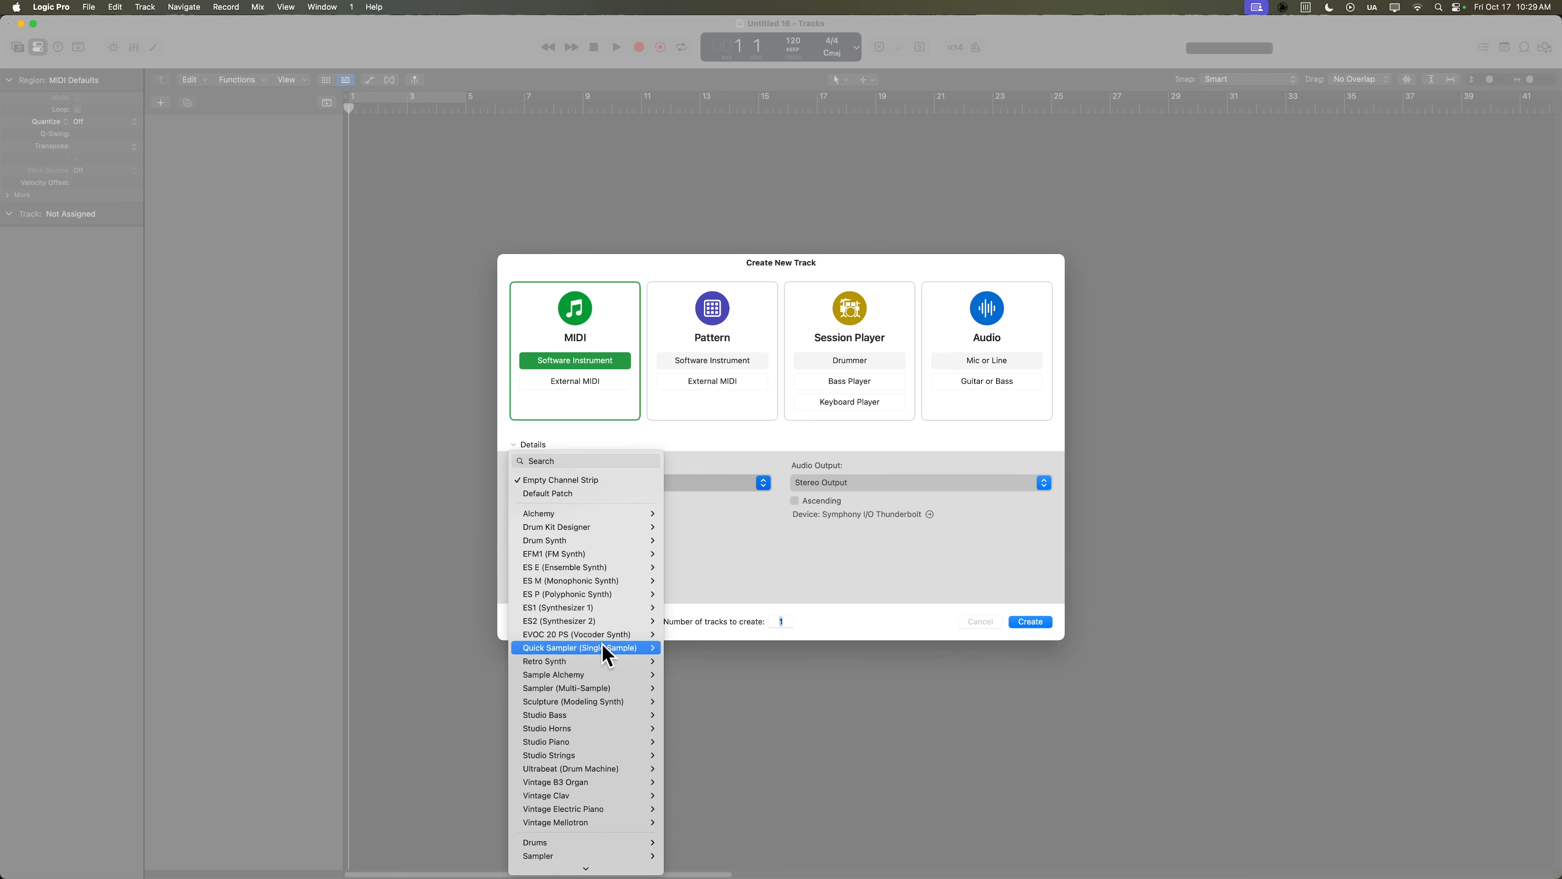
pyautogui.moveTo(581, 747)
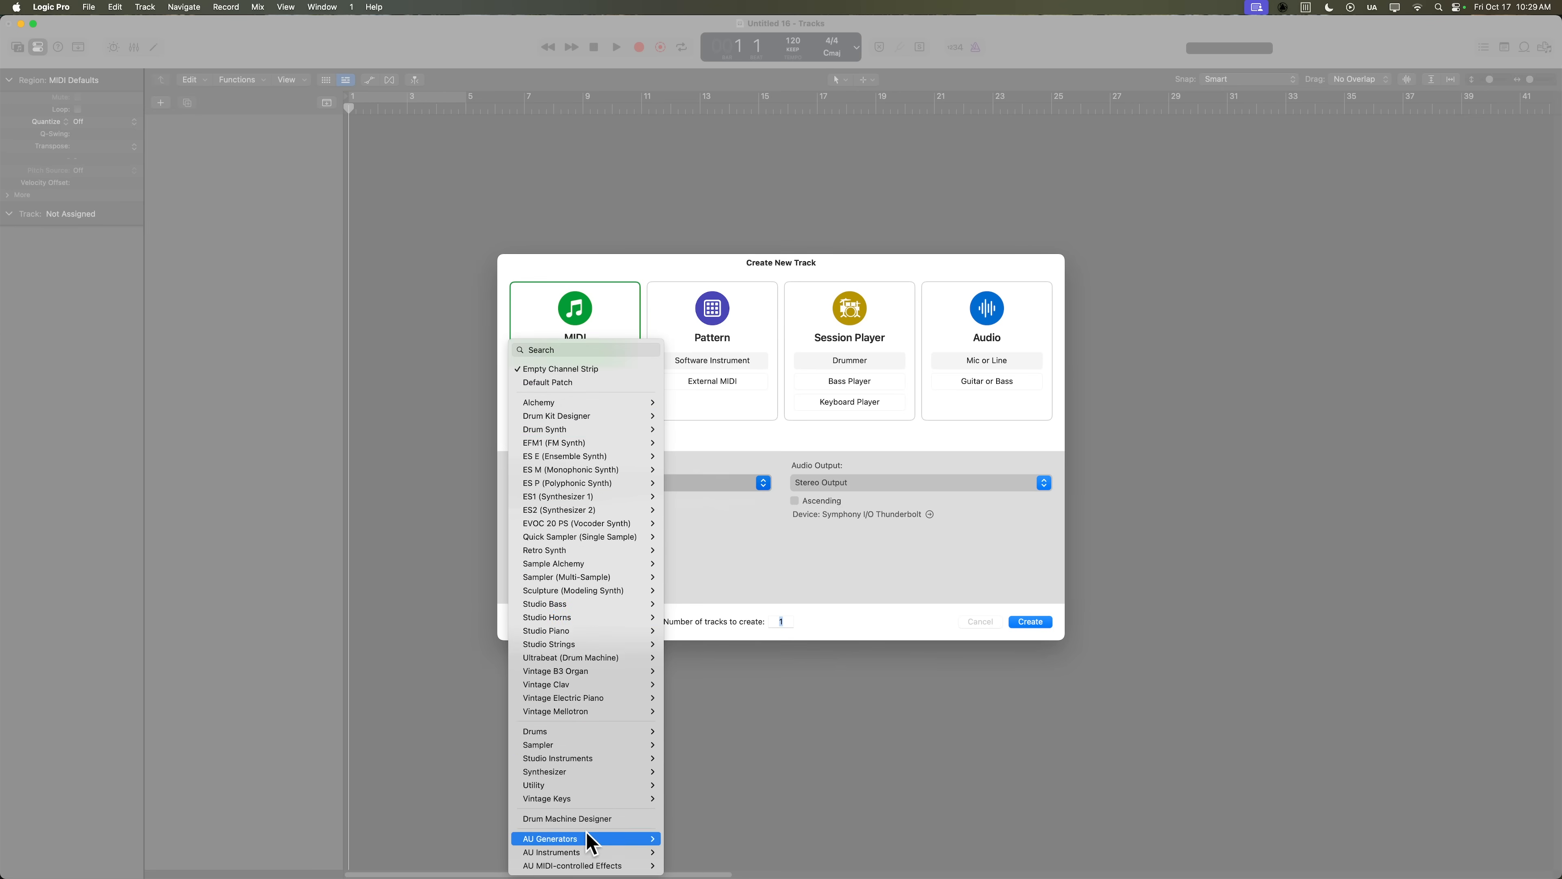
pyautogui.click(552, 852)
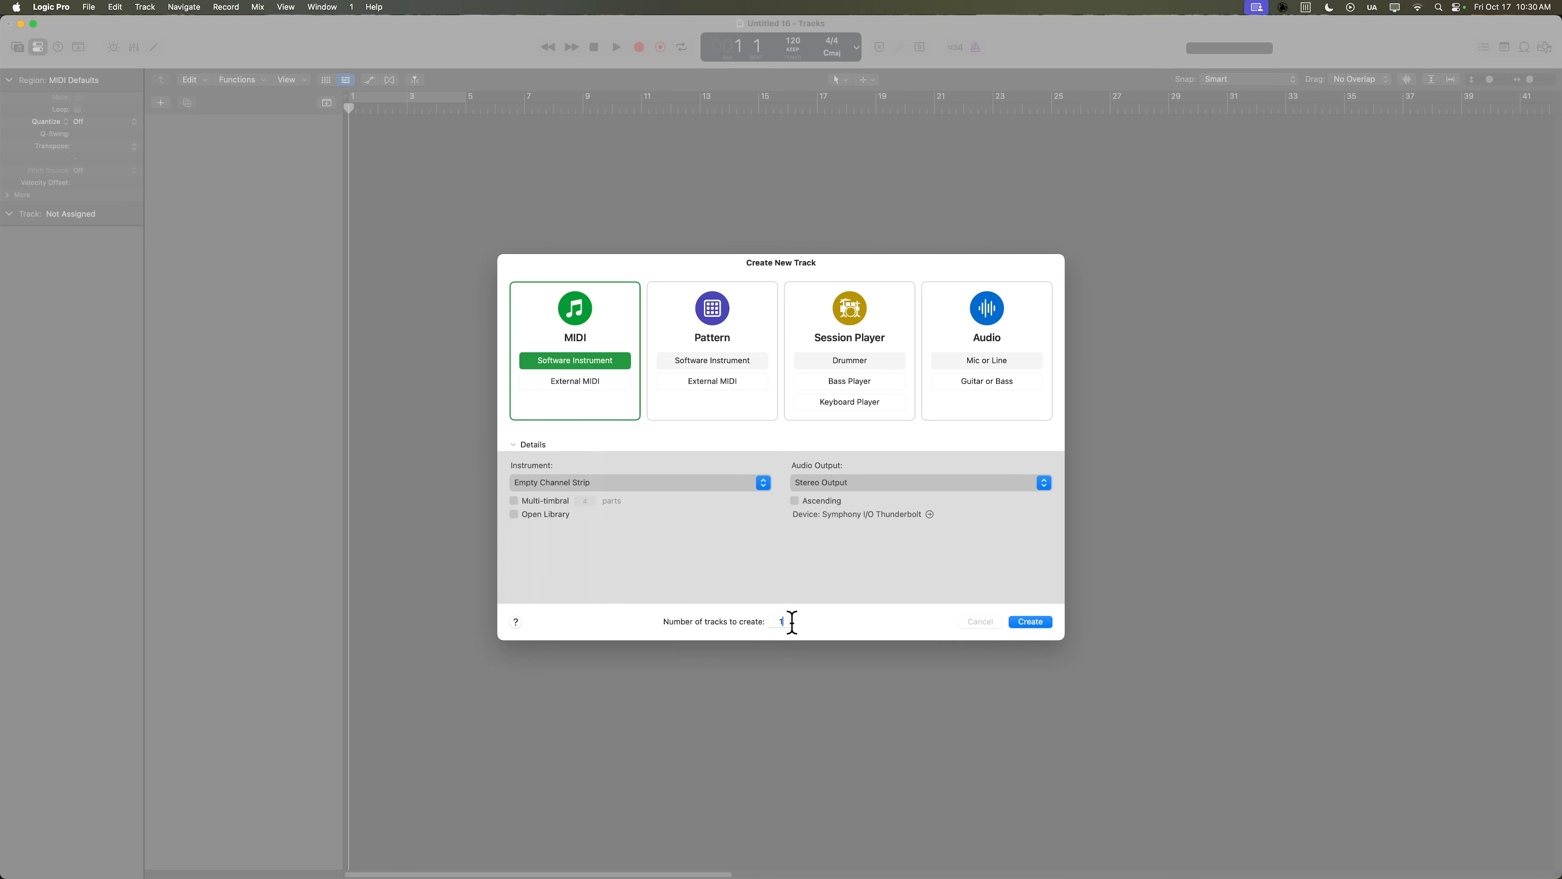
pyautogui.write('2')
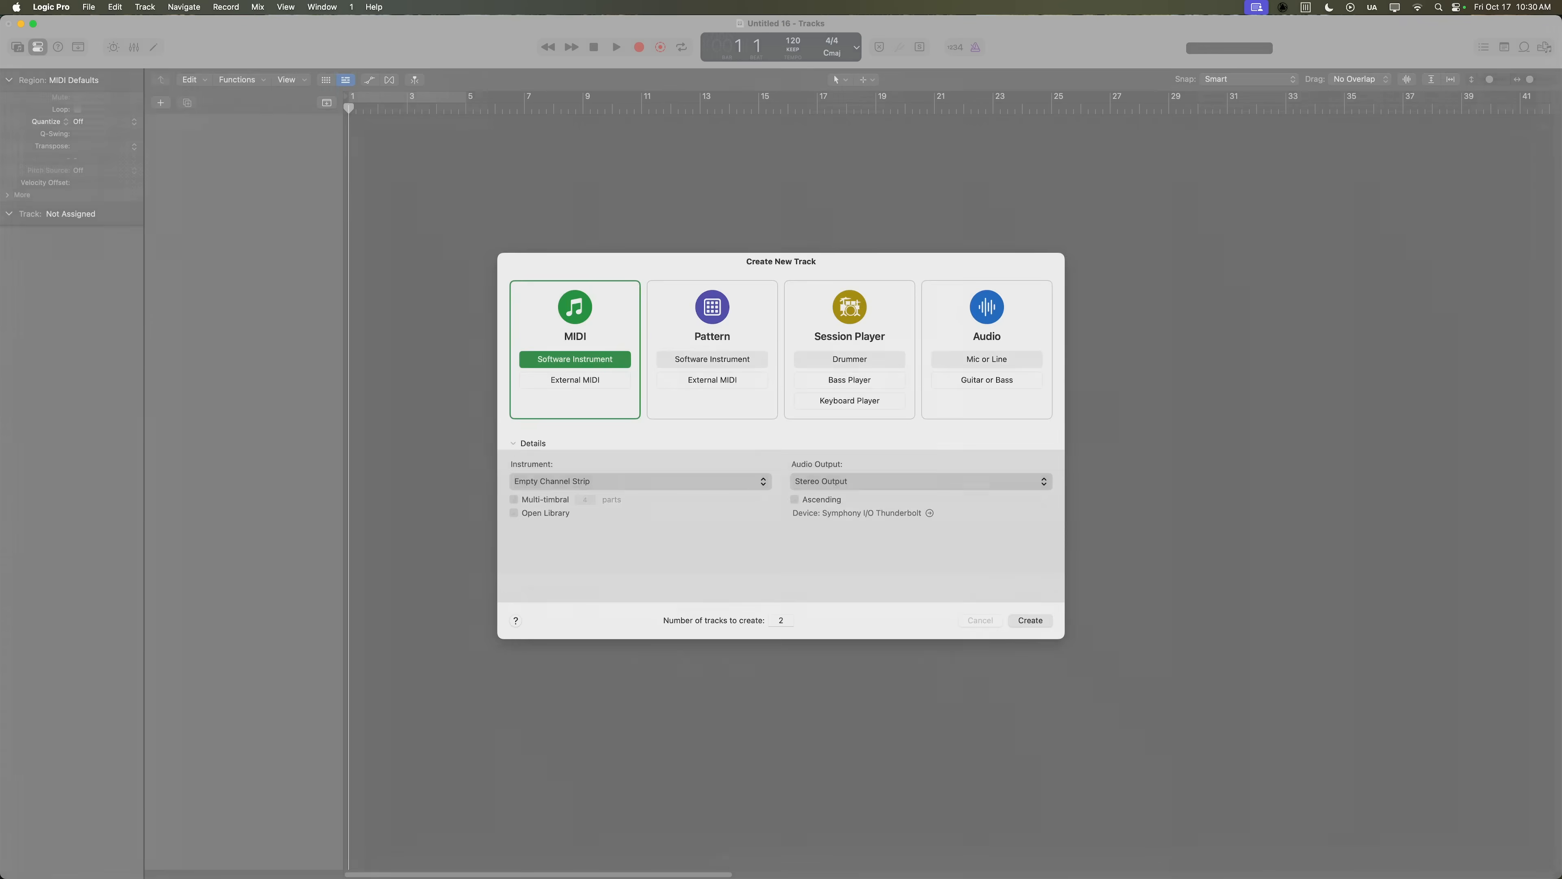
pyautogui.click(1029, 620)
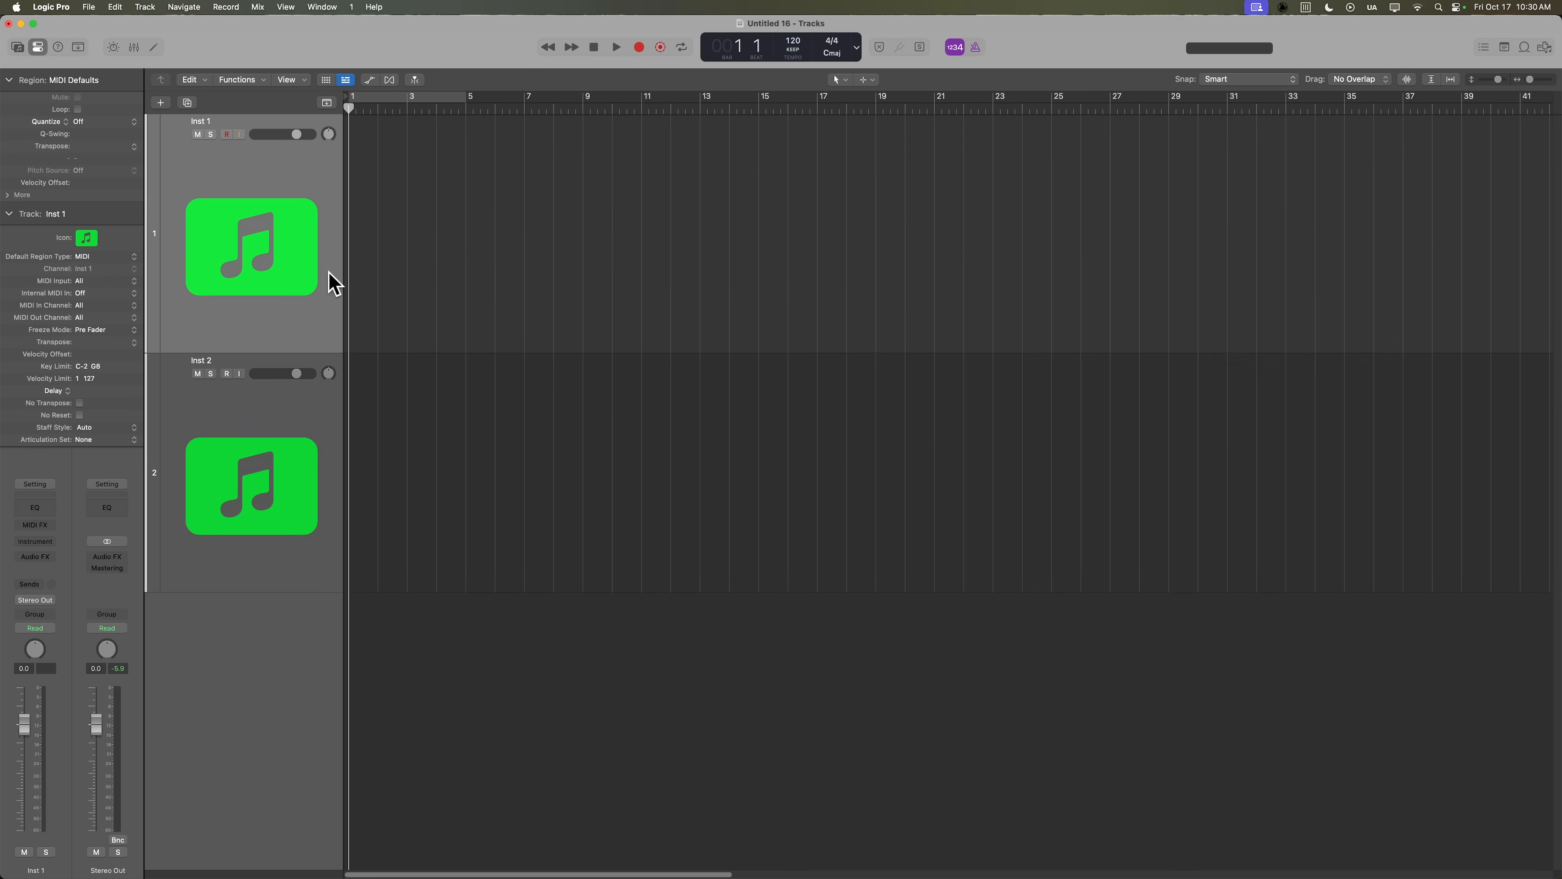
# Load the Piano > Concert Grand sound from the Library onto Inst 1.
pyautogui.click(18, 47)
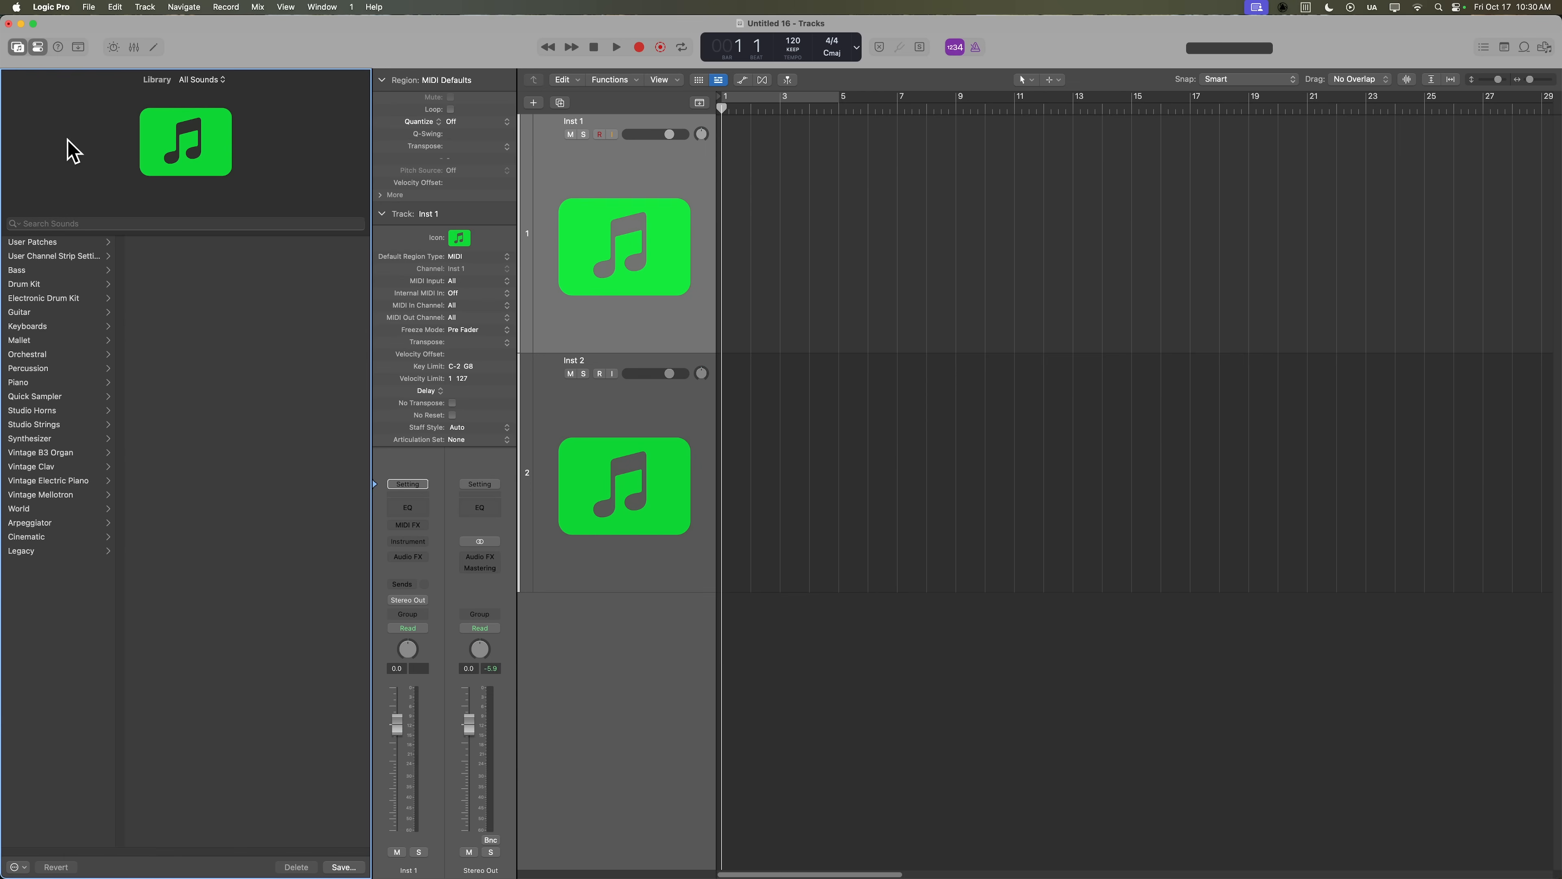
pyautogui.moveTo(182, 223)
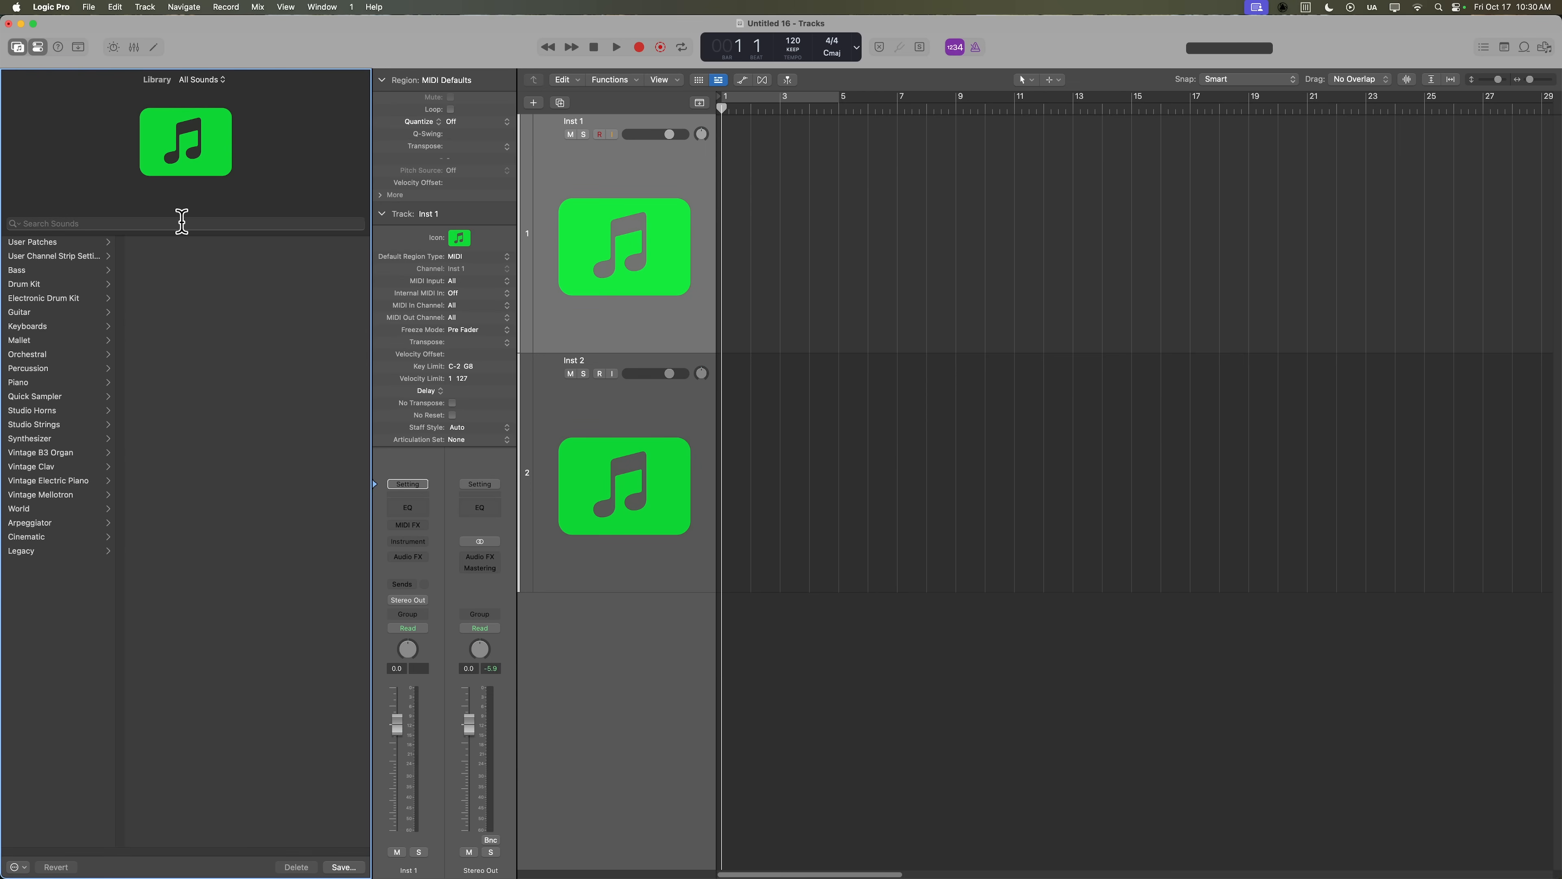
pyautogui.click(16, 47)
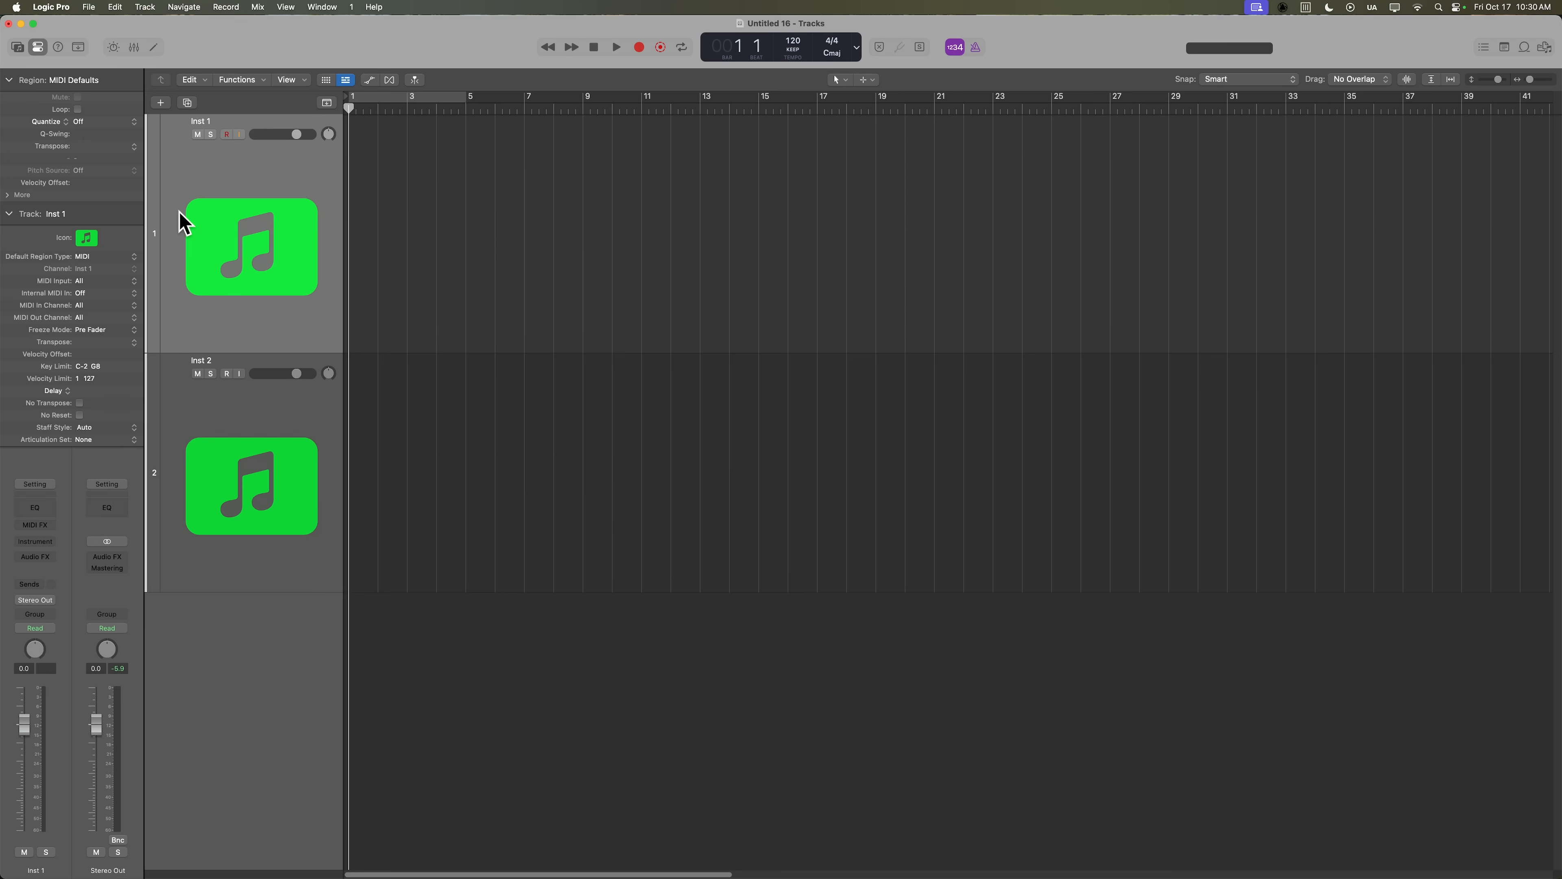
pyautogui.click(18, 48)
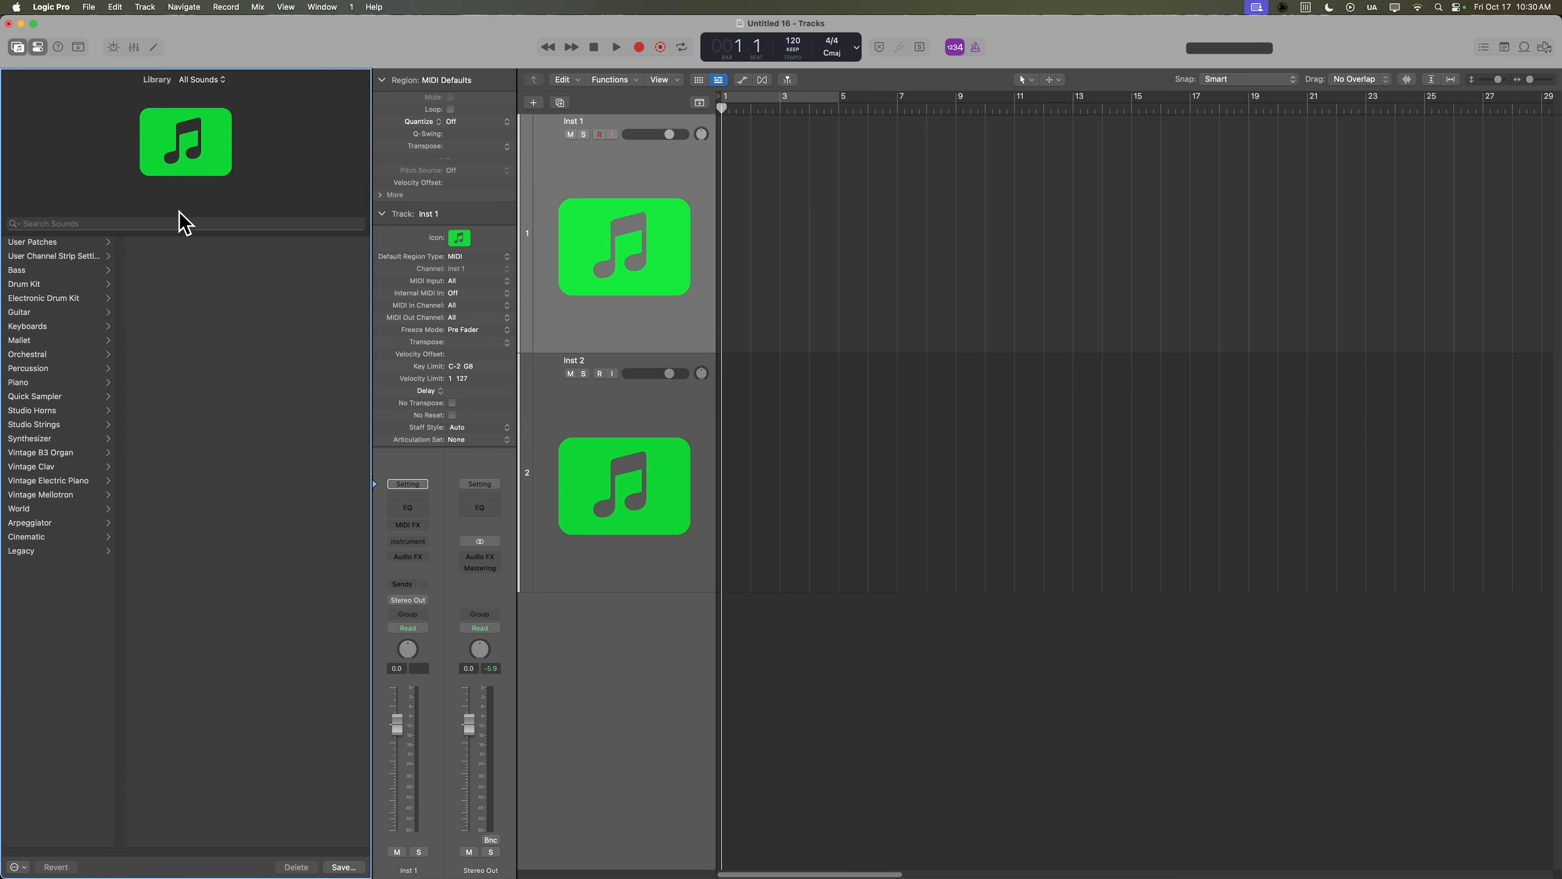
pyautogui.moveTo(39, 437)
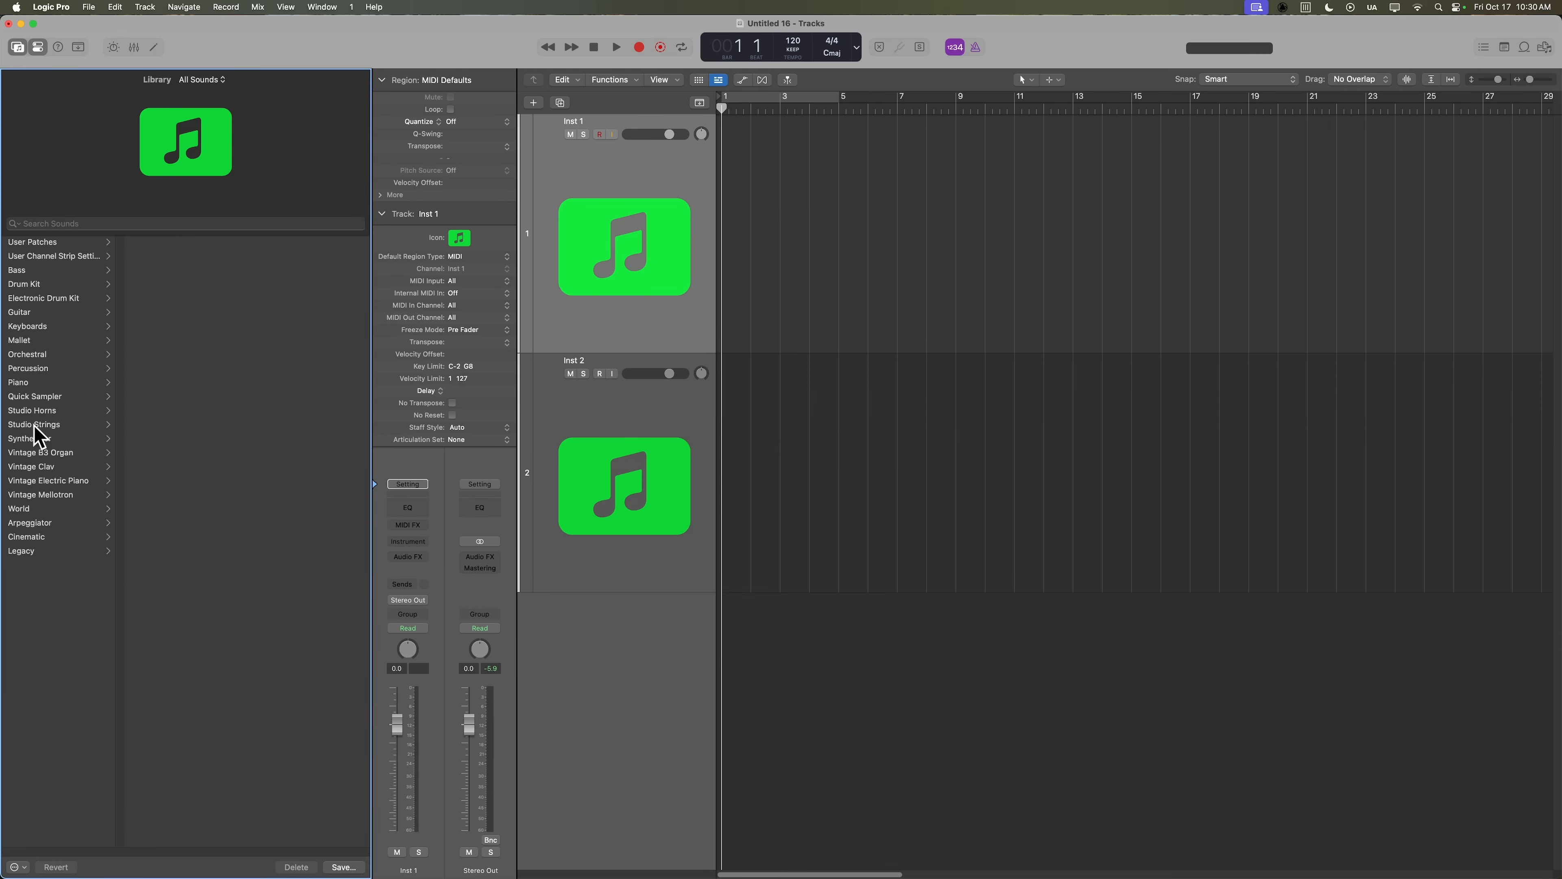
pyautogui.click(18, 382)
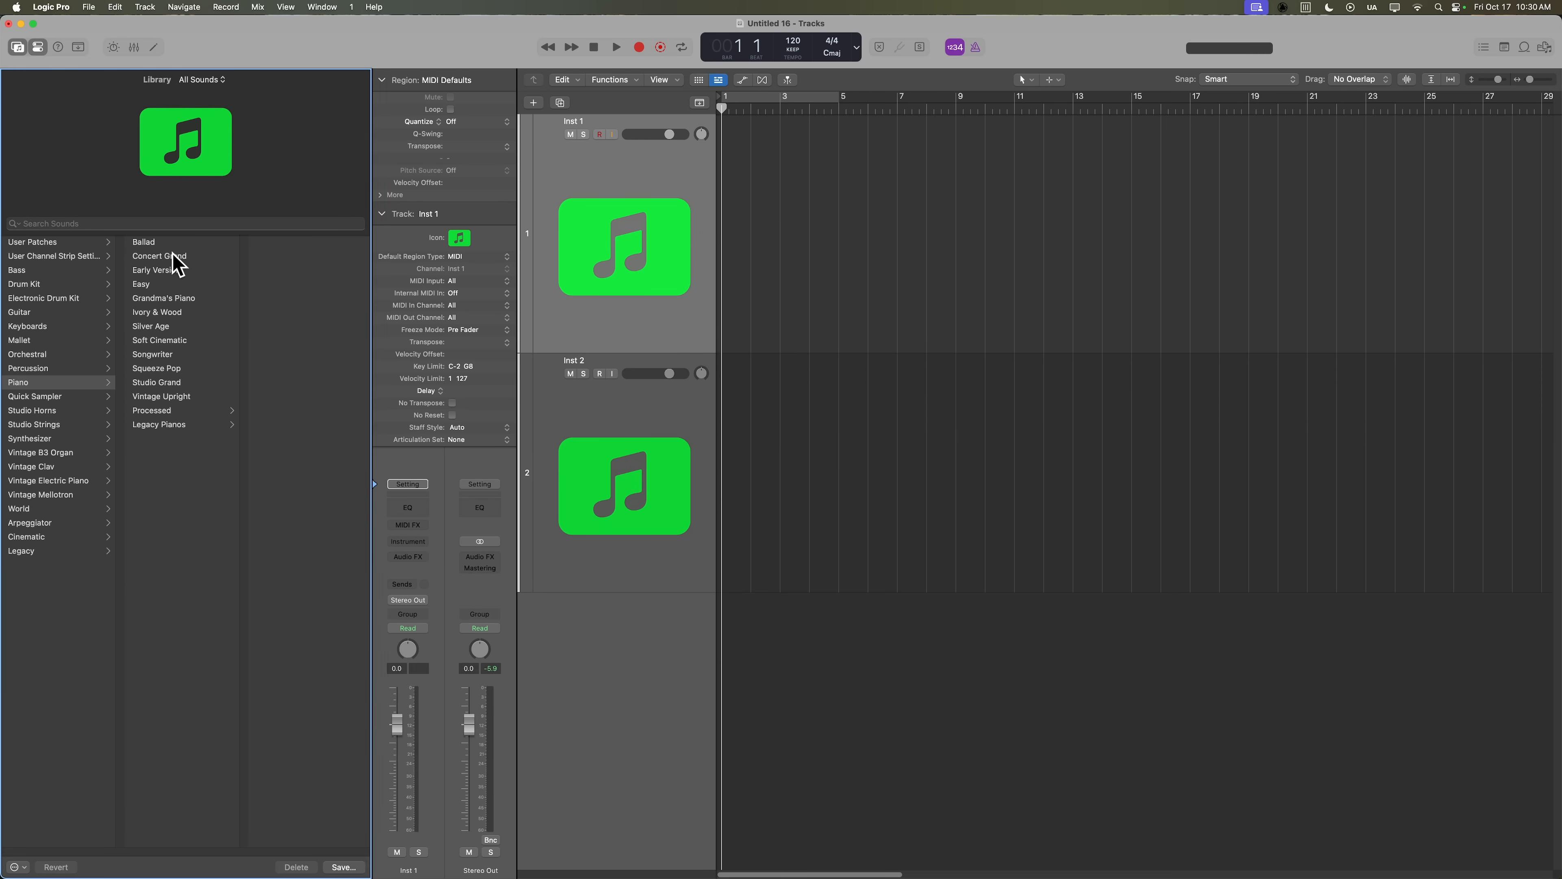
pyautogui.click(159, 256)
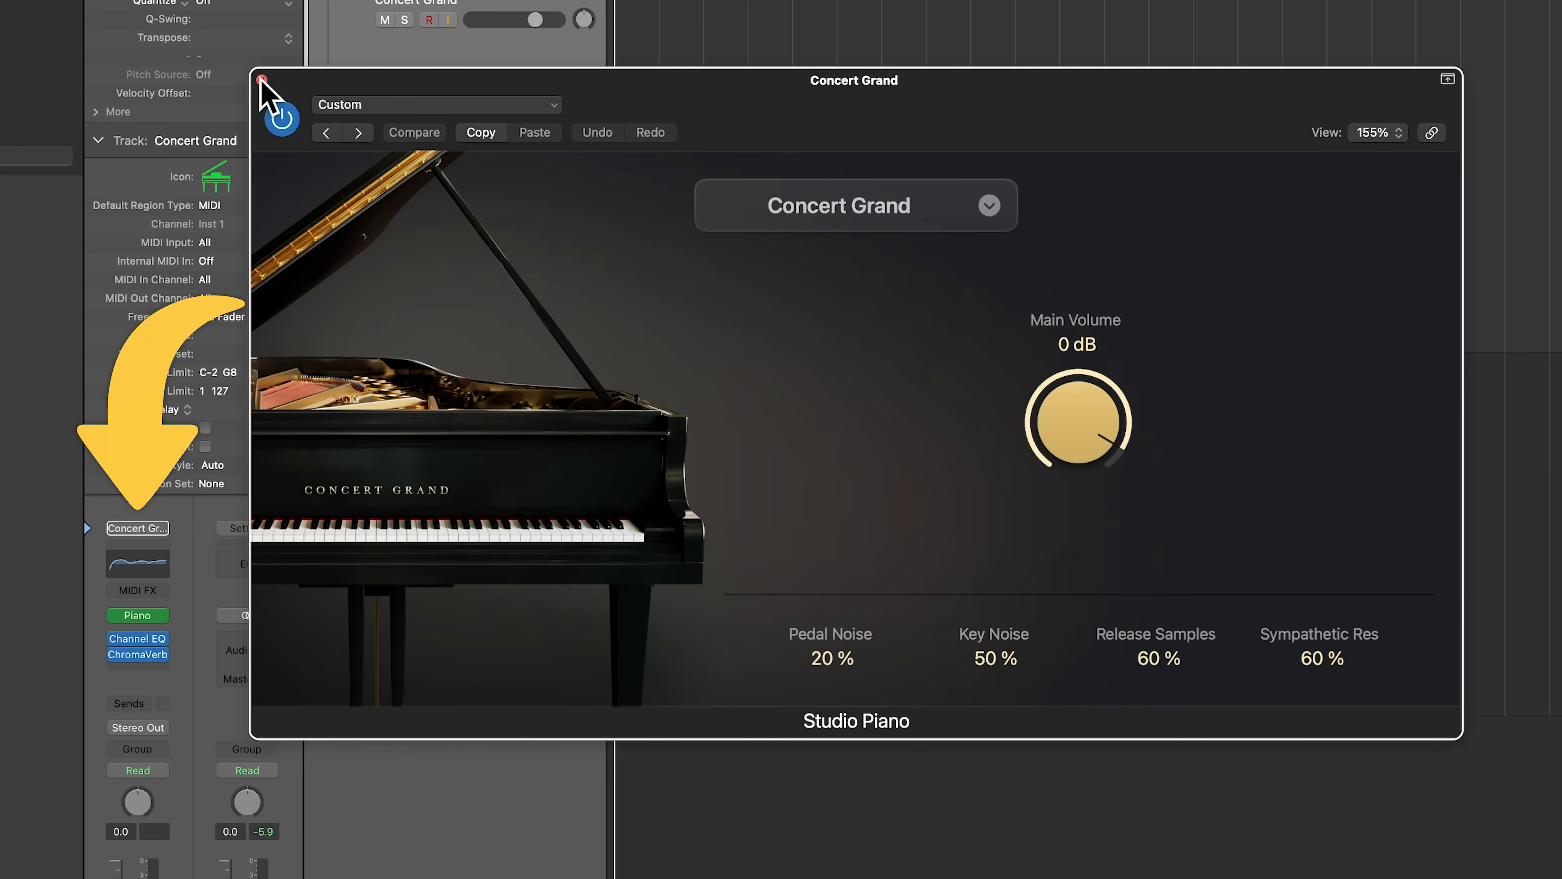
# Close the Studio Piano plug-in window and toggle record-enable on the Concert Grand track.
pyautogui.click(261, 78)
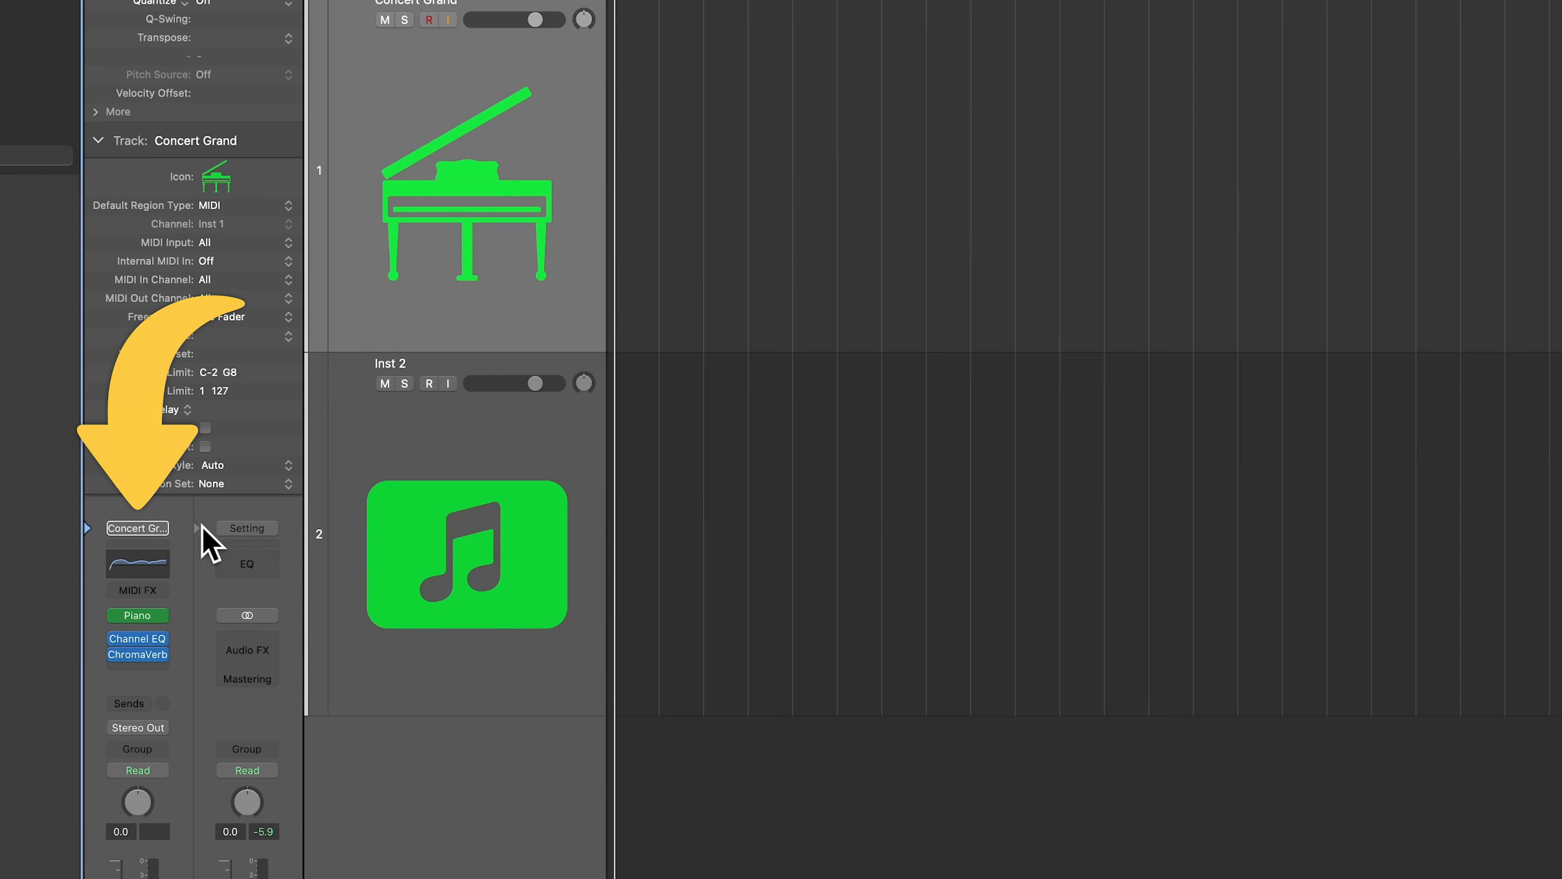
pyautogui.click(138, 590)
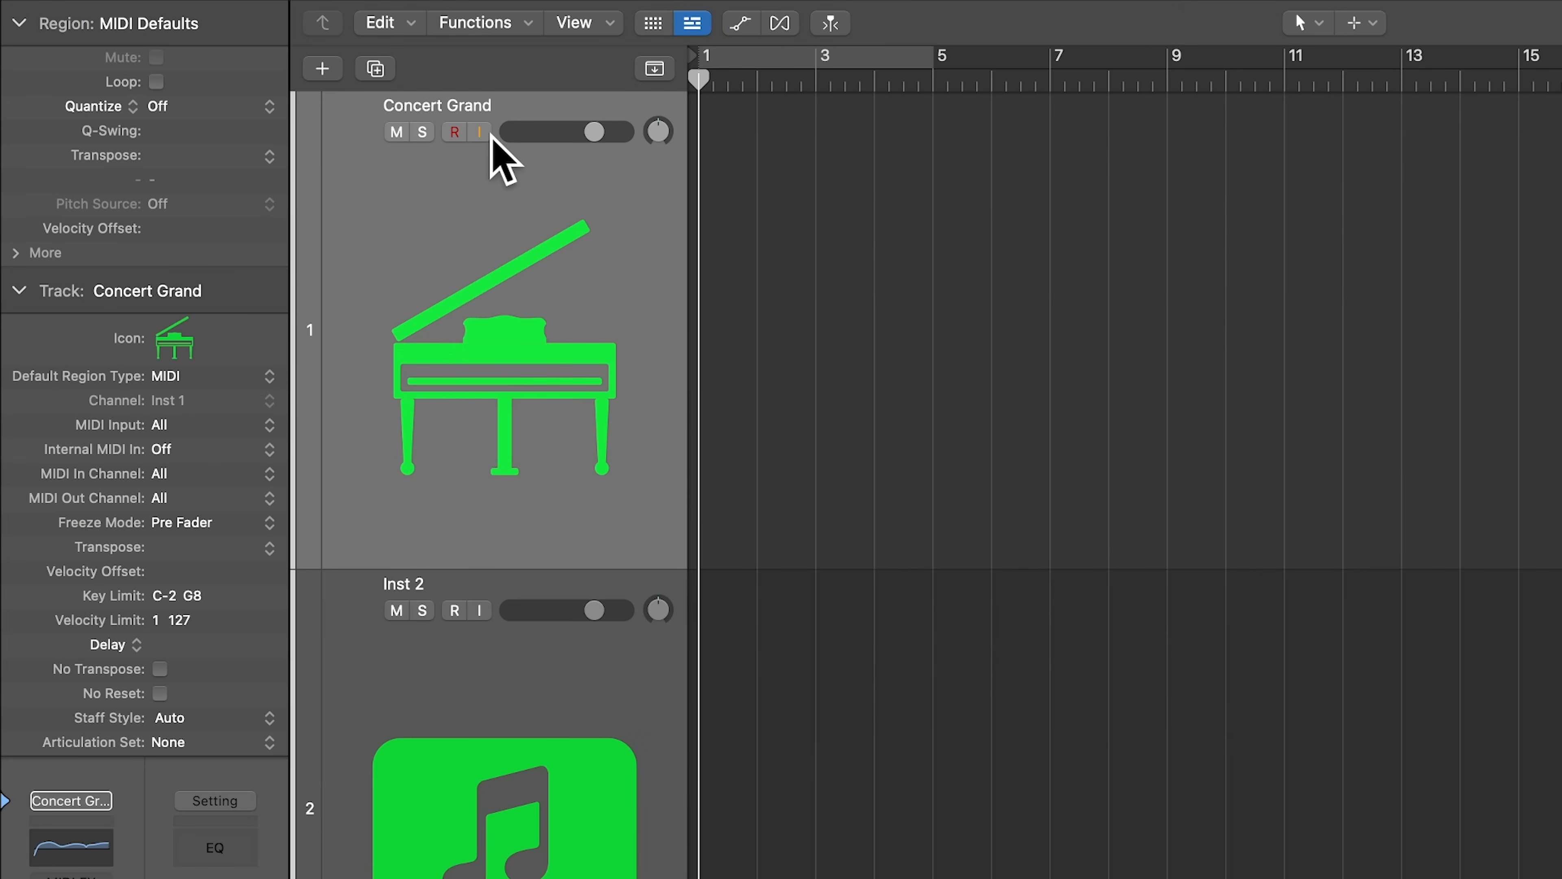
pyautogui.moveTo(455, 162)
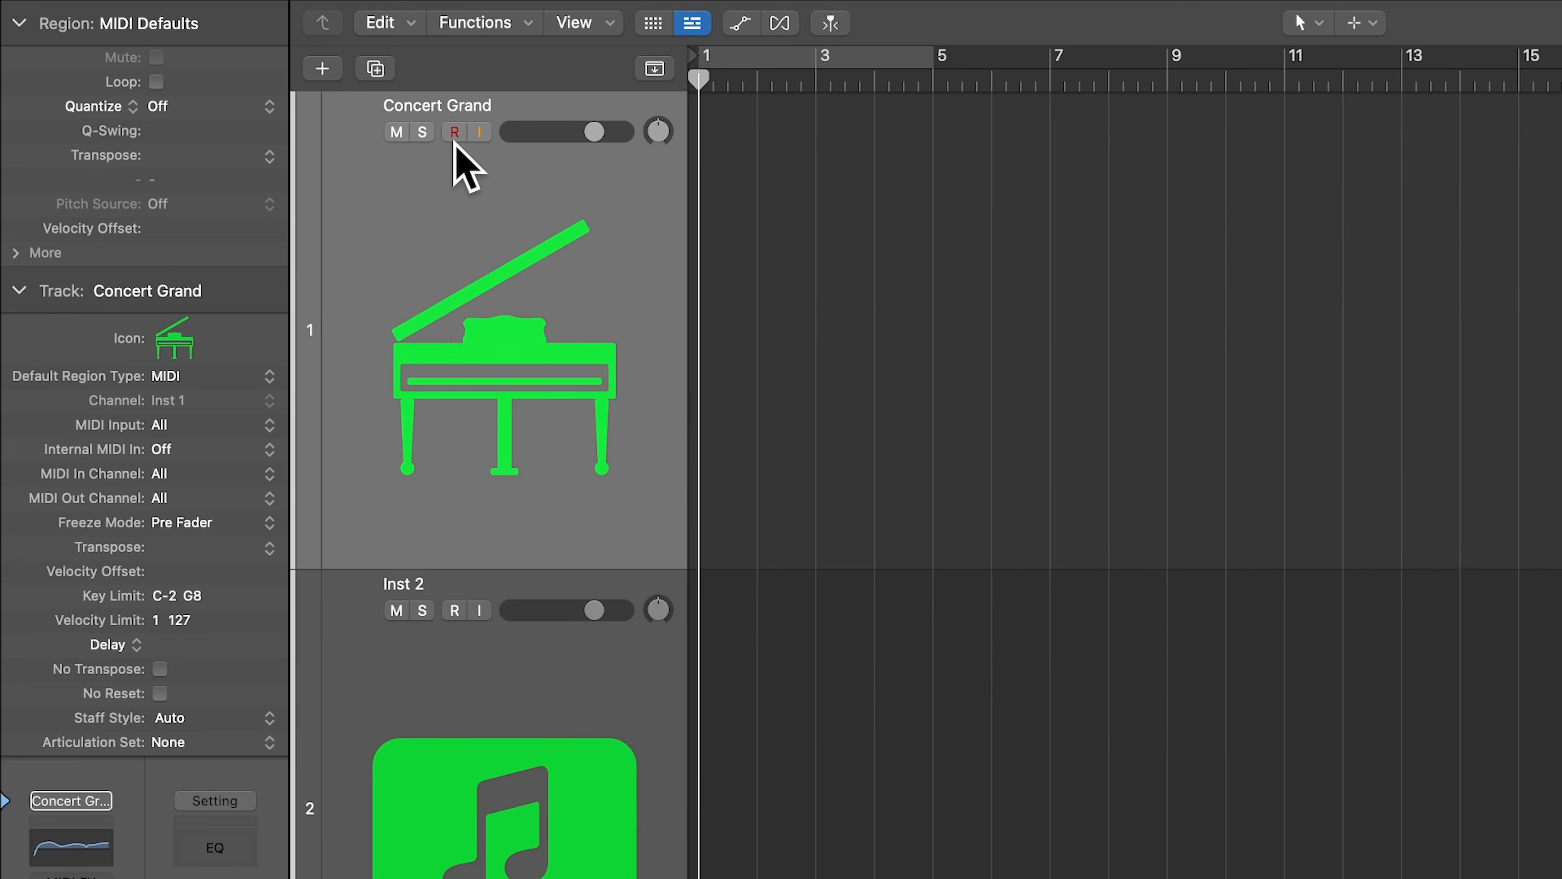
pyautogui.click(454, 132)
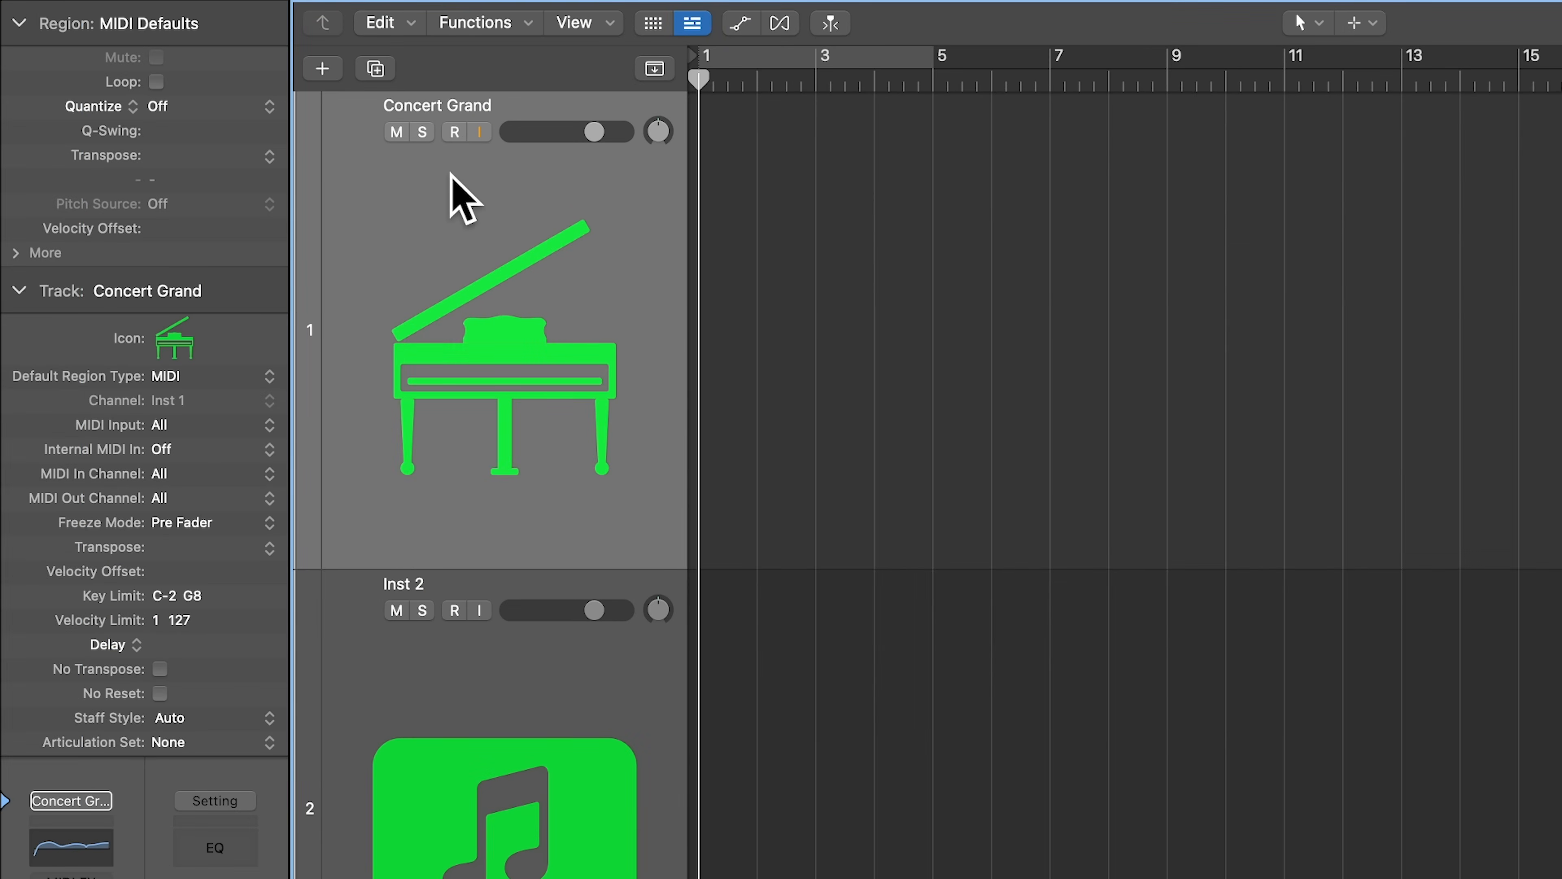
pyautogui.click(480, 132)
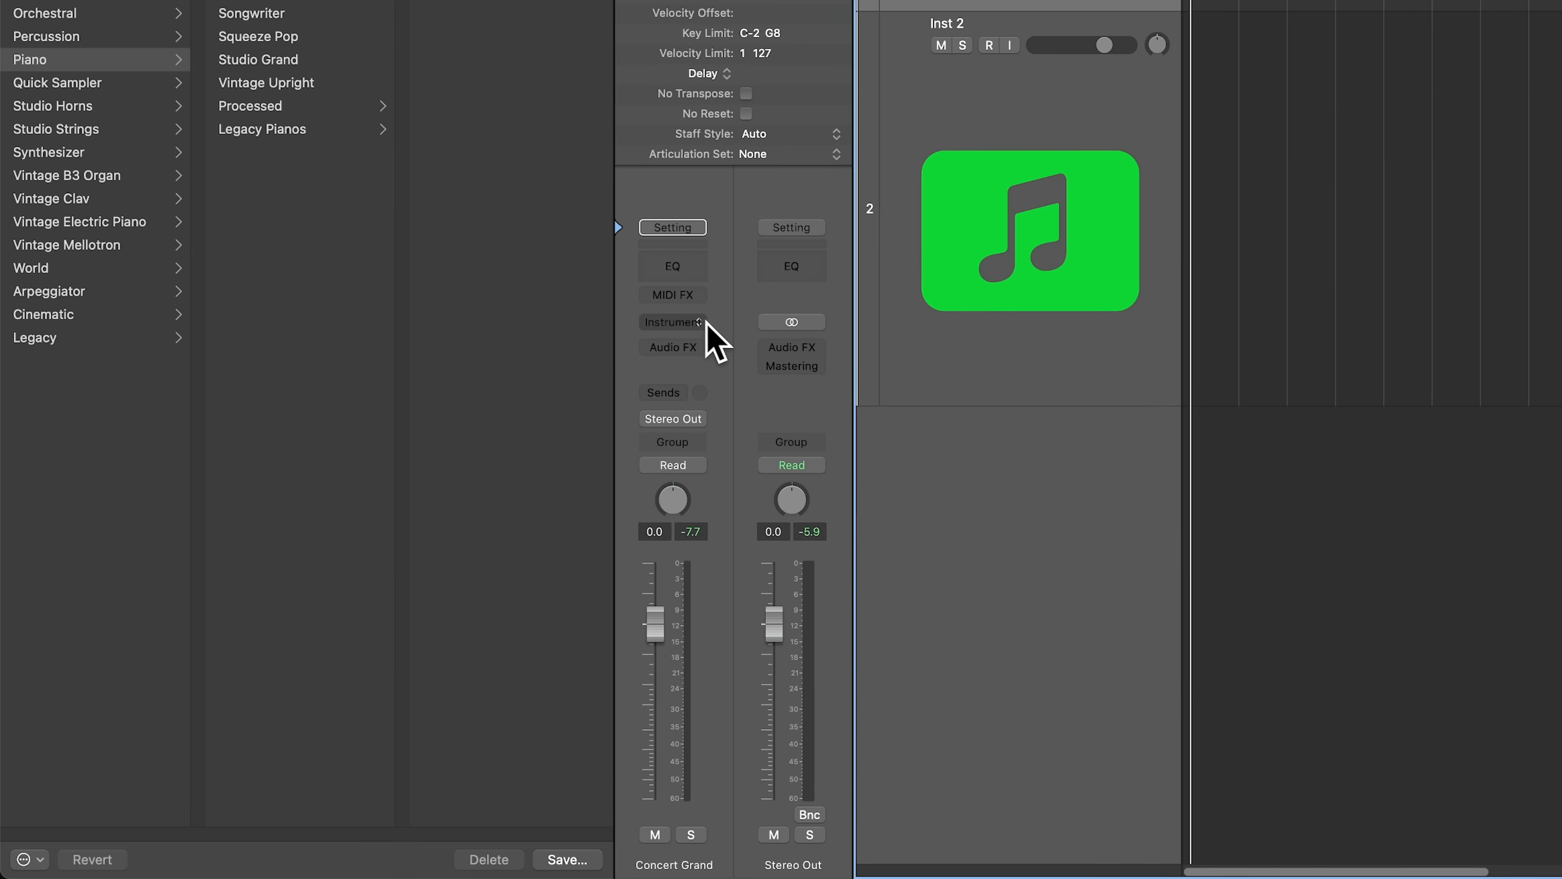
# Load Studio Piano Stereo with the 02.3s Dark Piano Hall Space Designer preset, making Warm Concert Grand 2.
pyautogui.click(671, 322)
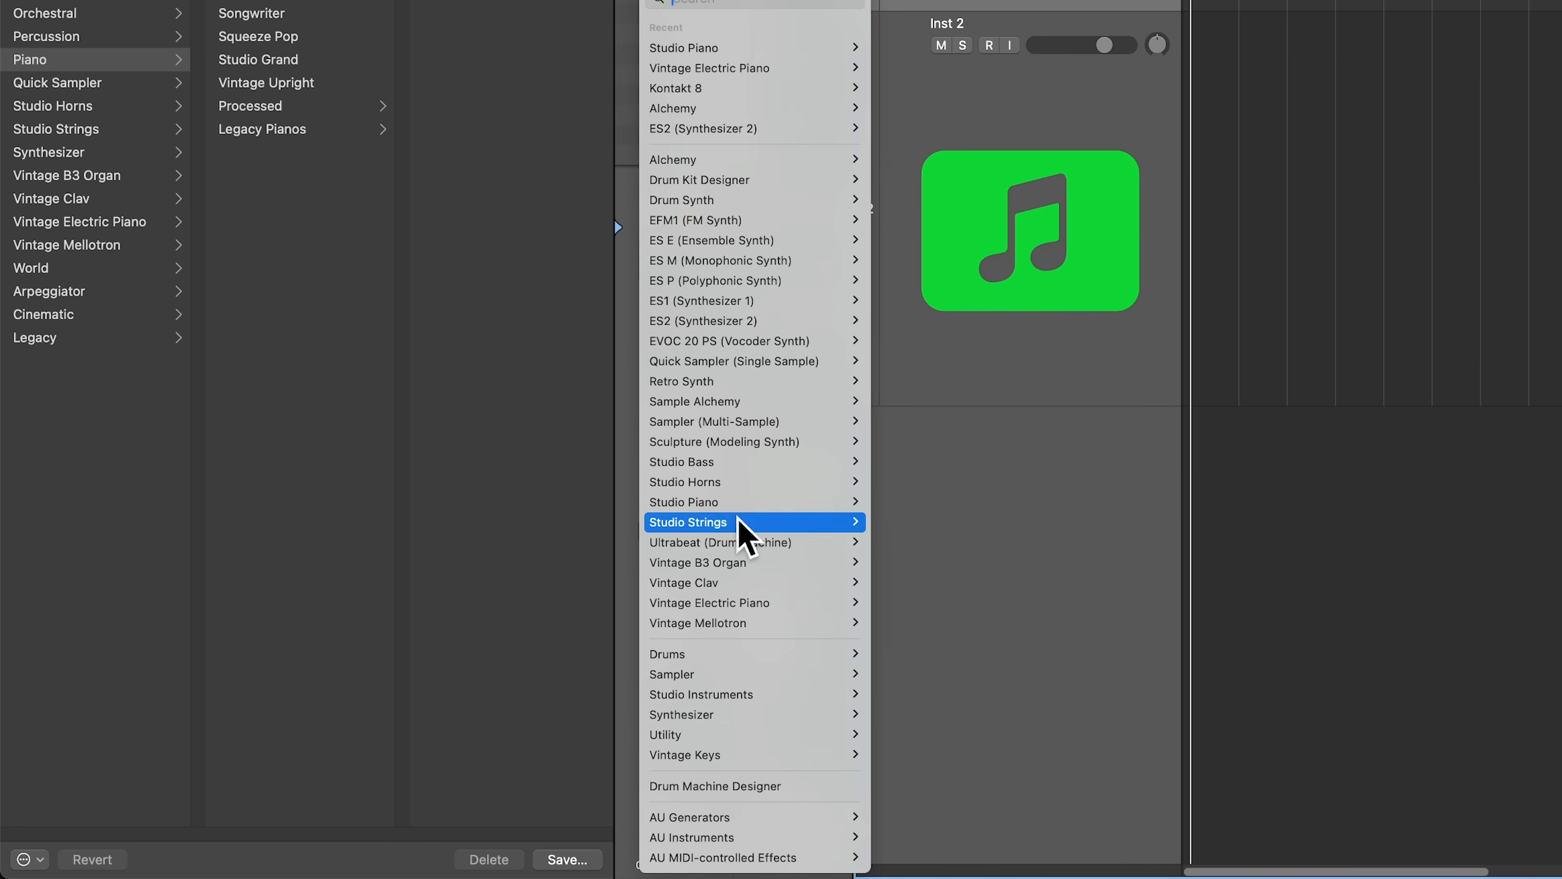
pyautogui.moveTo(769, 469)
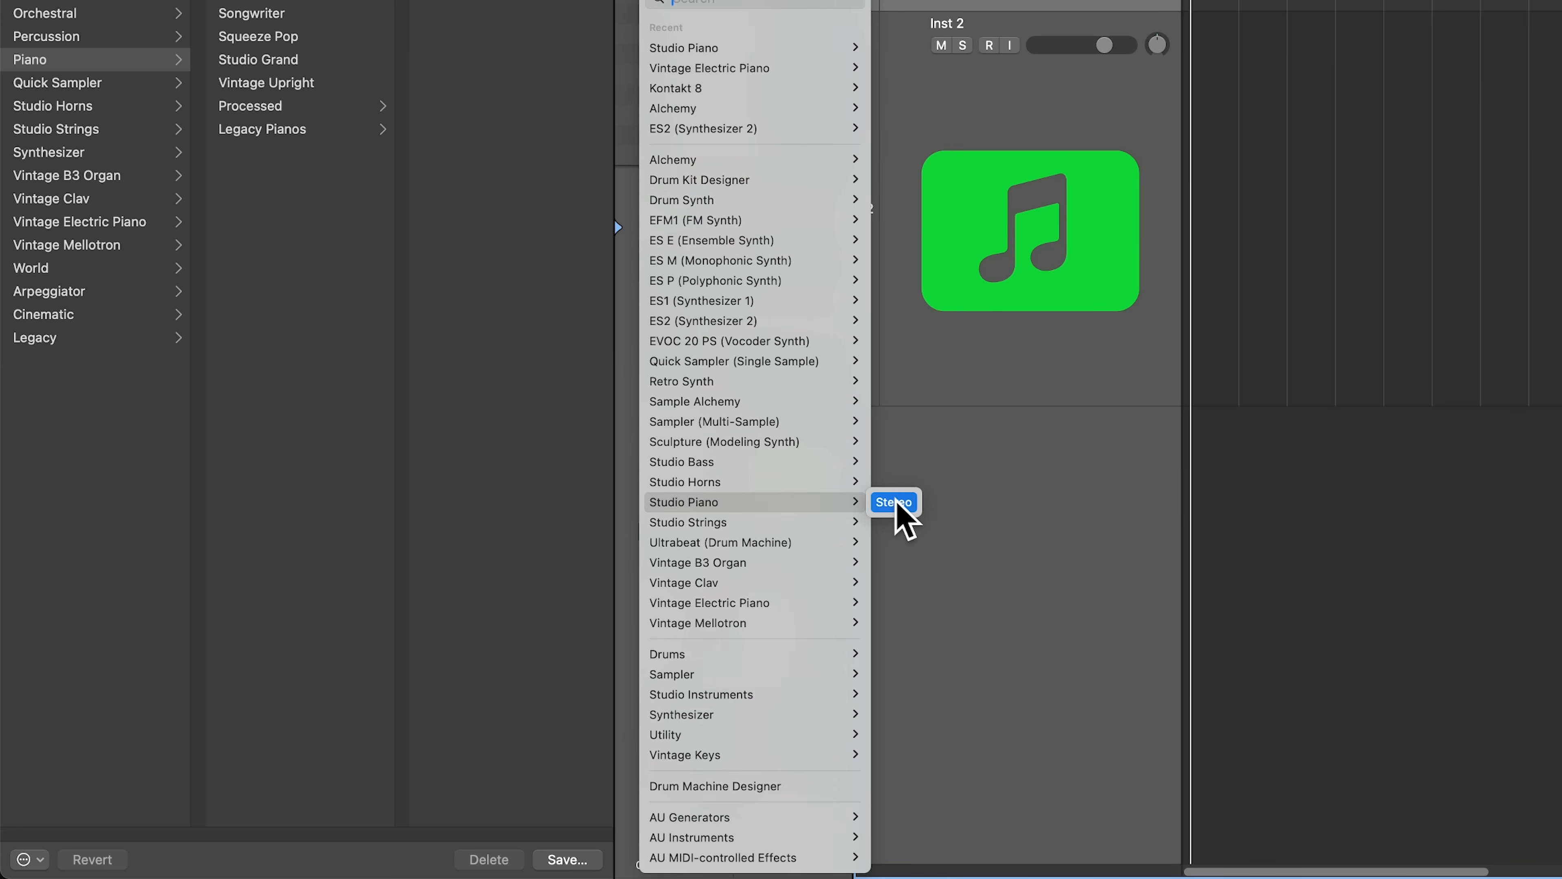
pyautogui.click(893, 502)
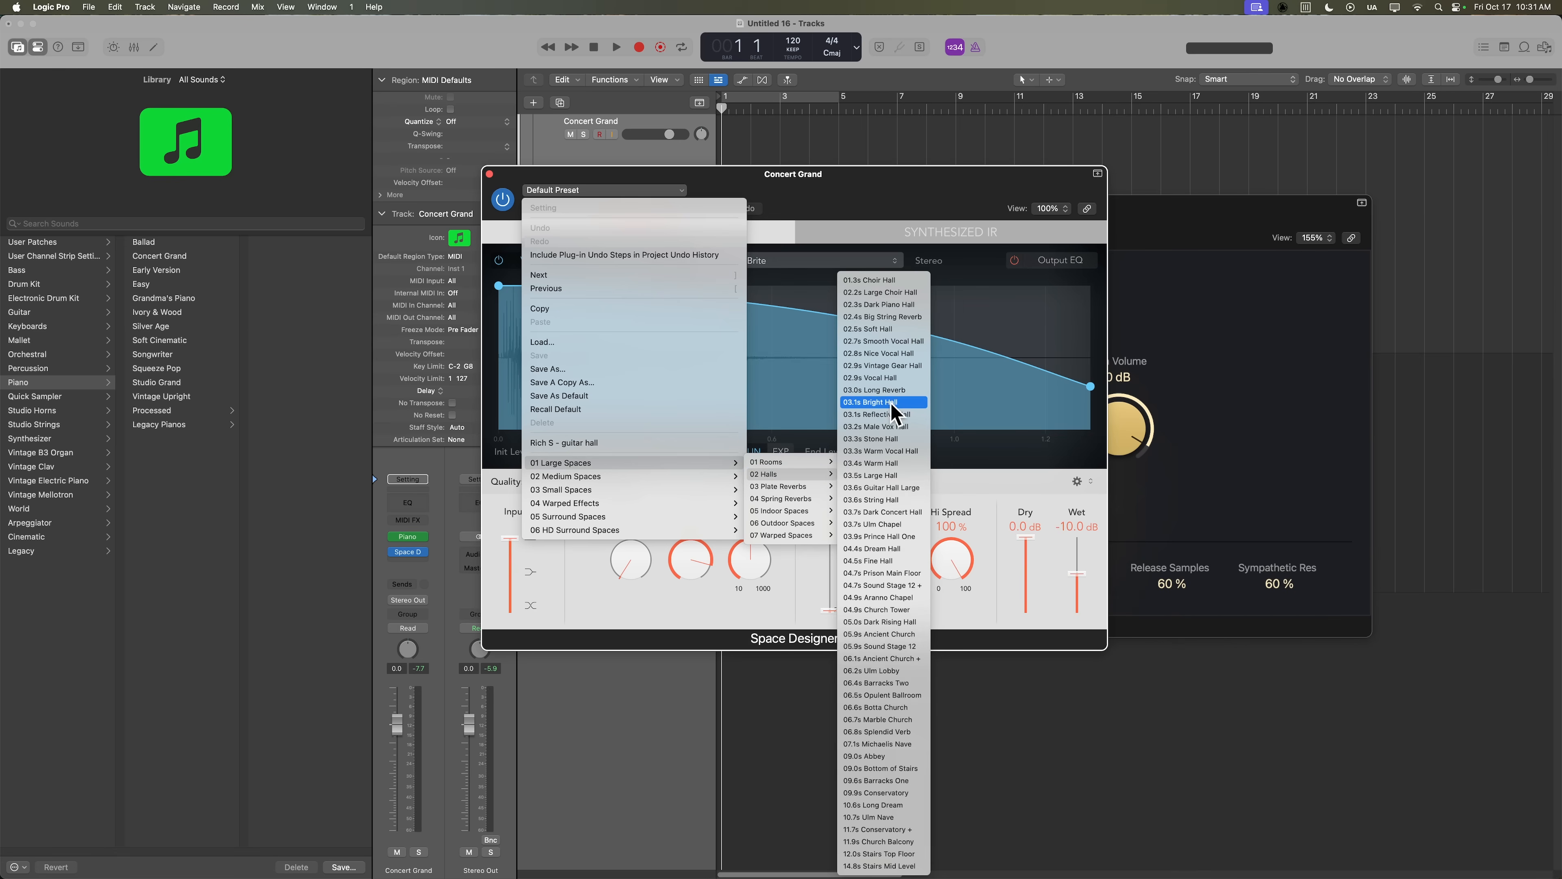
pyautogui.click(879, 304)
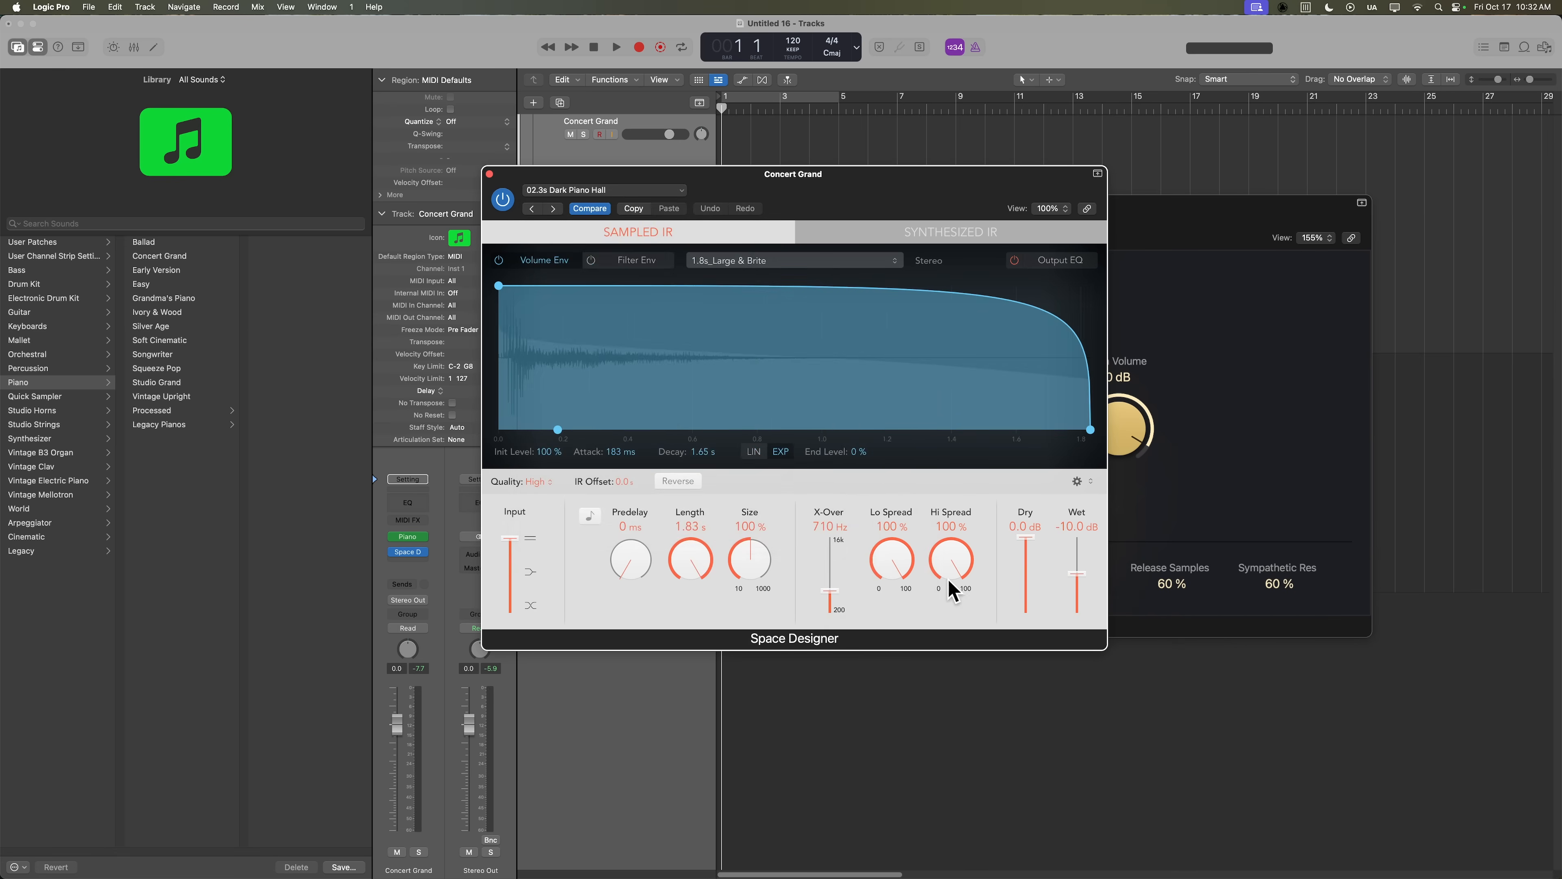
pyautogui.moveTo(1077, 568); pyautogui.dragTo(1078, 603)
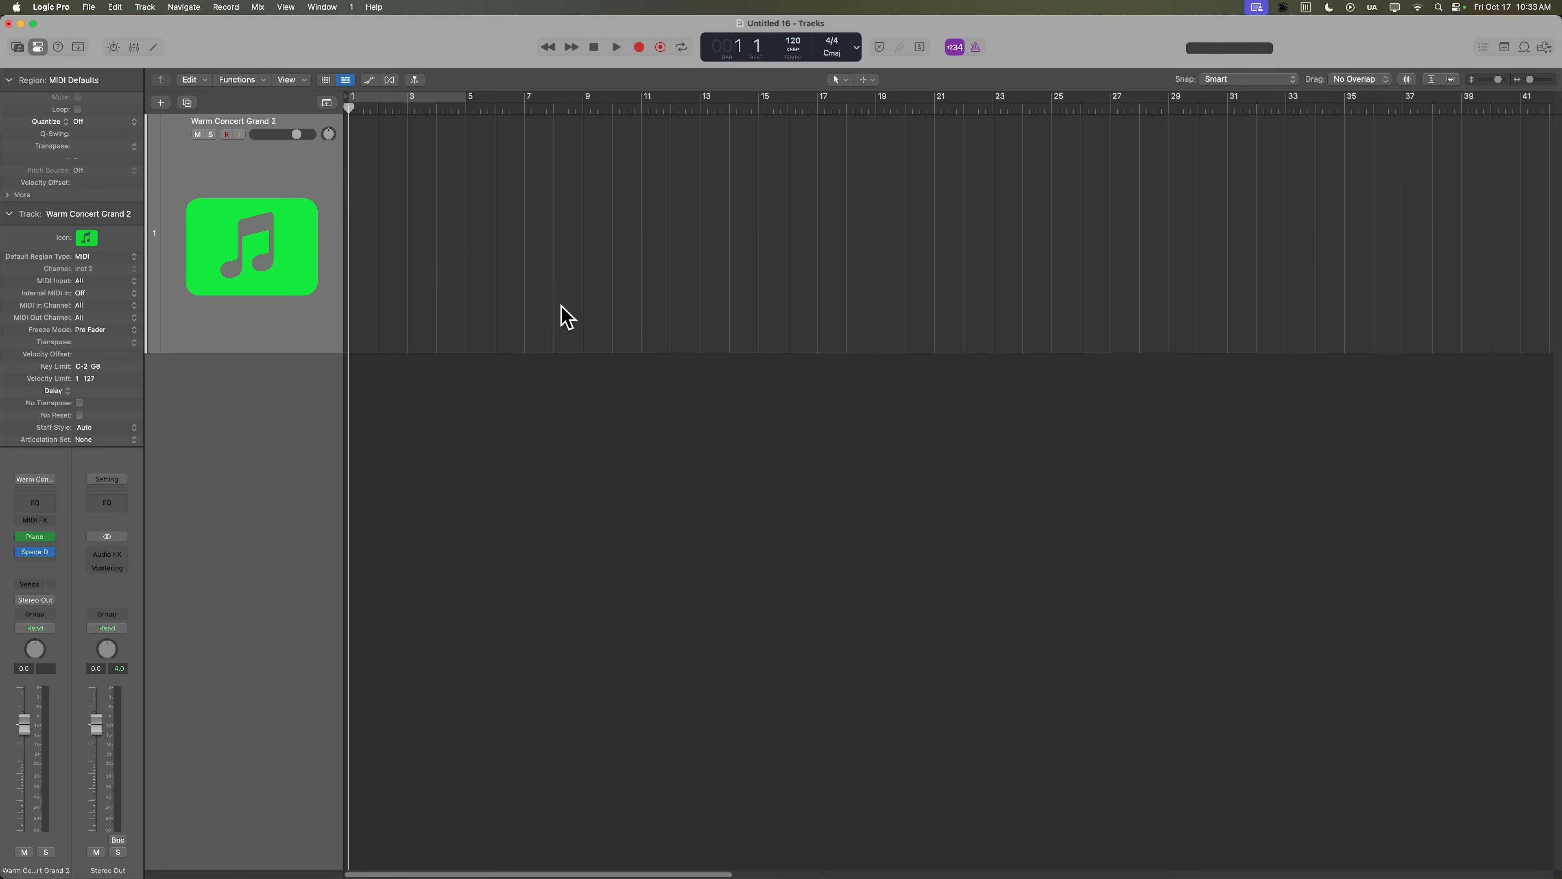
pyautogui.moveTo(77, 39)
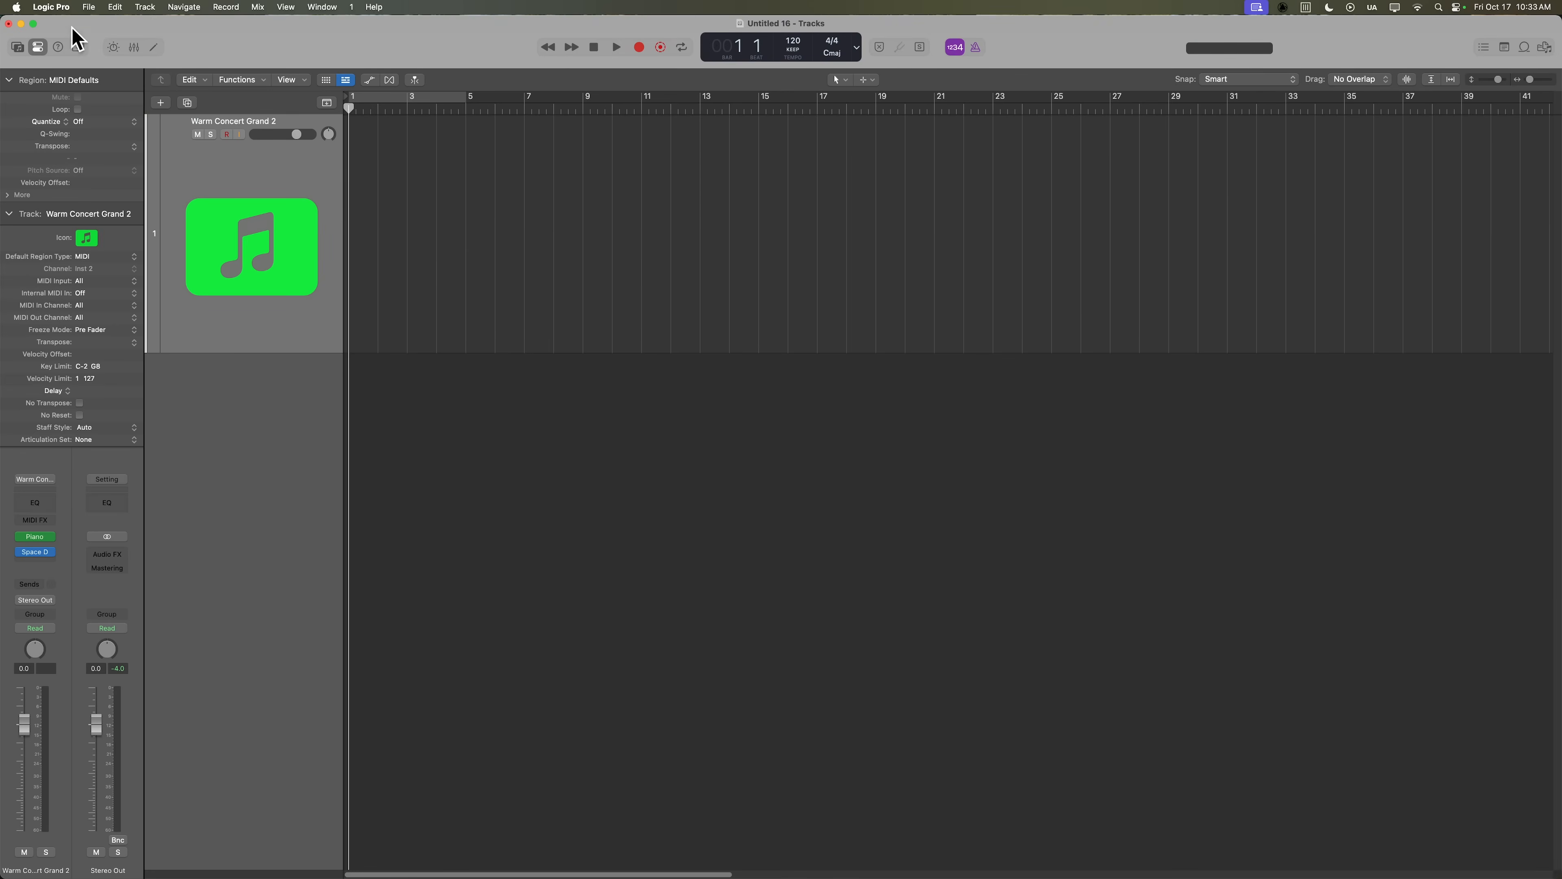
pyautogui.click(48, 6)
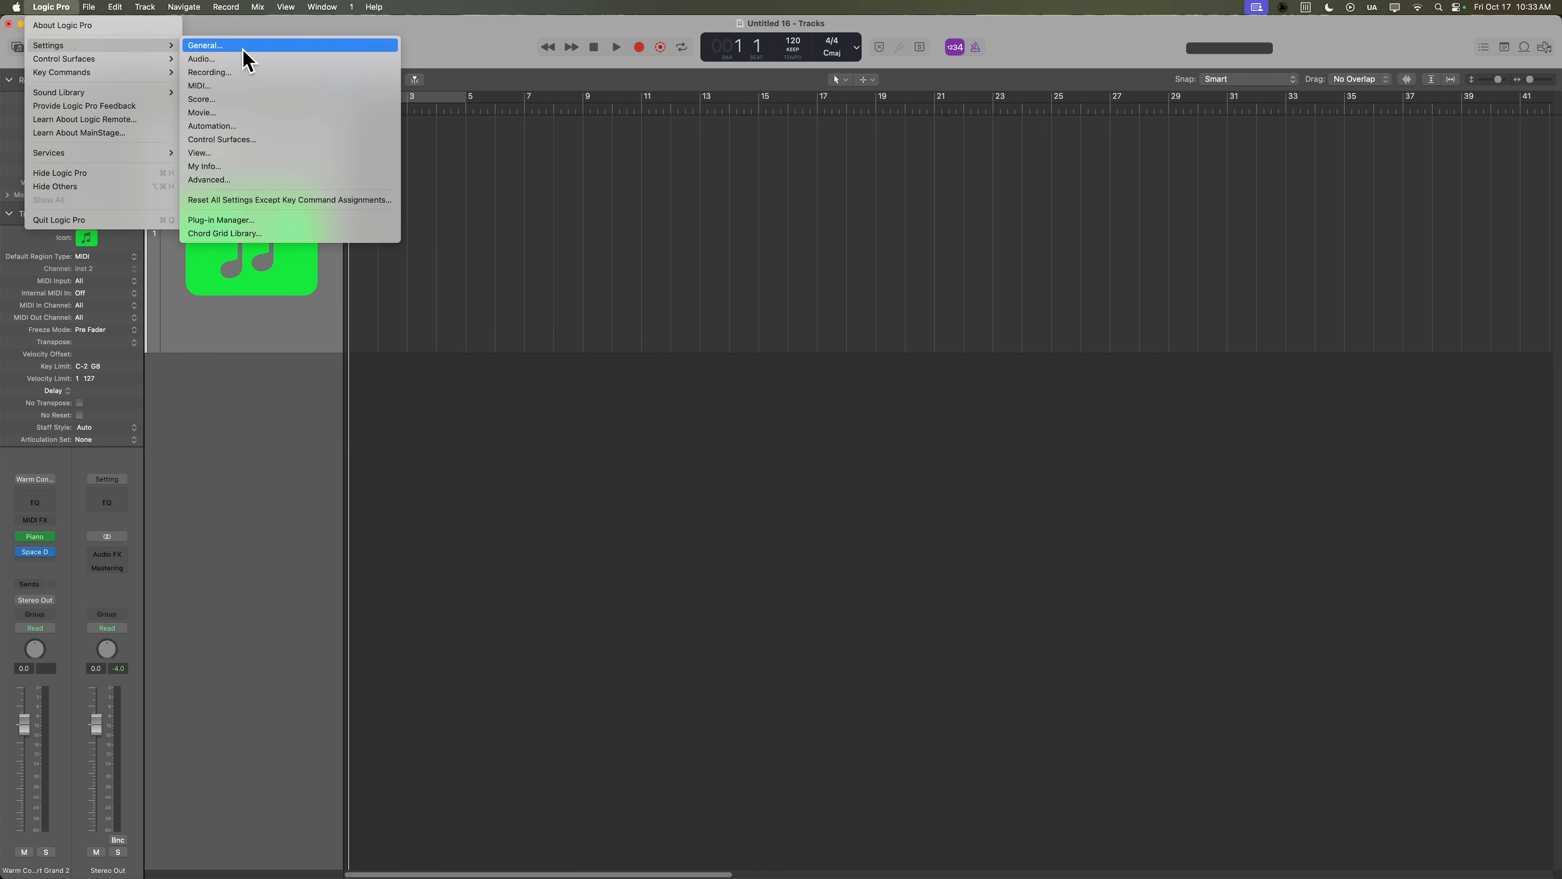
pyautogui.click(202, 59)
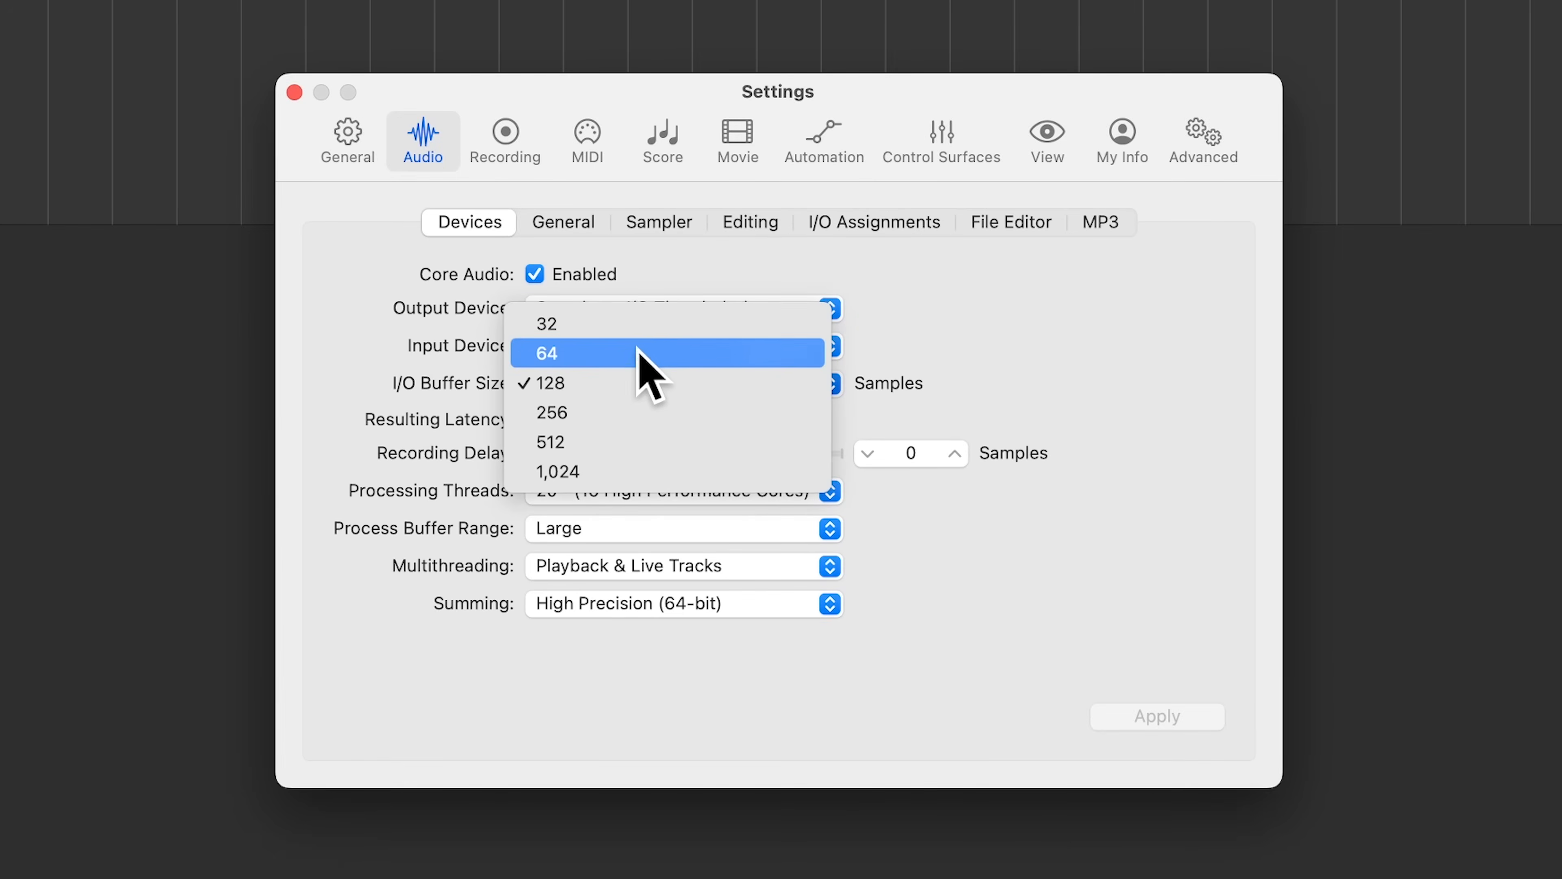
pyautogui.moveTo(614, 388)
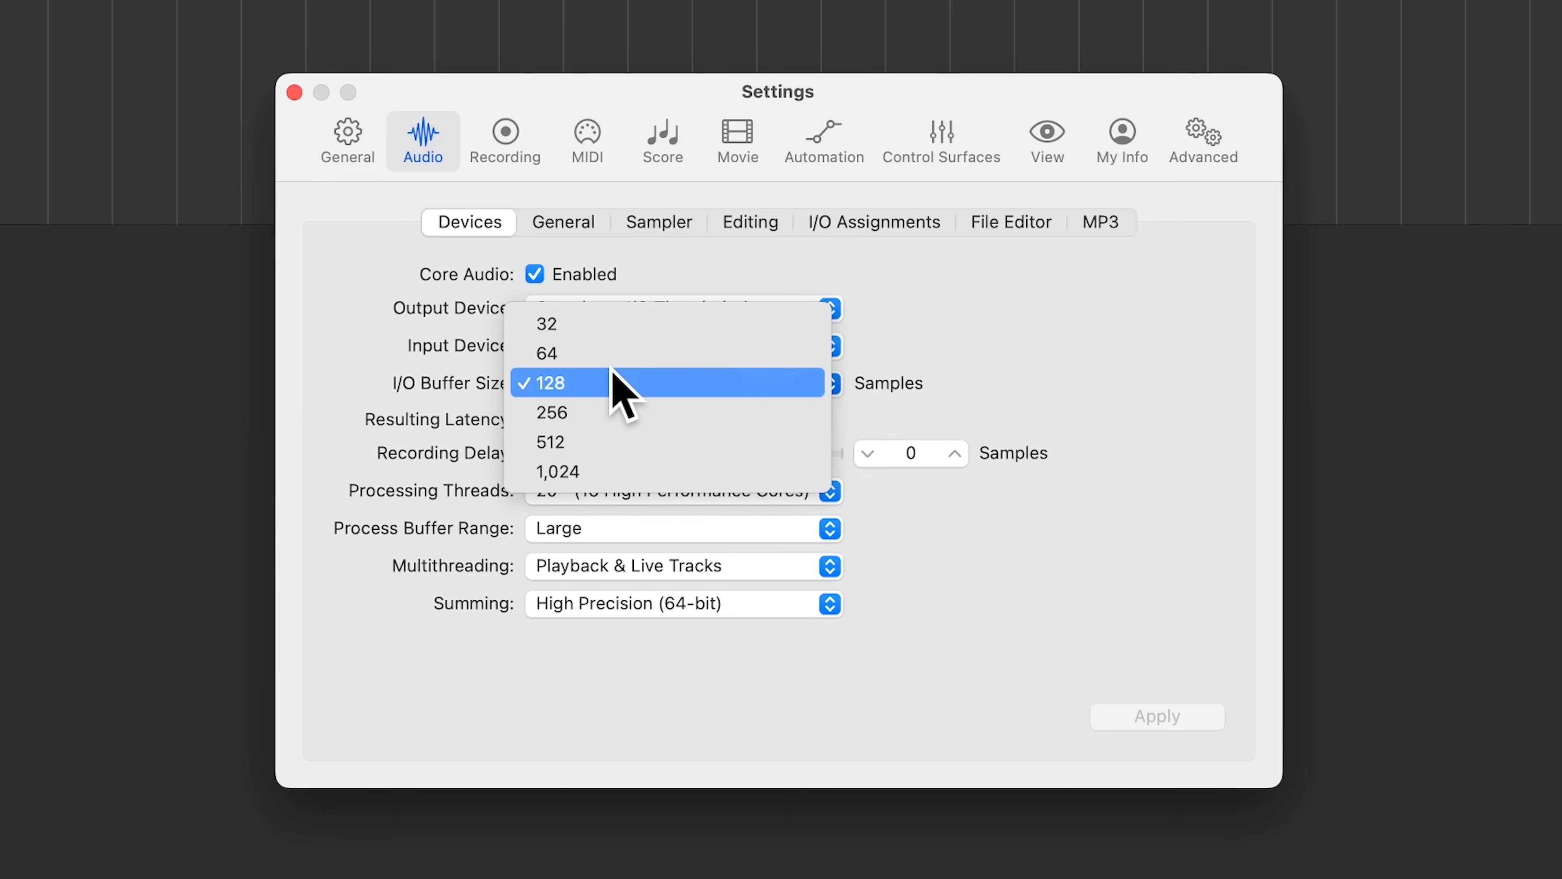
pyautogui.moveTo(589, 475)
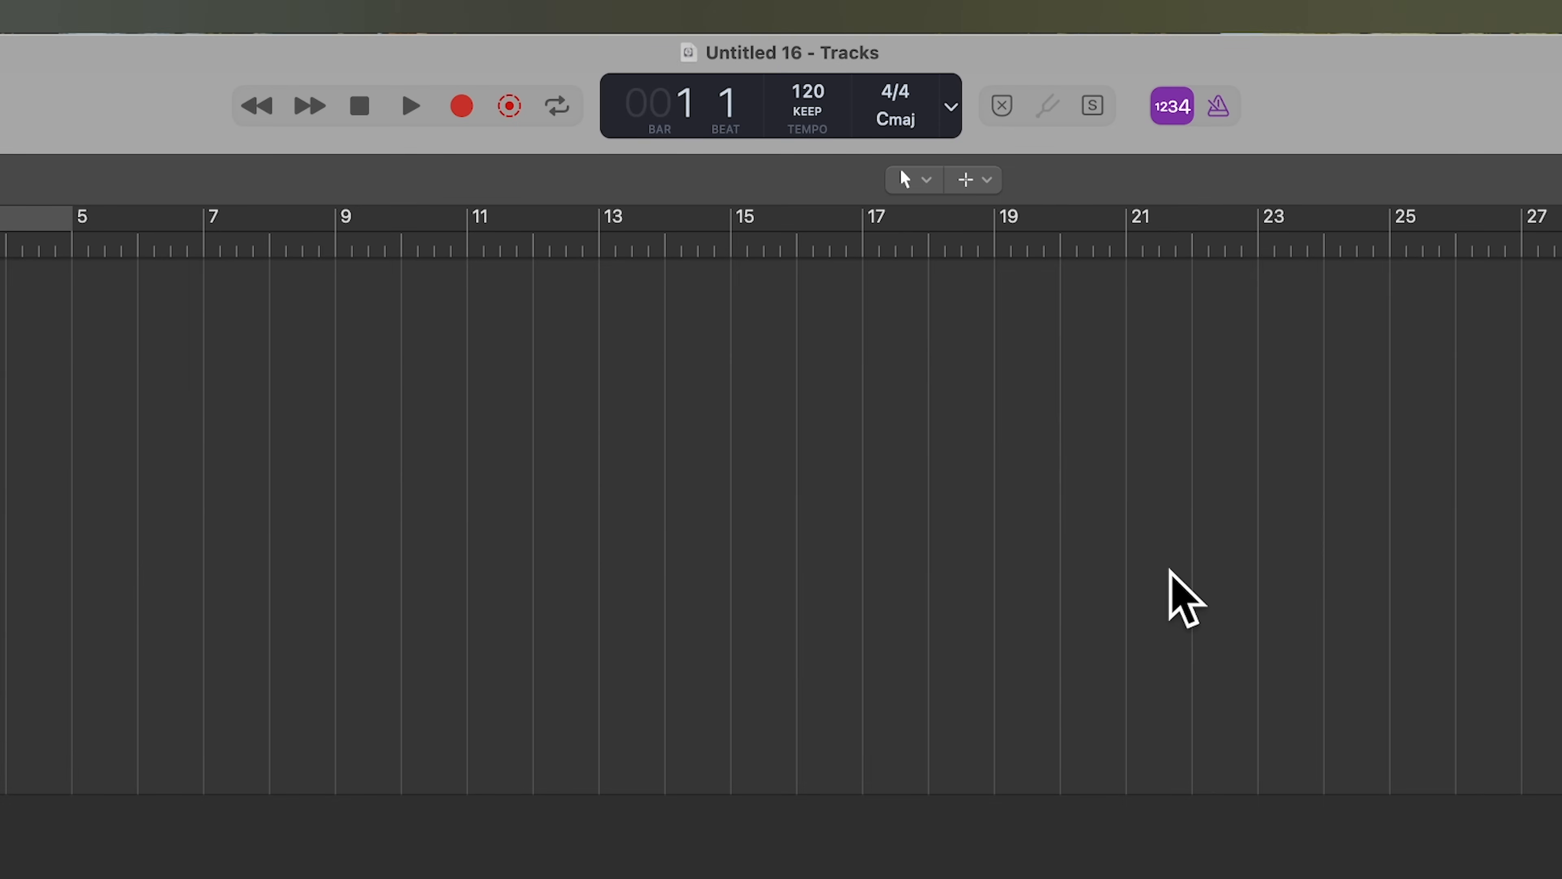
pyautogui.moveTo(970, 168)
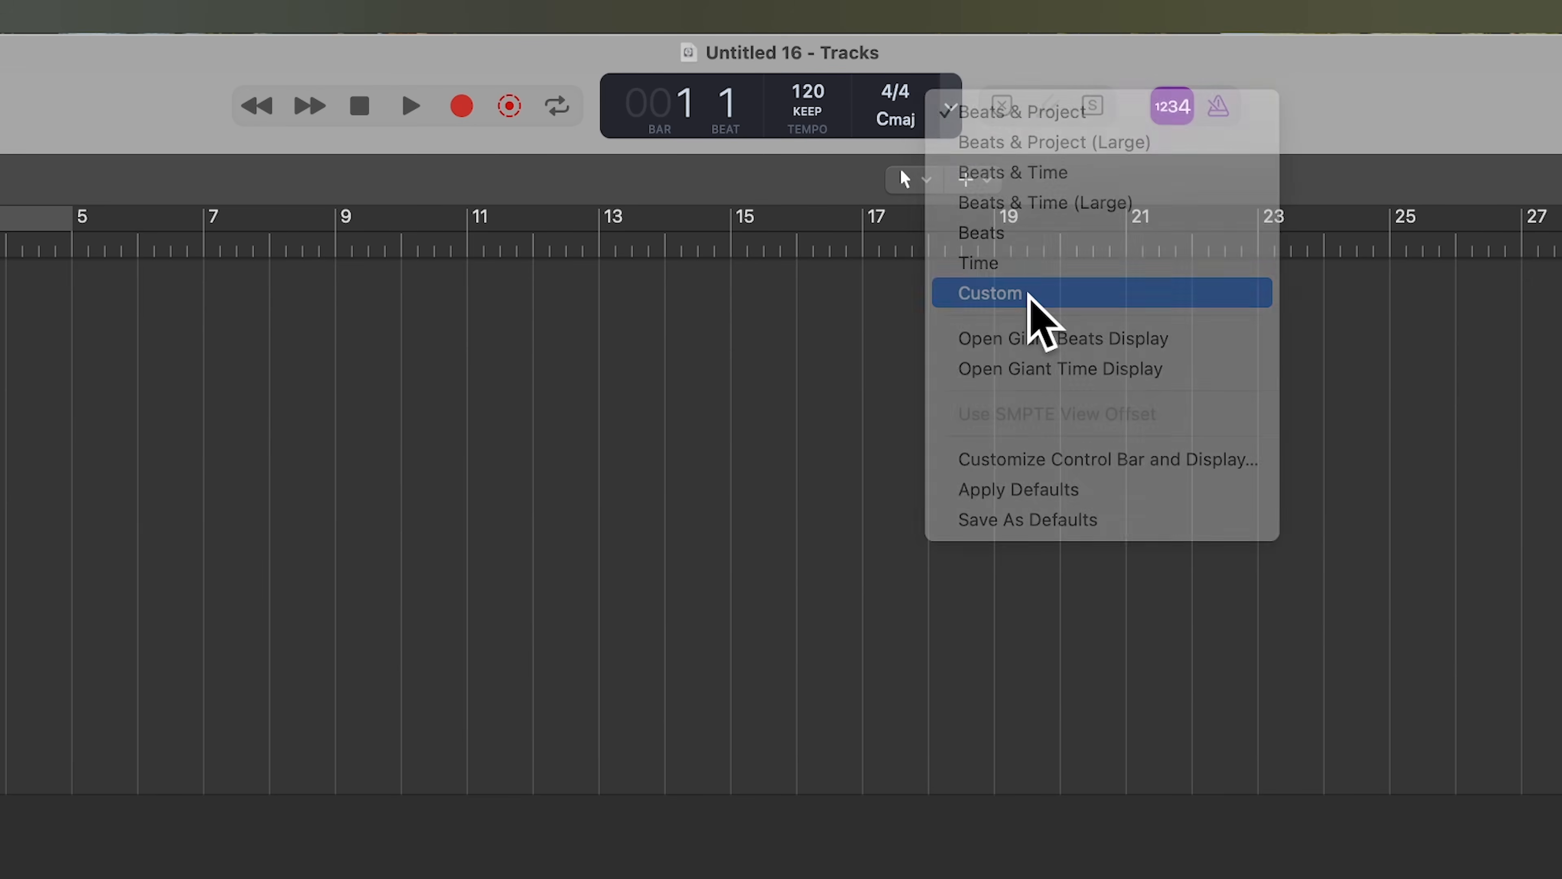
# Switch the transport LCD to the Custom layout showing MIDI In and CPU meters.
pyautogui.click(989, 293)
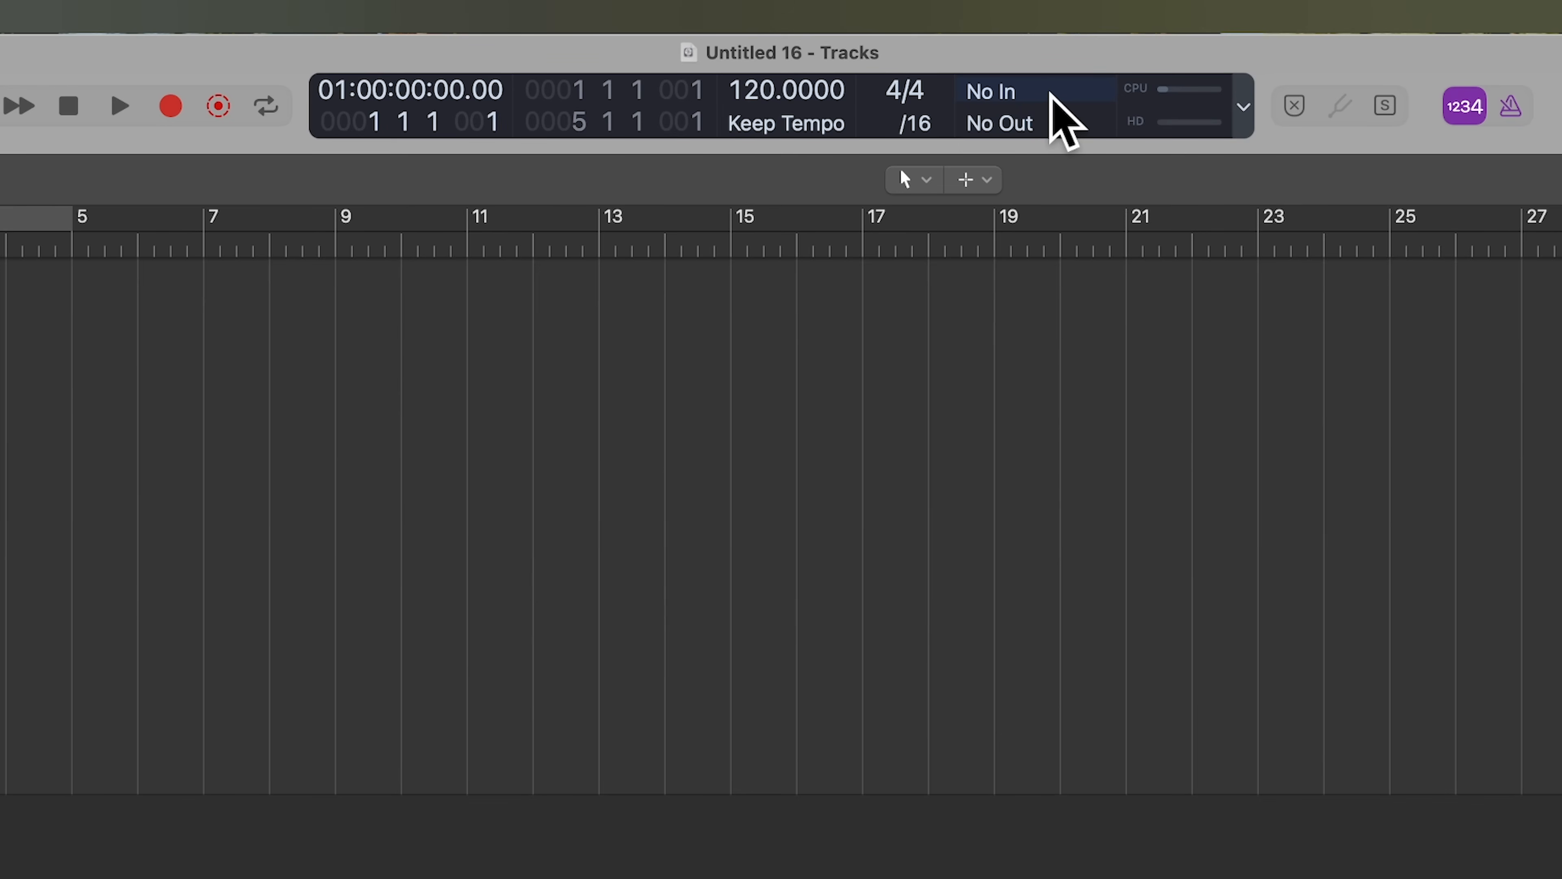
pyautogui.moveTo(1048, 88)
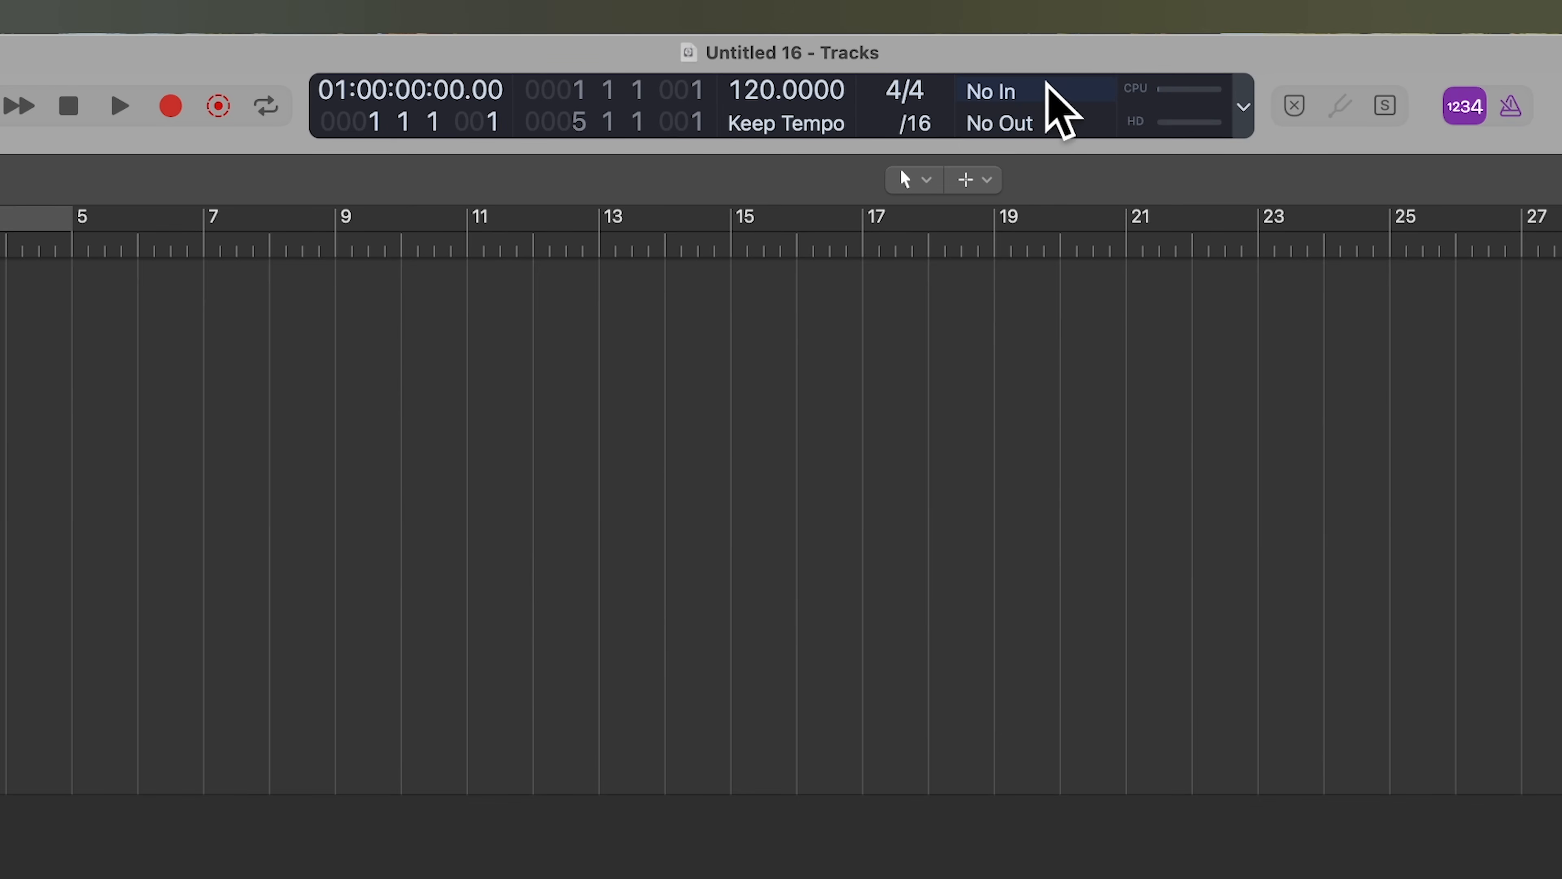
pyautogui.moveTo(1046, 121)
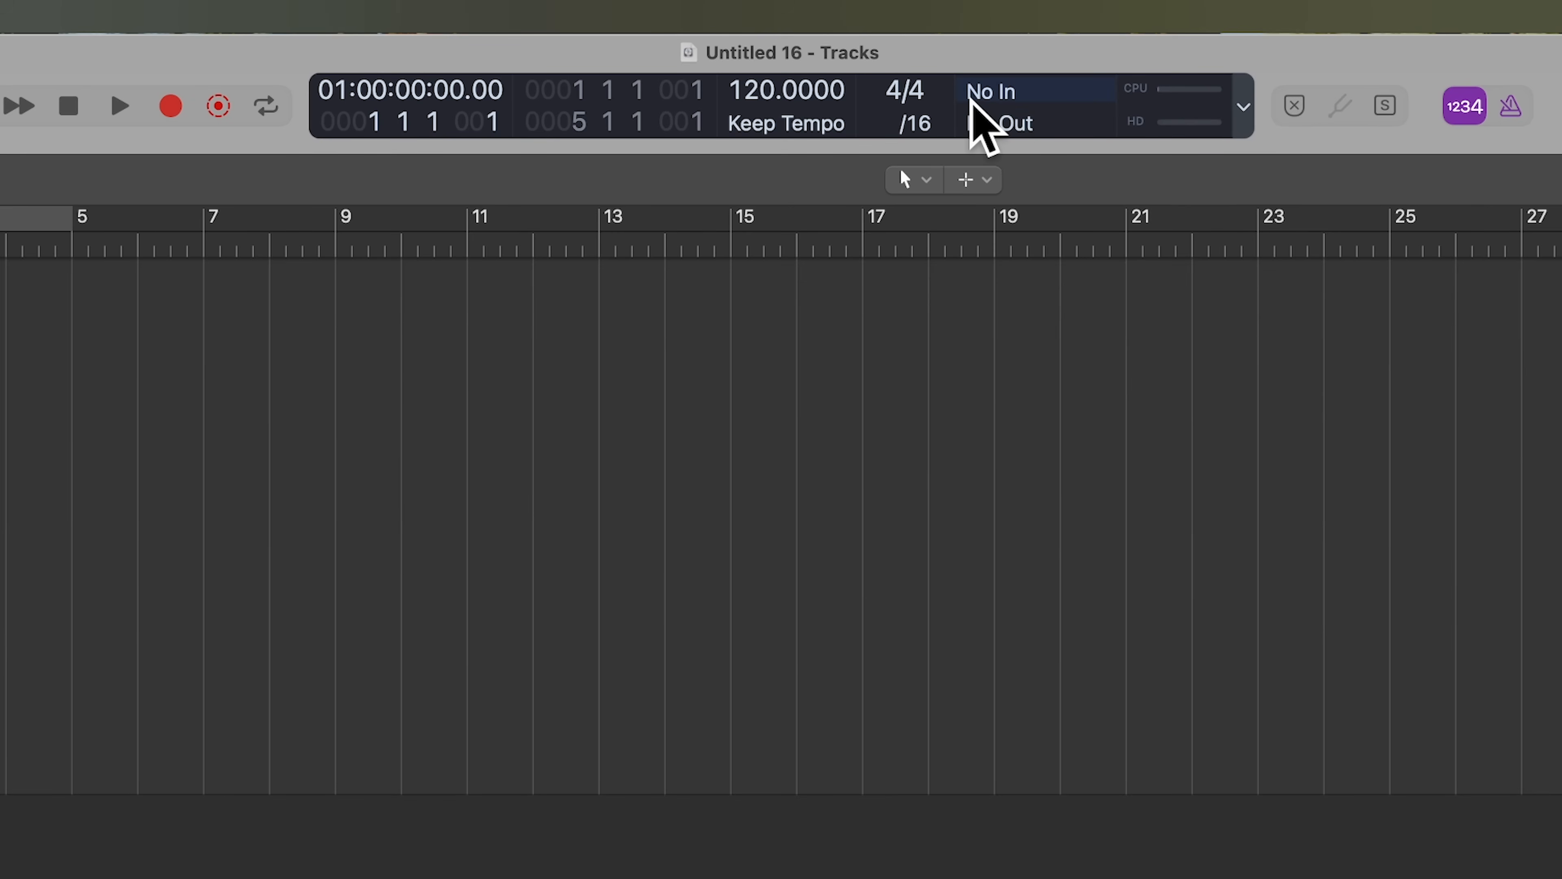
pyautogui.click(1000, 91)
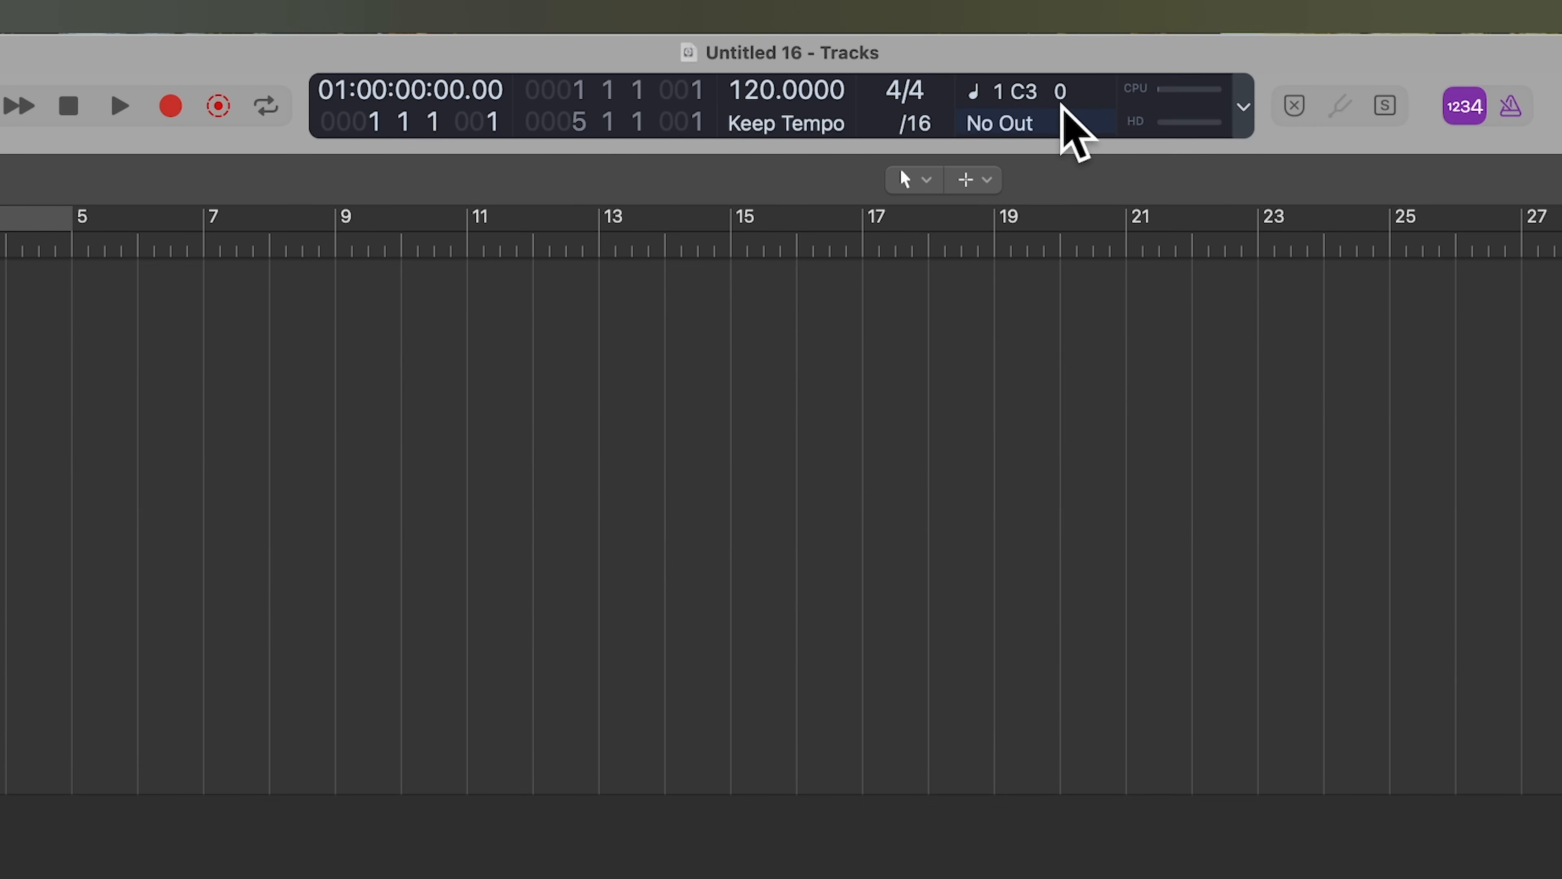
pyautogui.click(1017, 91)
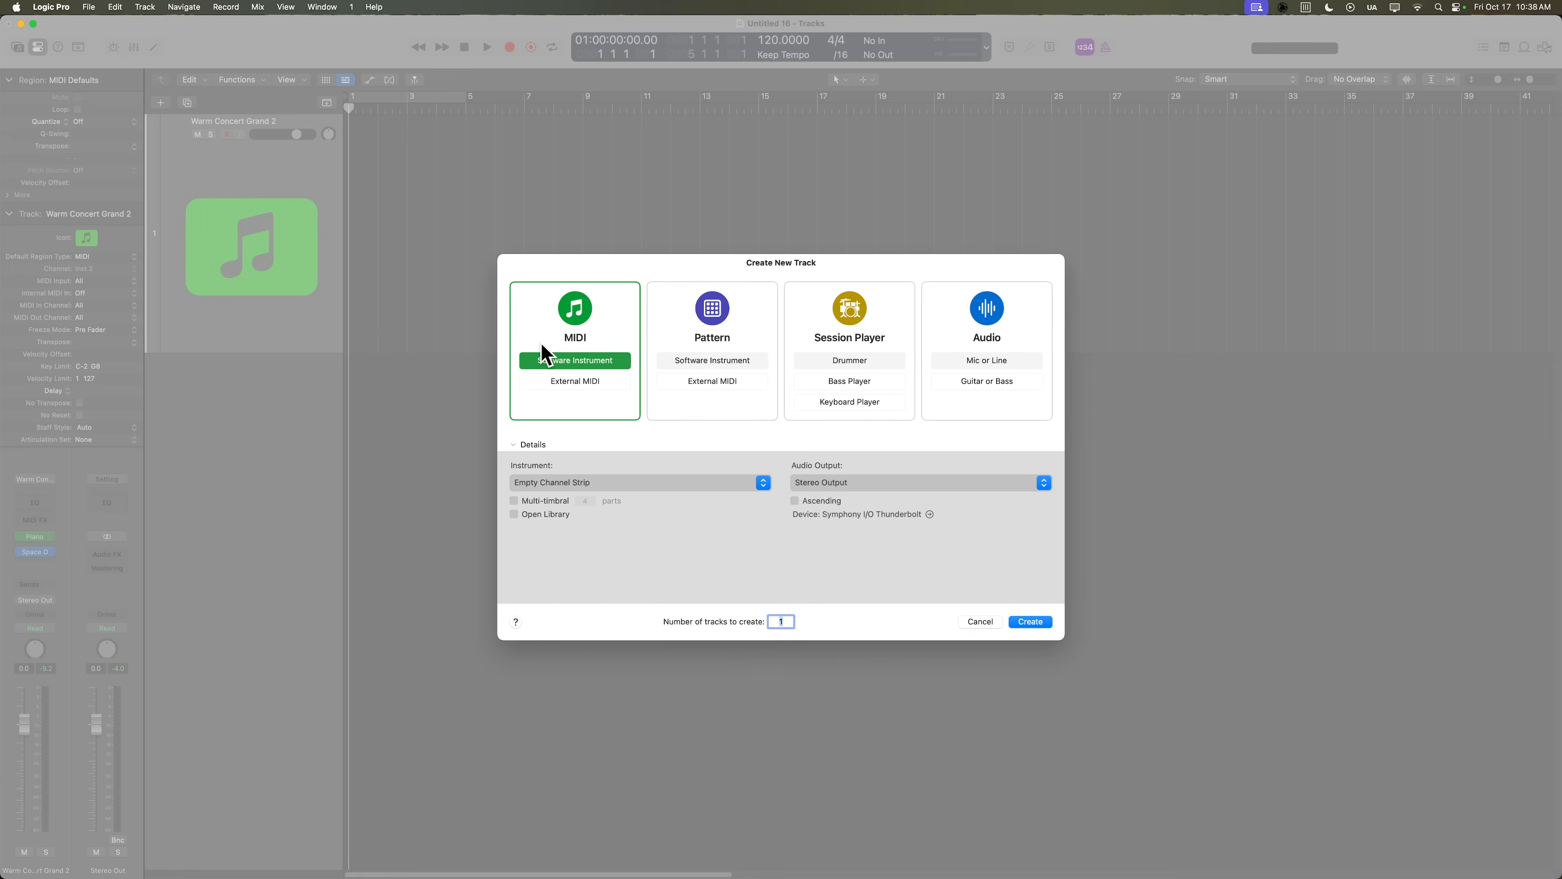
# Create a Session Player Drummer track with the Pop Songwriter style.
pyautogui.click(849, 360)
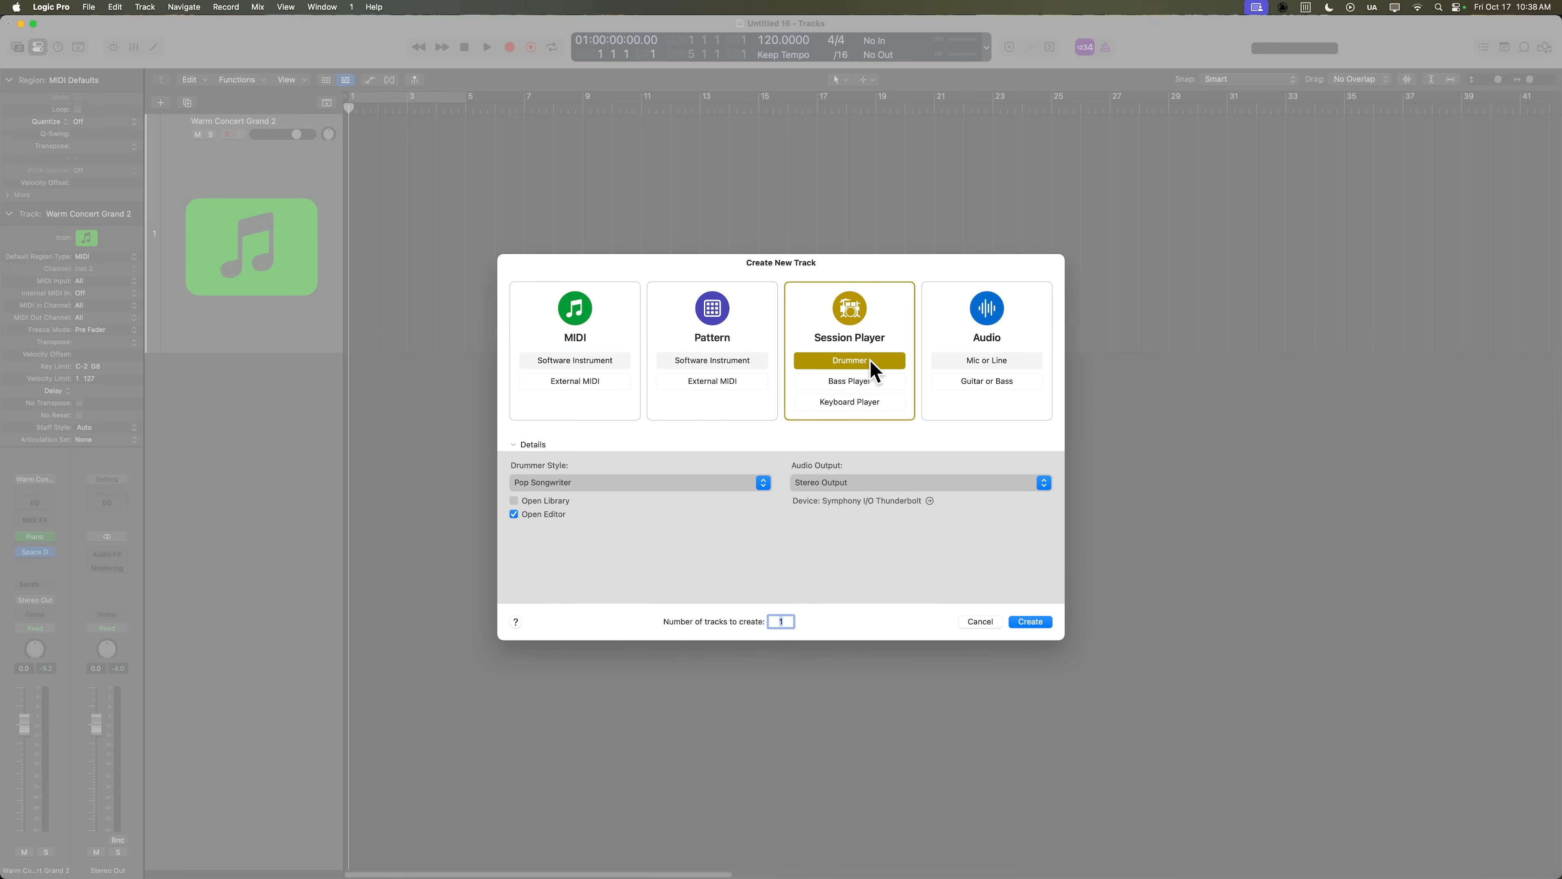
pyautogui.click(638, 482)
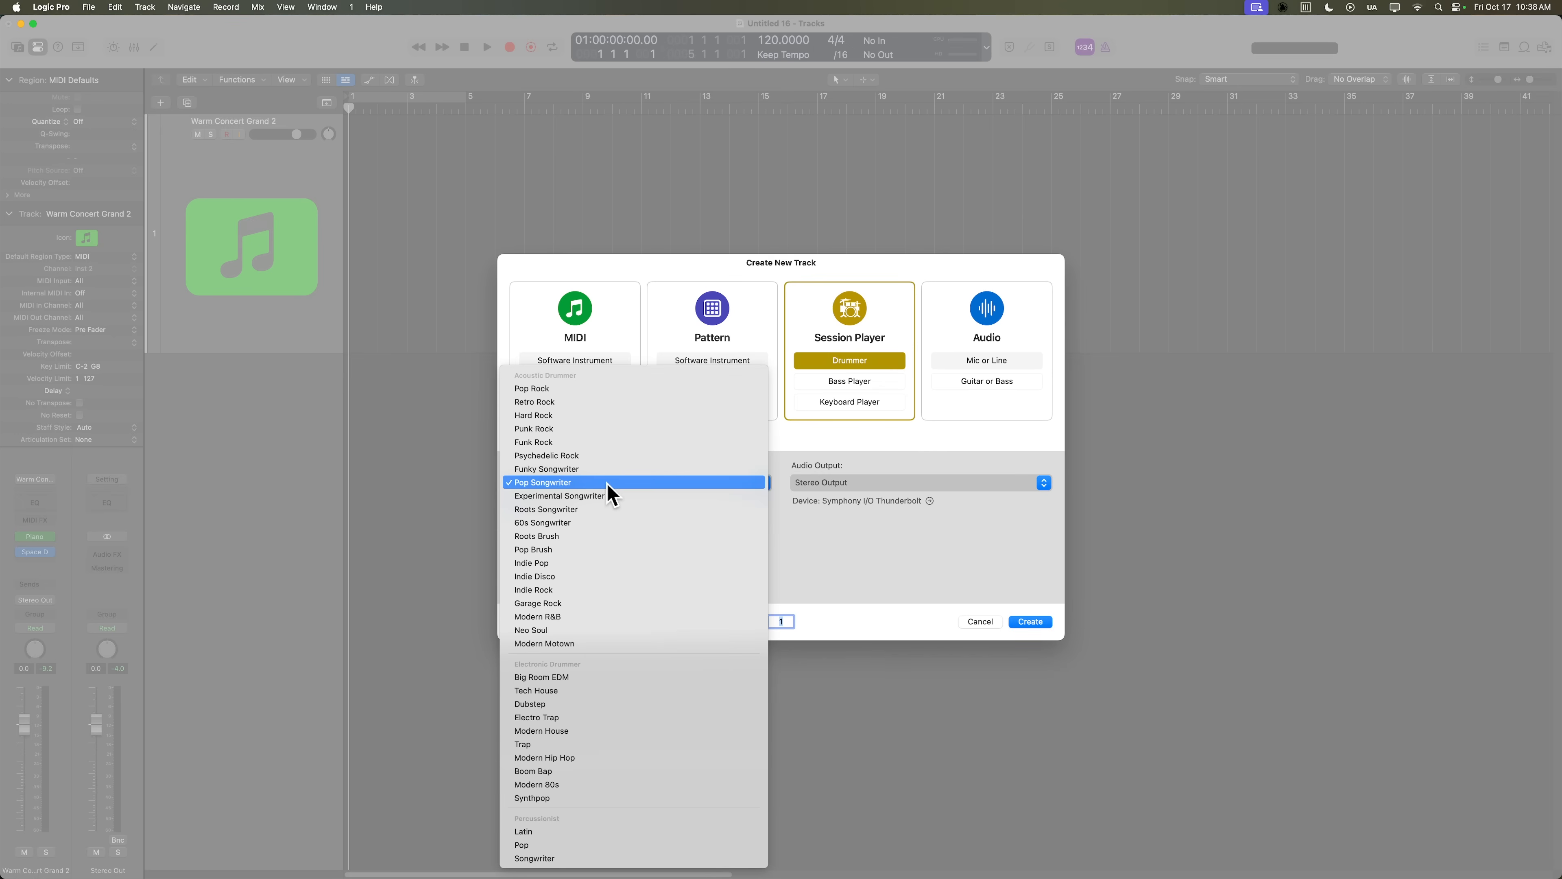
pyautogui.click(1030, 621)
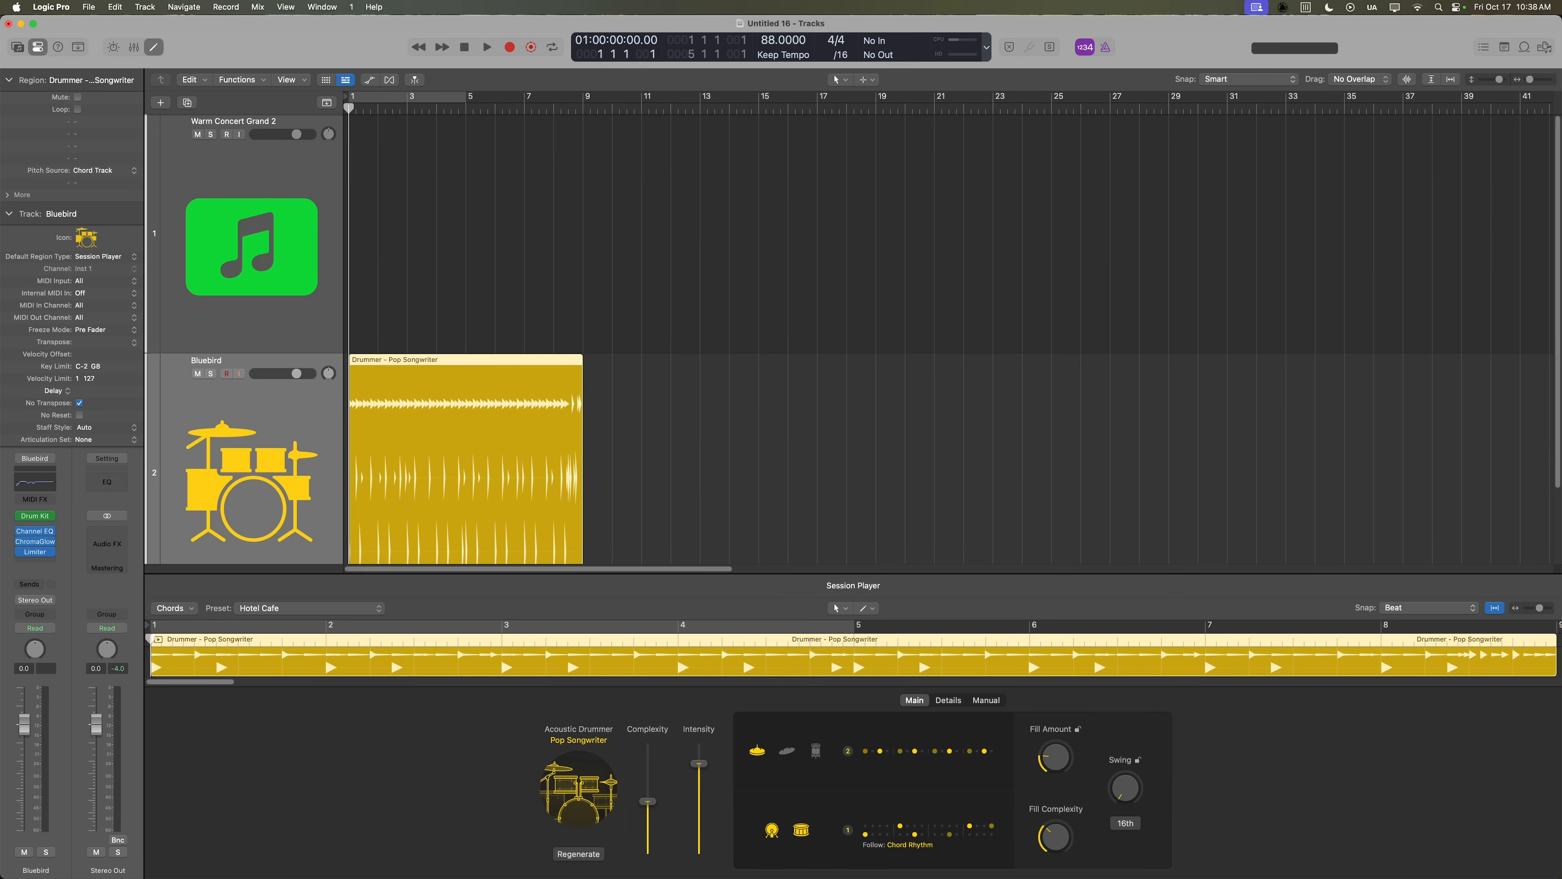
# Lower the drummer's Intensity to about 21% and play the song back from the start.
pyautogui.click(486, 47)
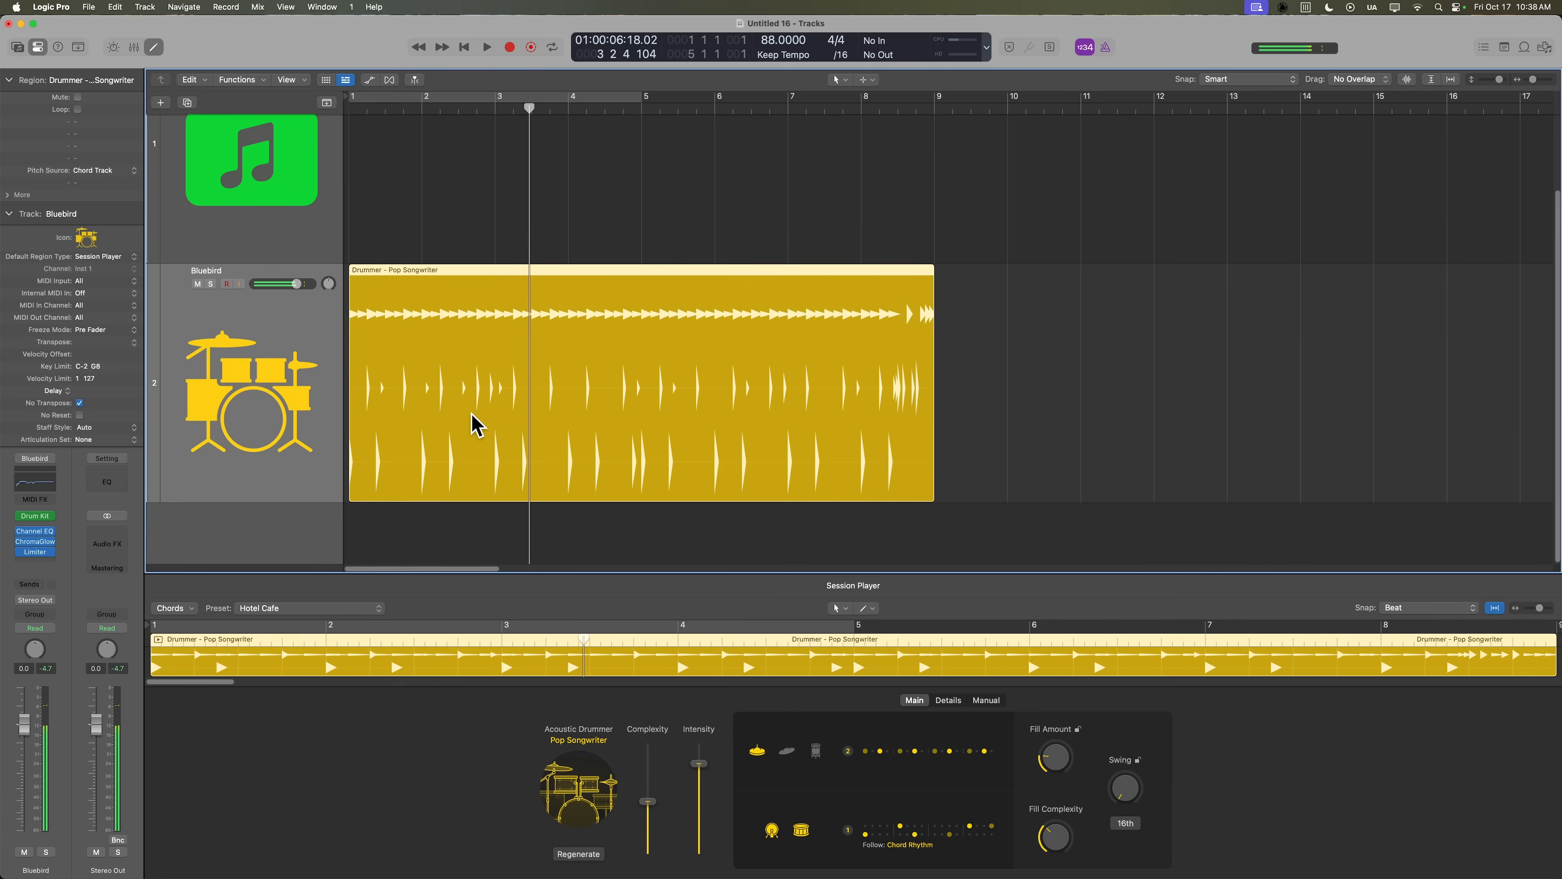
pyautogui.moveTo(688, 354)
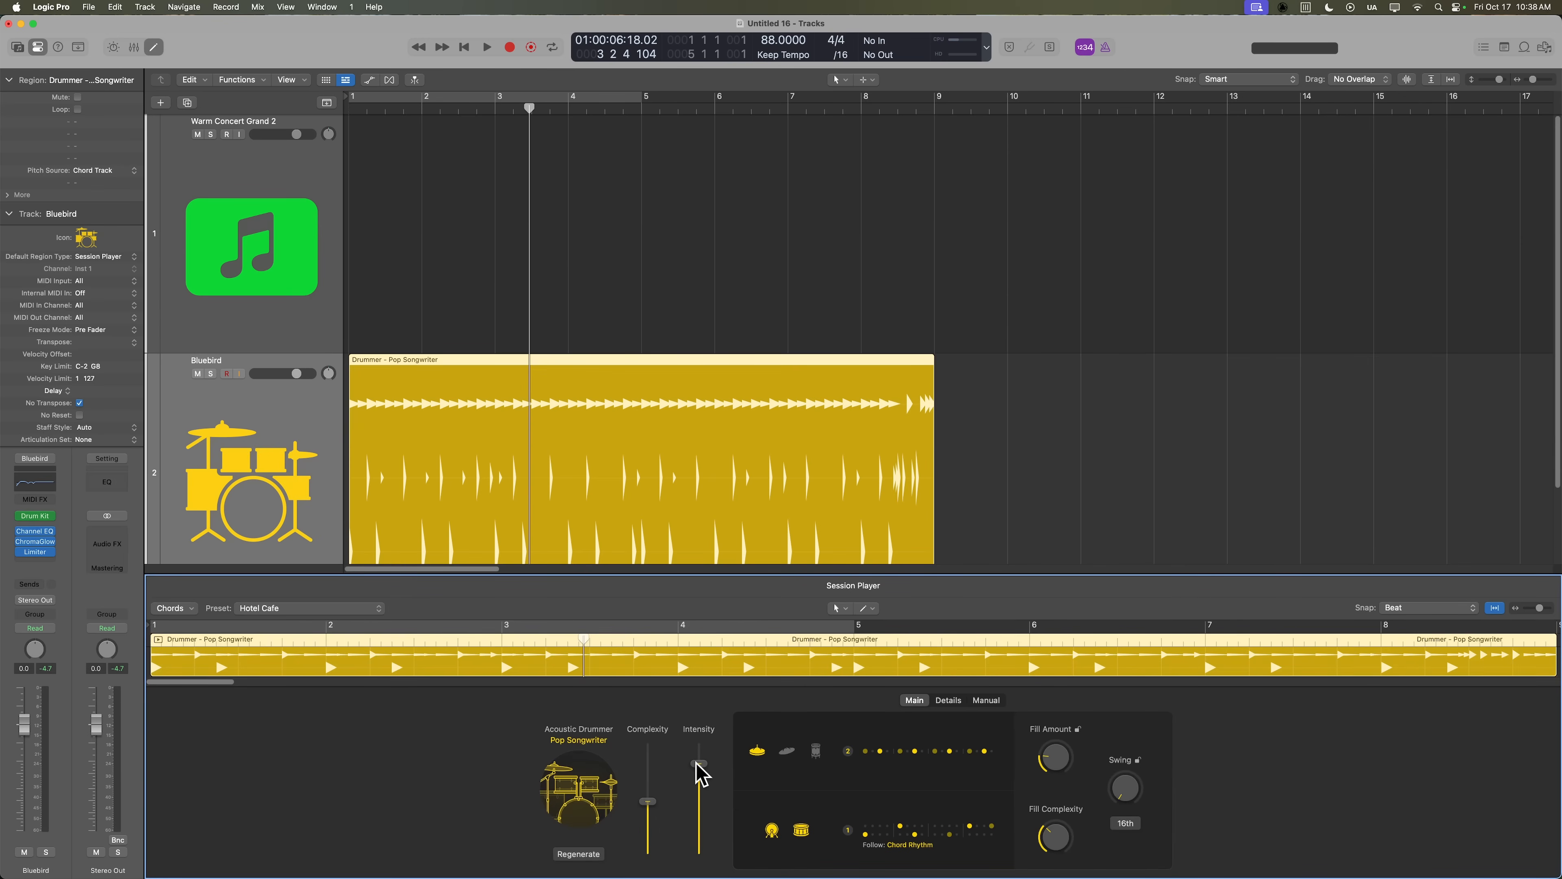
pyautogui.moveTo(699, 772); pyautogui.dragTo(698, 832)
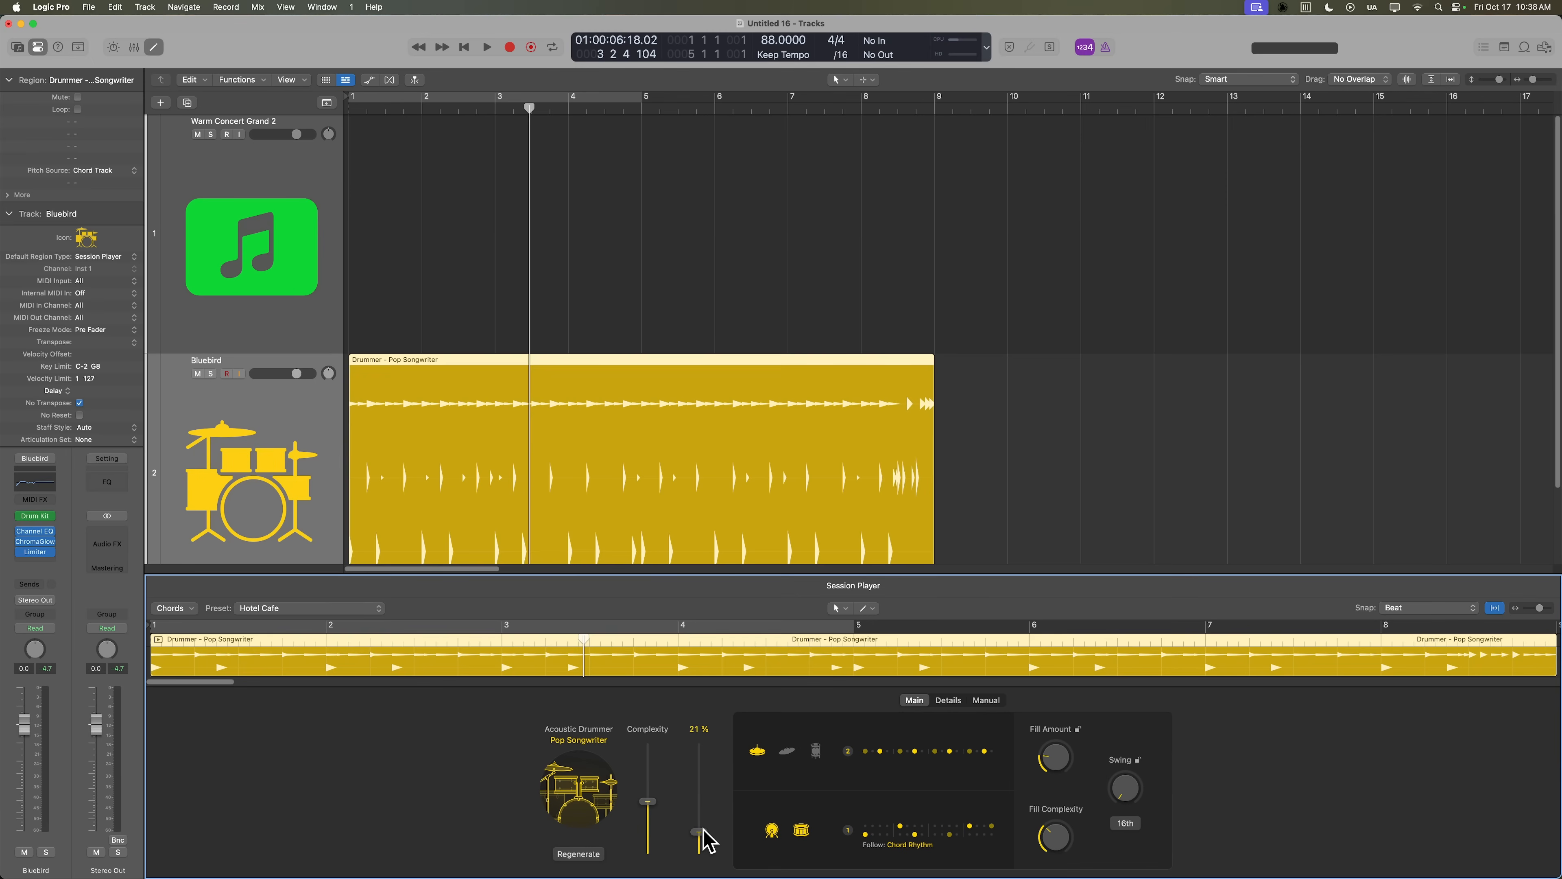
pyautogui.click(487, 46)
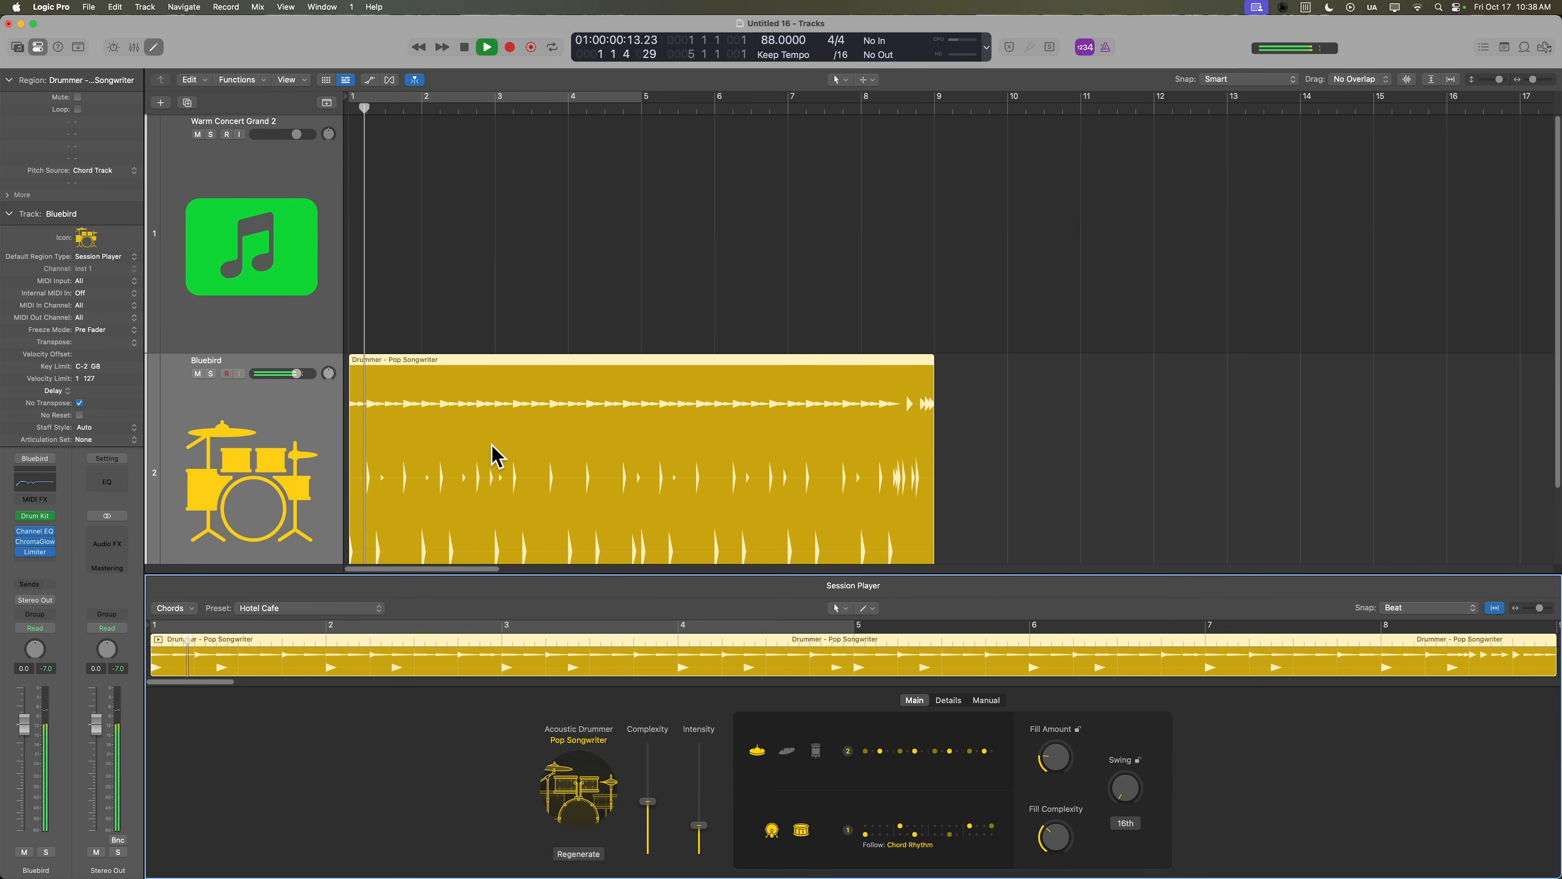
pyautogui.moveTo(697, 802); pyautogui.dragTo(697, 824)
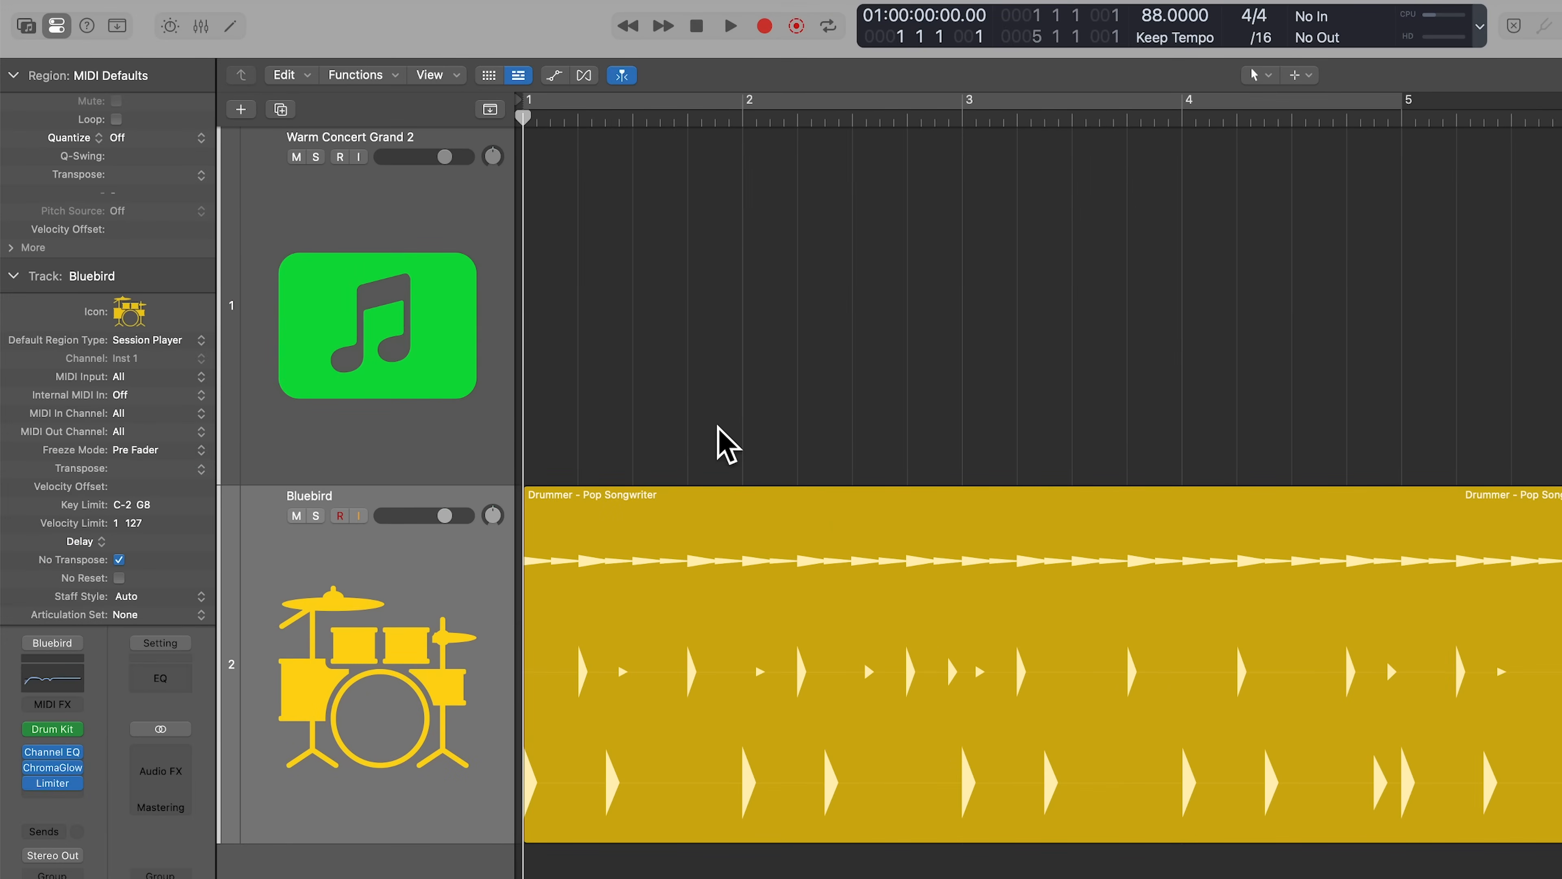
pyautogui.click(881, 641)
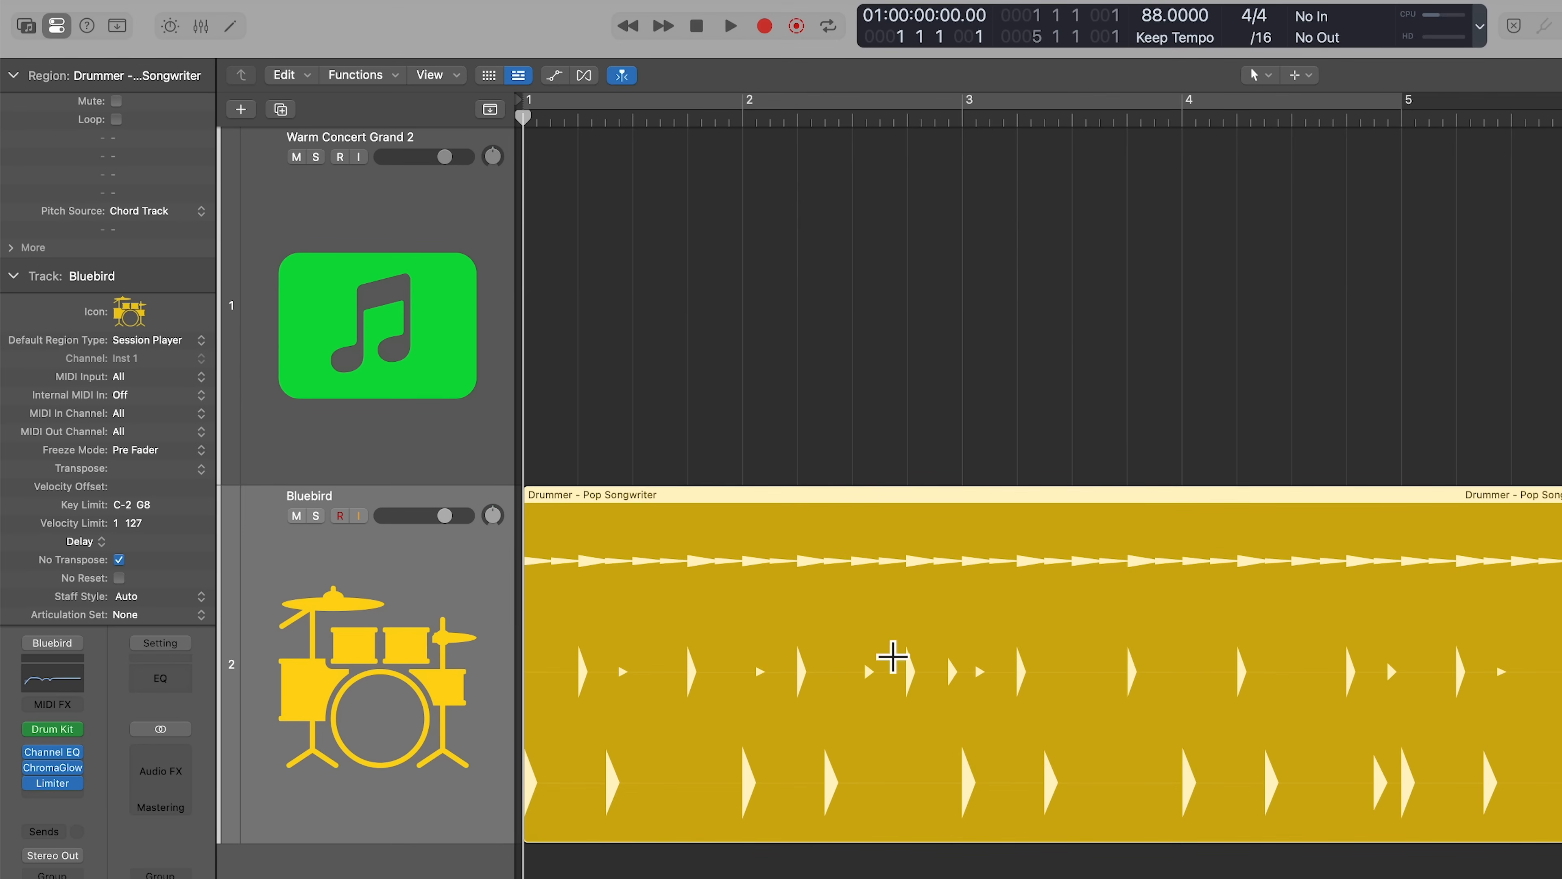
pyautogui.moveTo(576, 273)
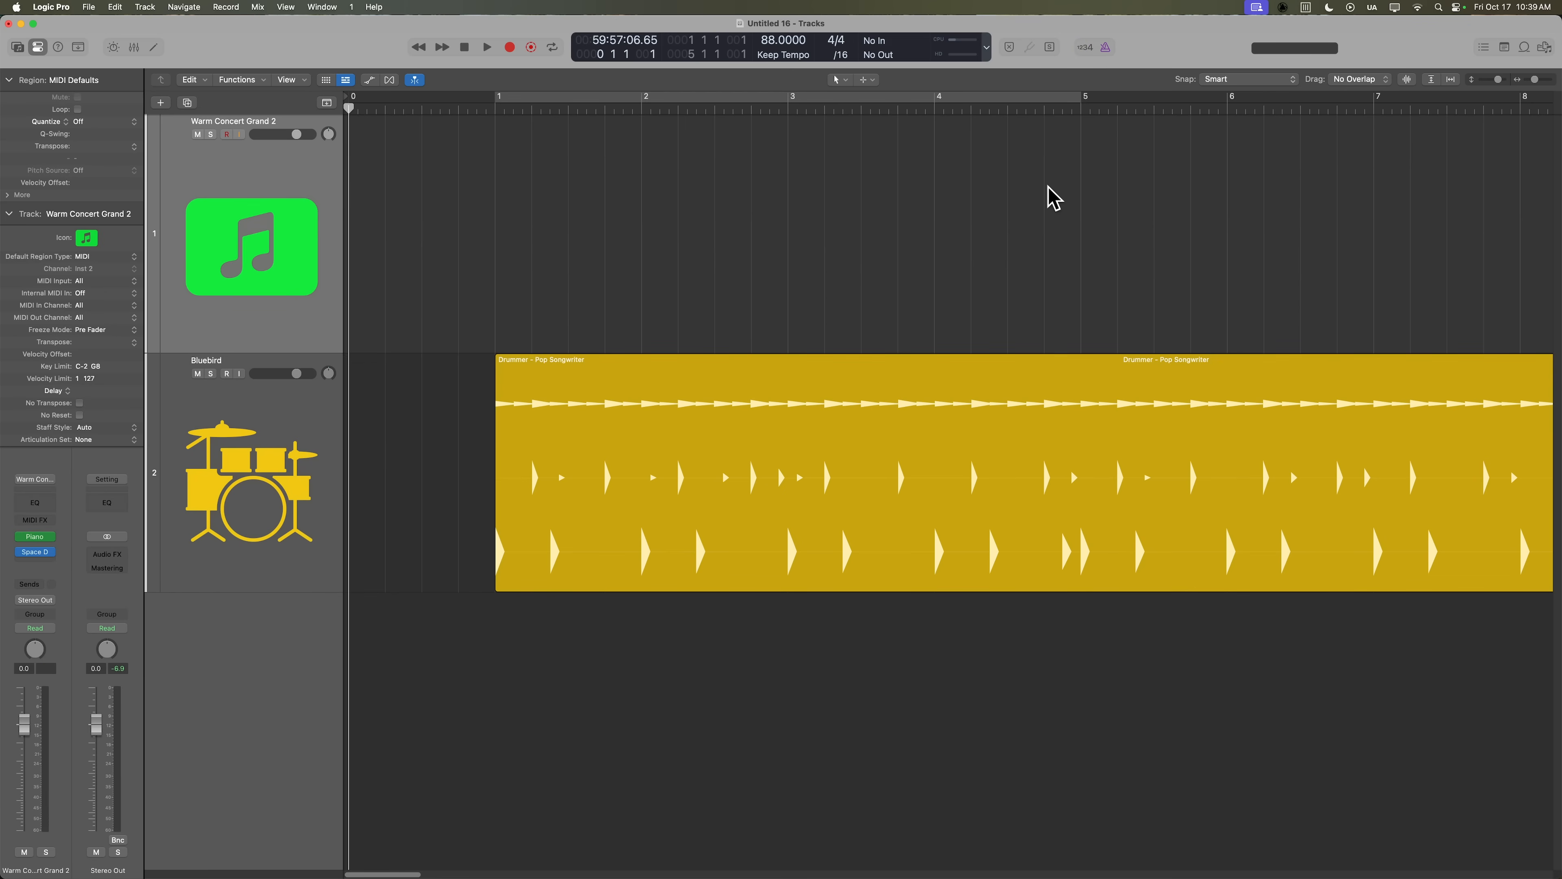
# Bring up Project Settings > Metronome via the metronome button's Metronome Settings… item.
pyautogui.click(1104, 47)
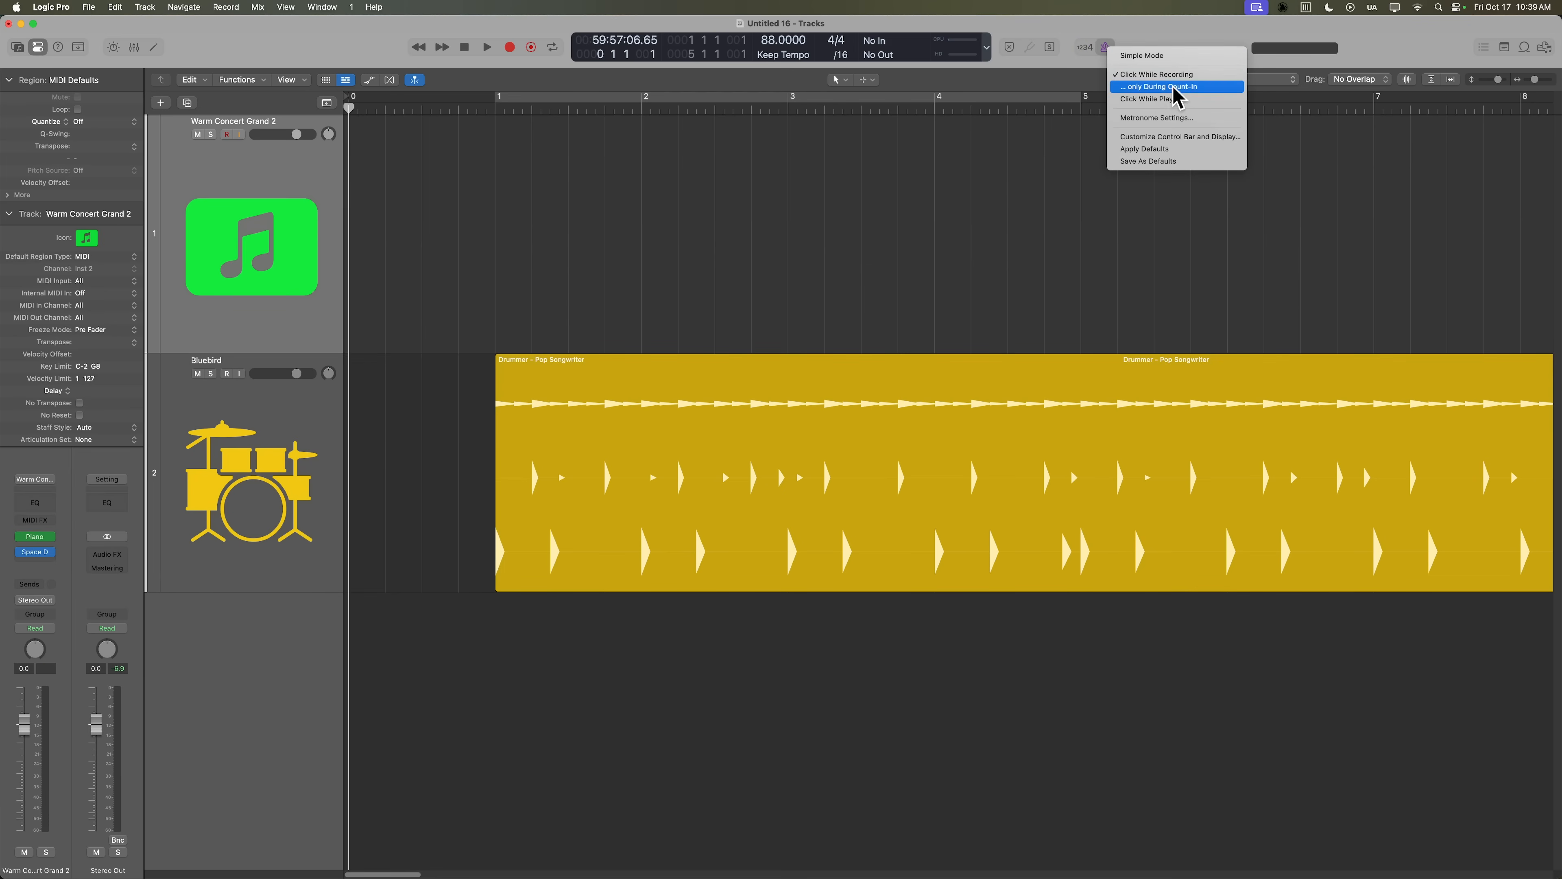
pyautogui.click(1157, 118)
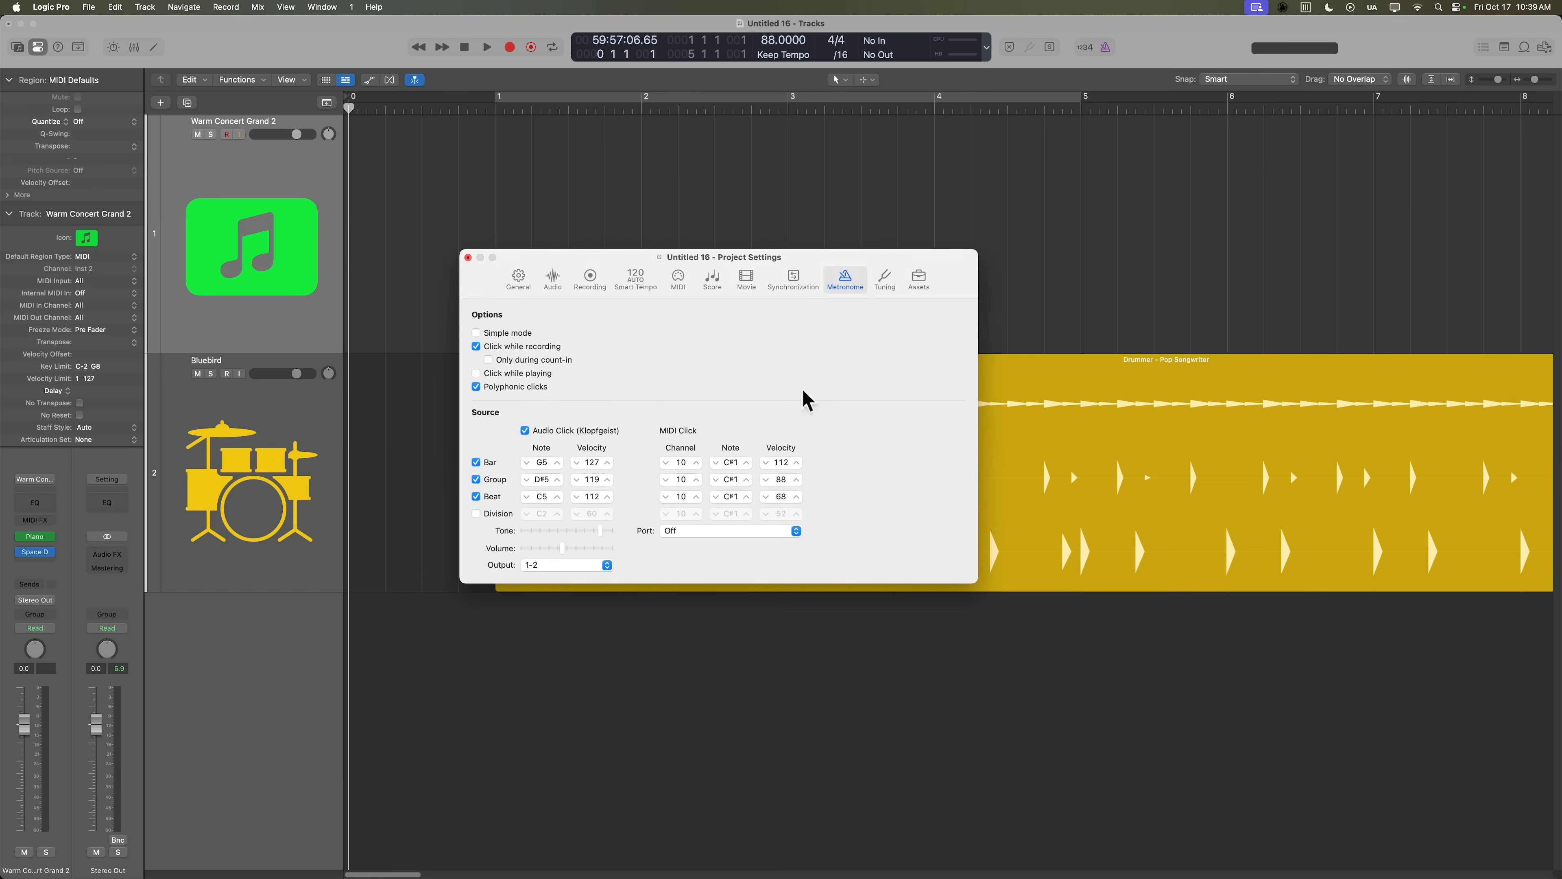
pyautogui.moveTo(630, 534)
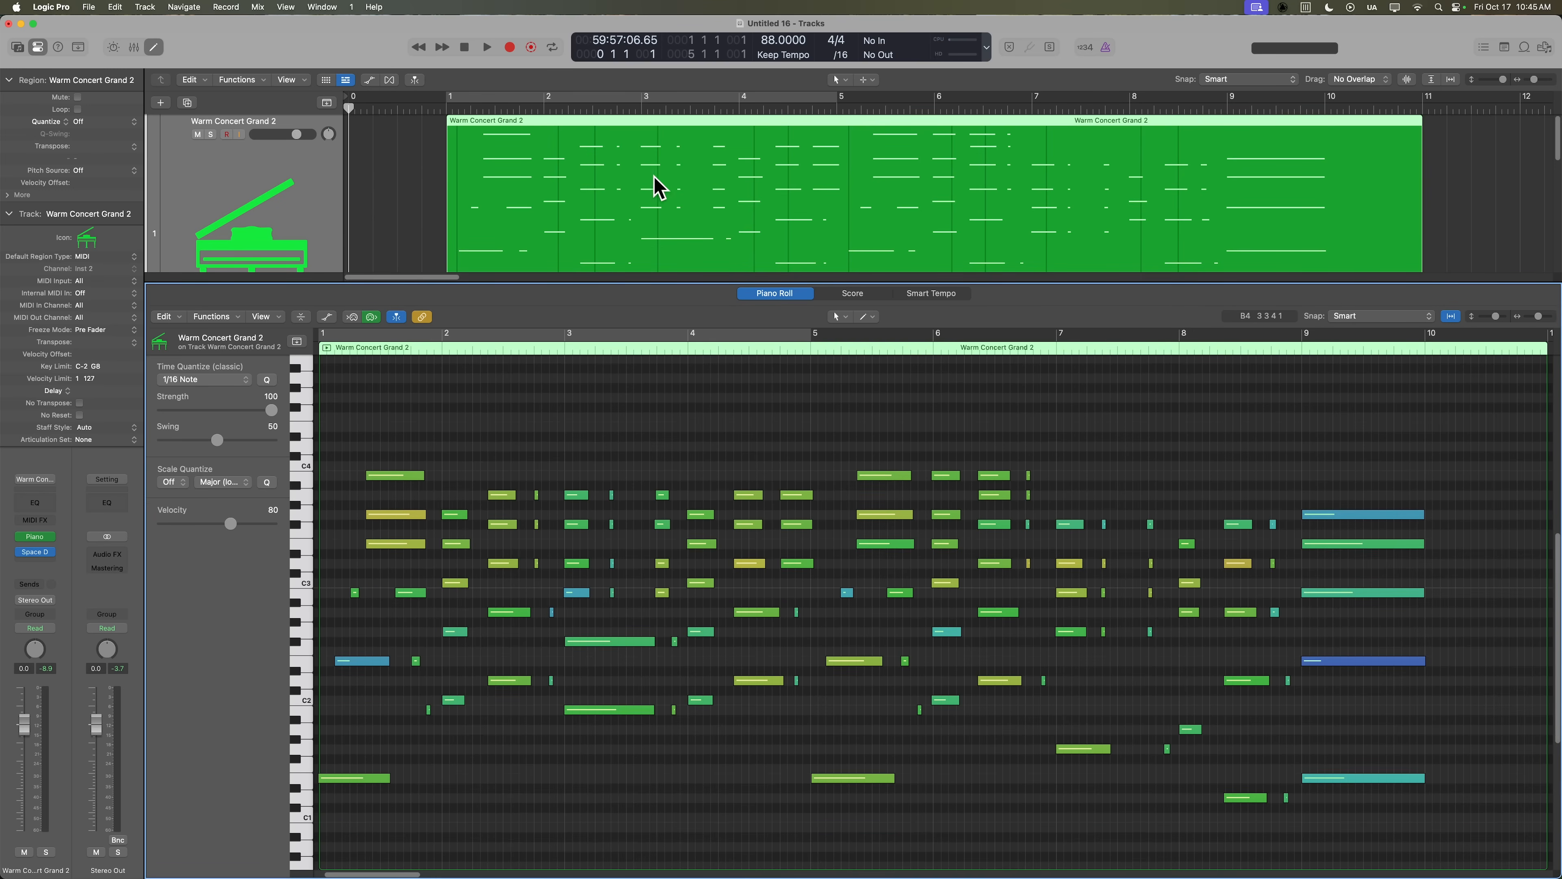
pyautogui.moveTo(399, 230)
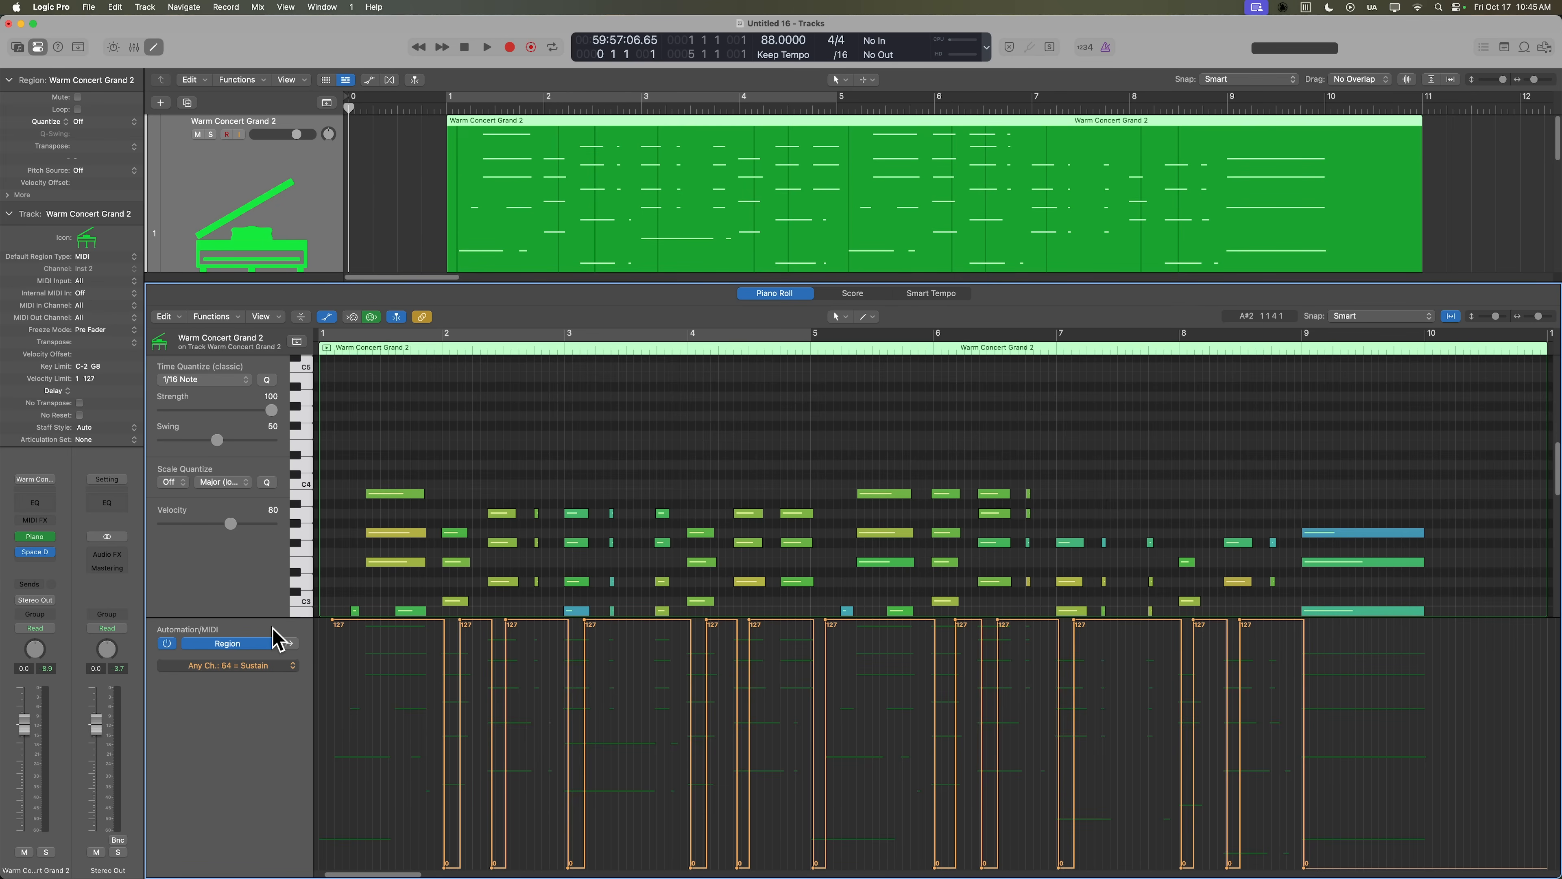
pyautogui.moveTo(780, 586)
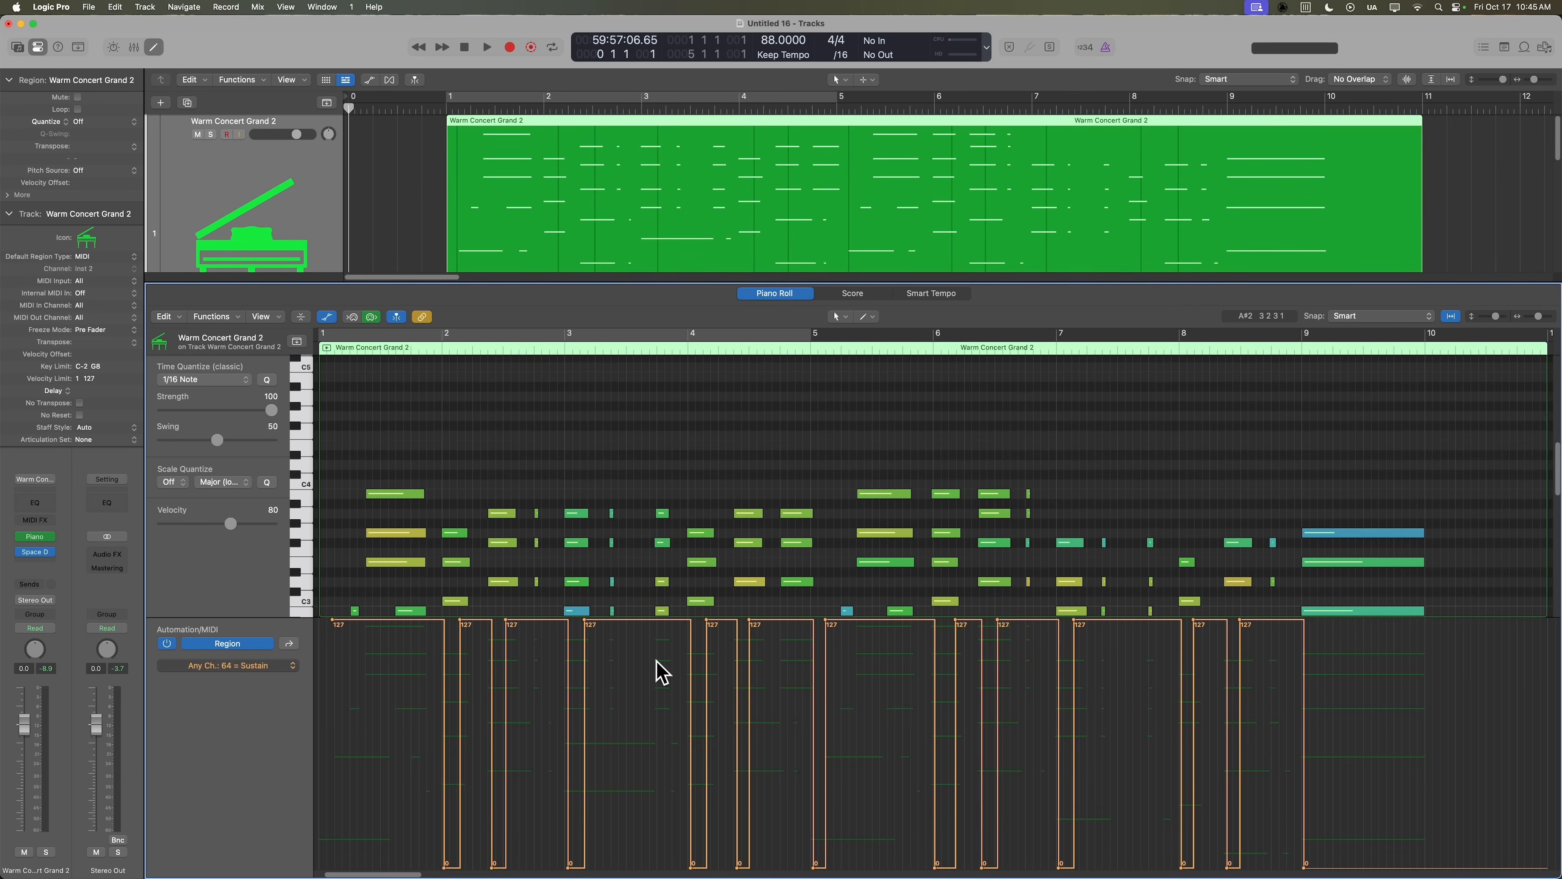
pyautogui.moveTo(926, 715)
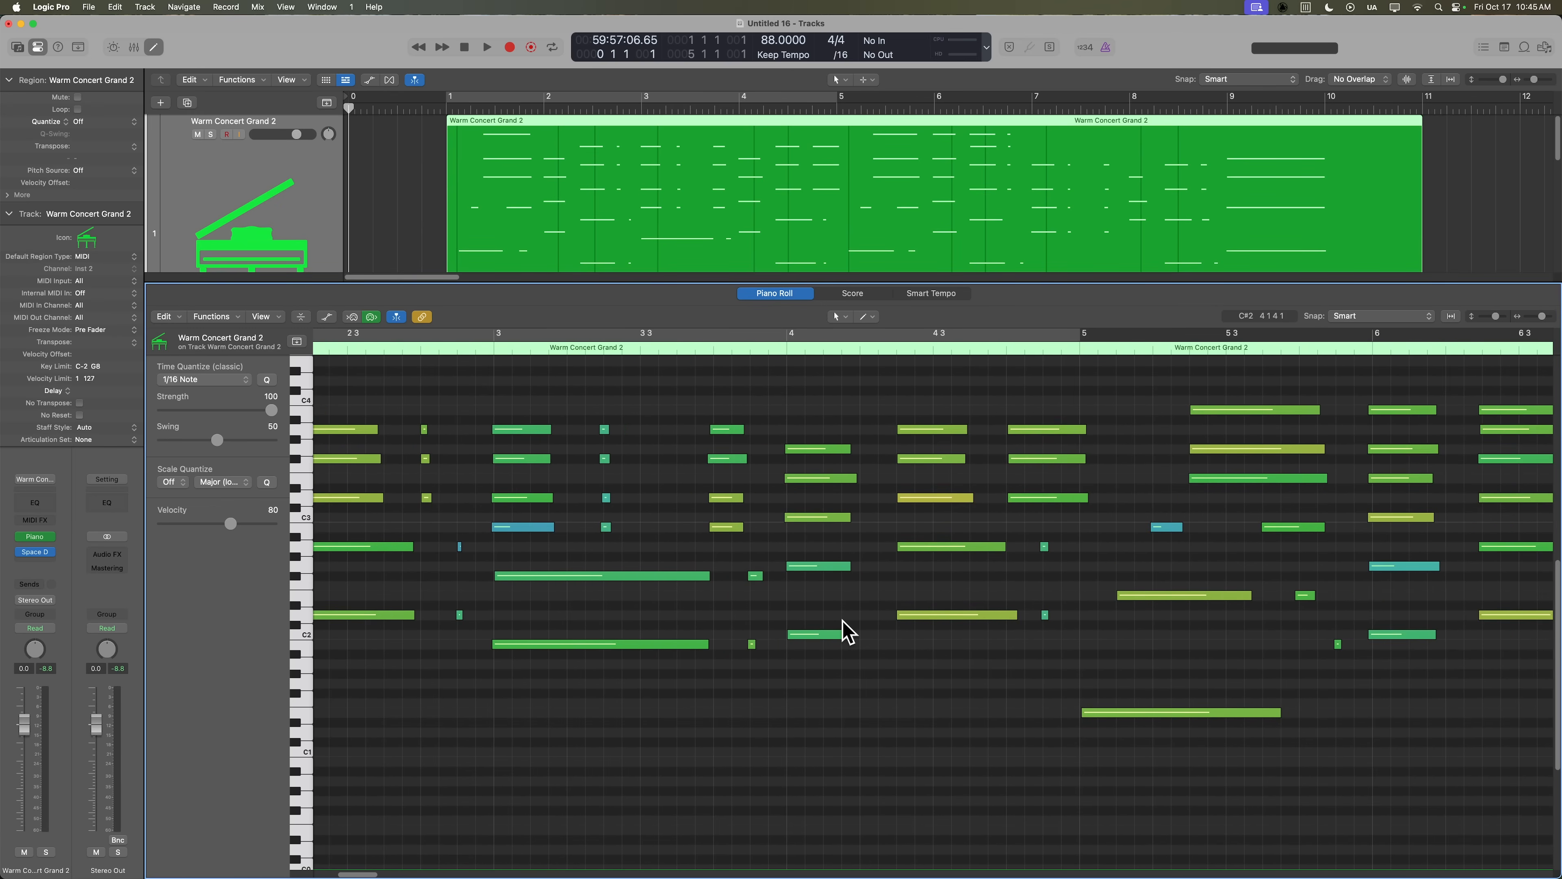
# Select the piano region and set its Time Quantize to 1/8 Note.
pyautogui.hscroll(3)
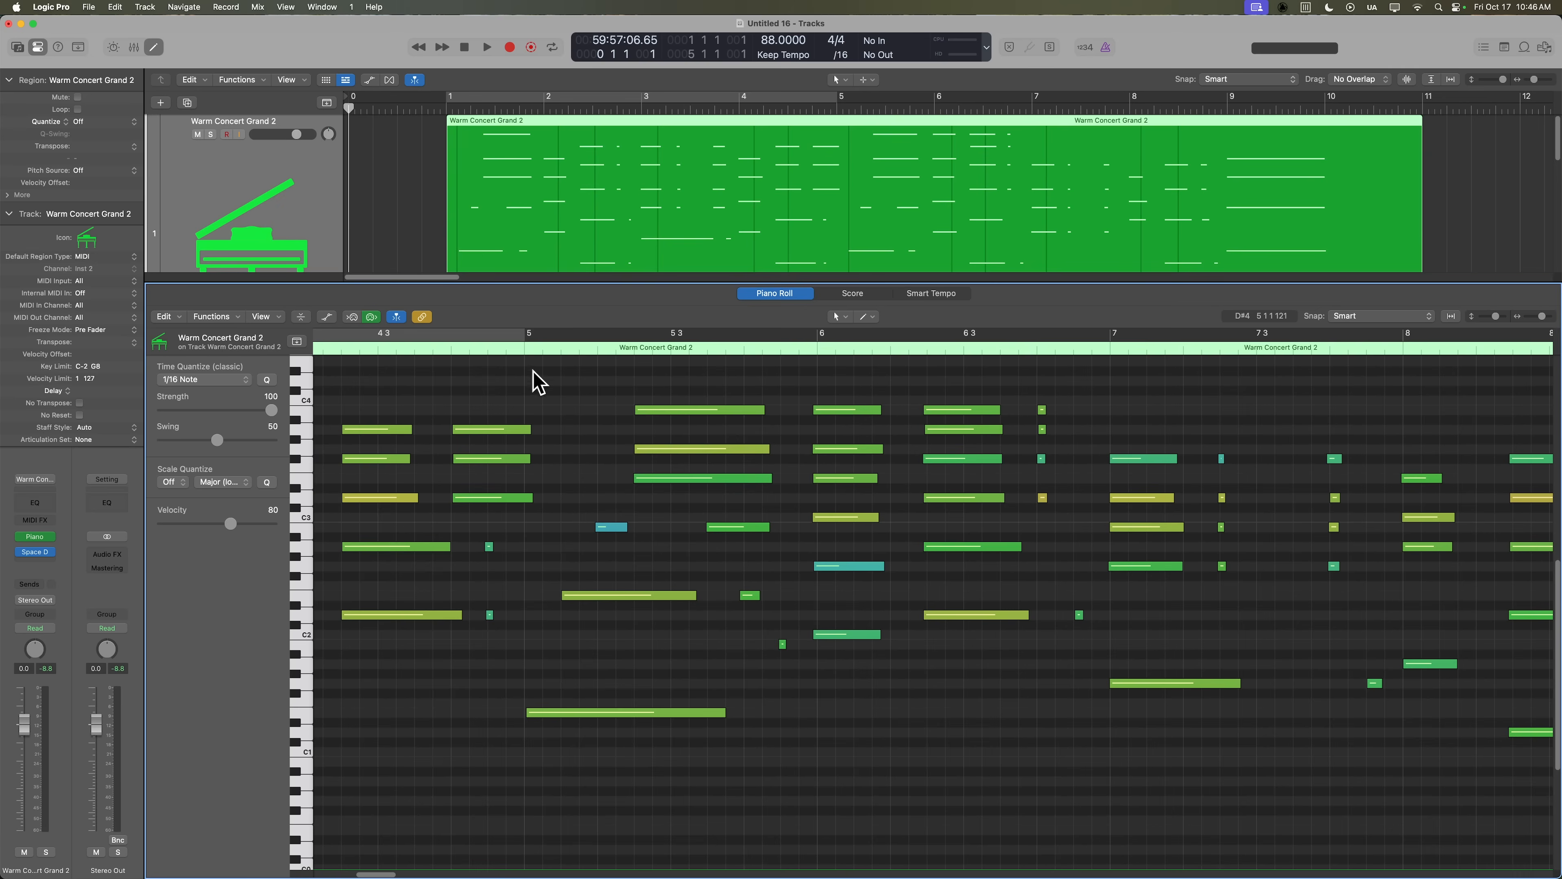
pyautogui.moveTo(804, 372)
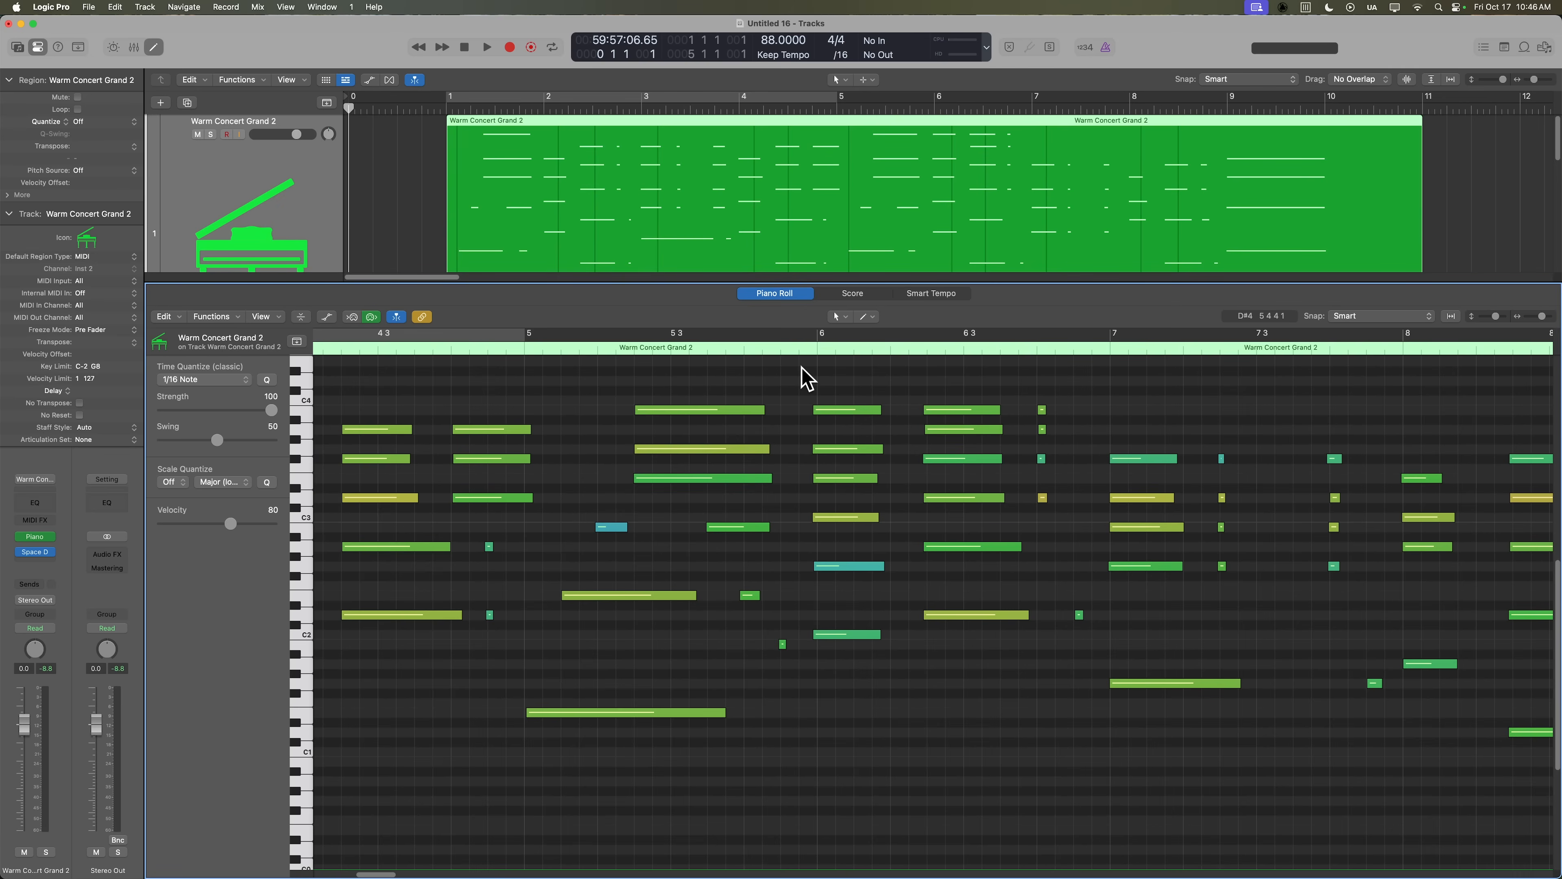
pyautogui.moveTo(854, 178)
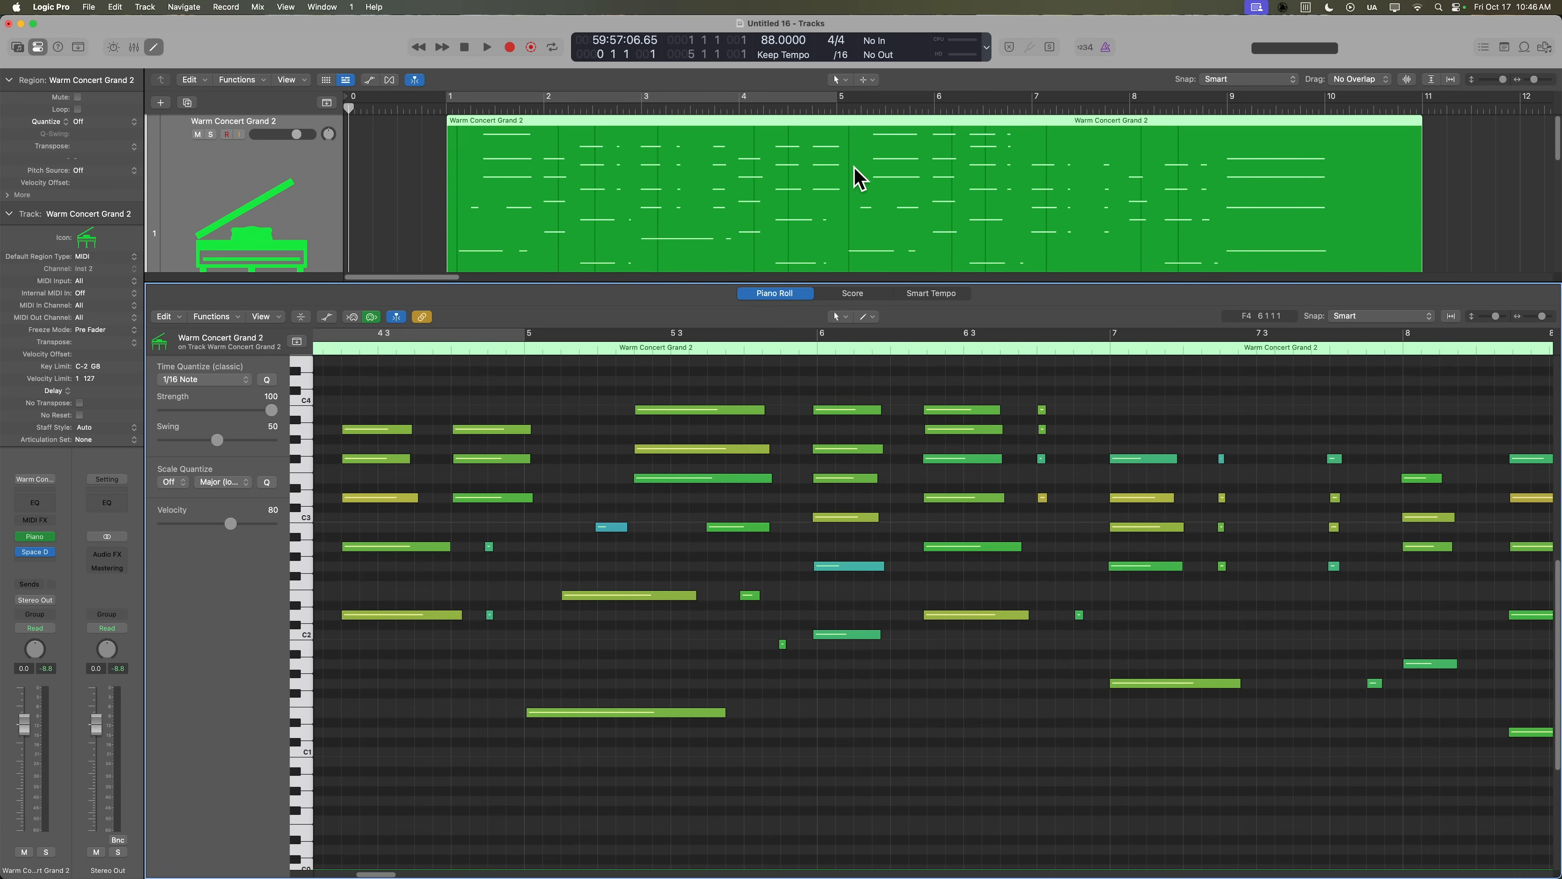
pyautogui.click(841, 55)
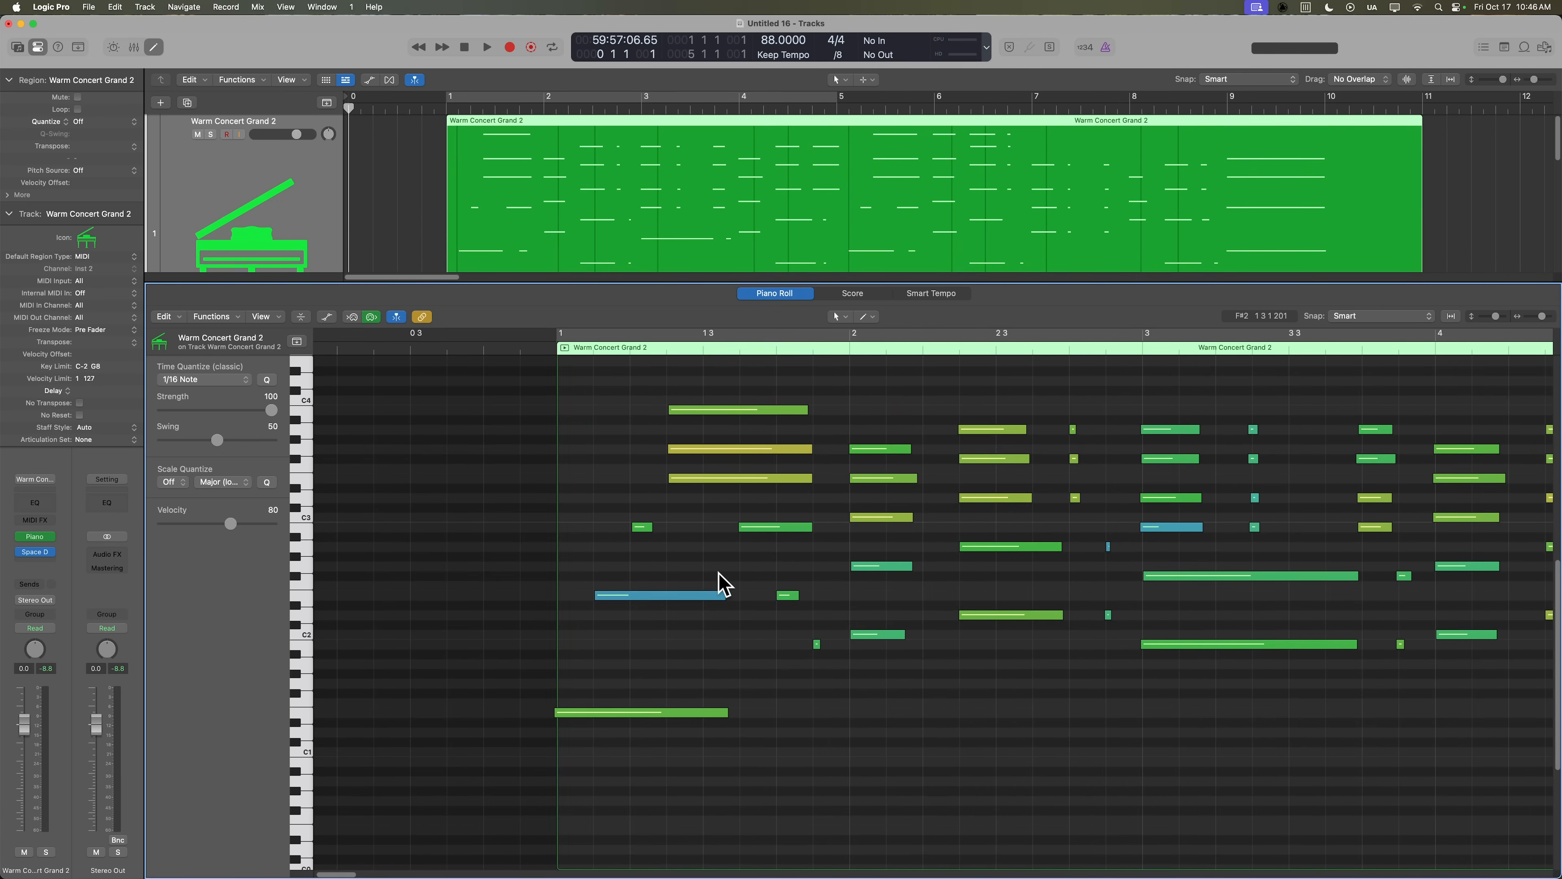
pyautogui.hscroll(3)
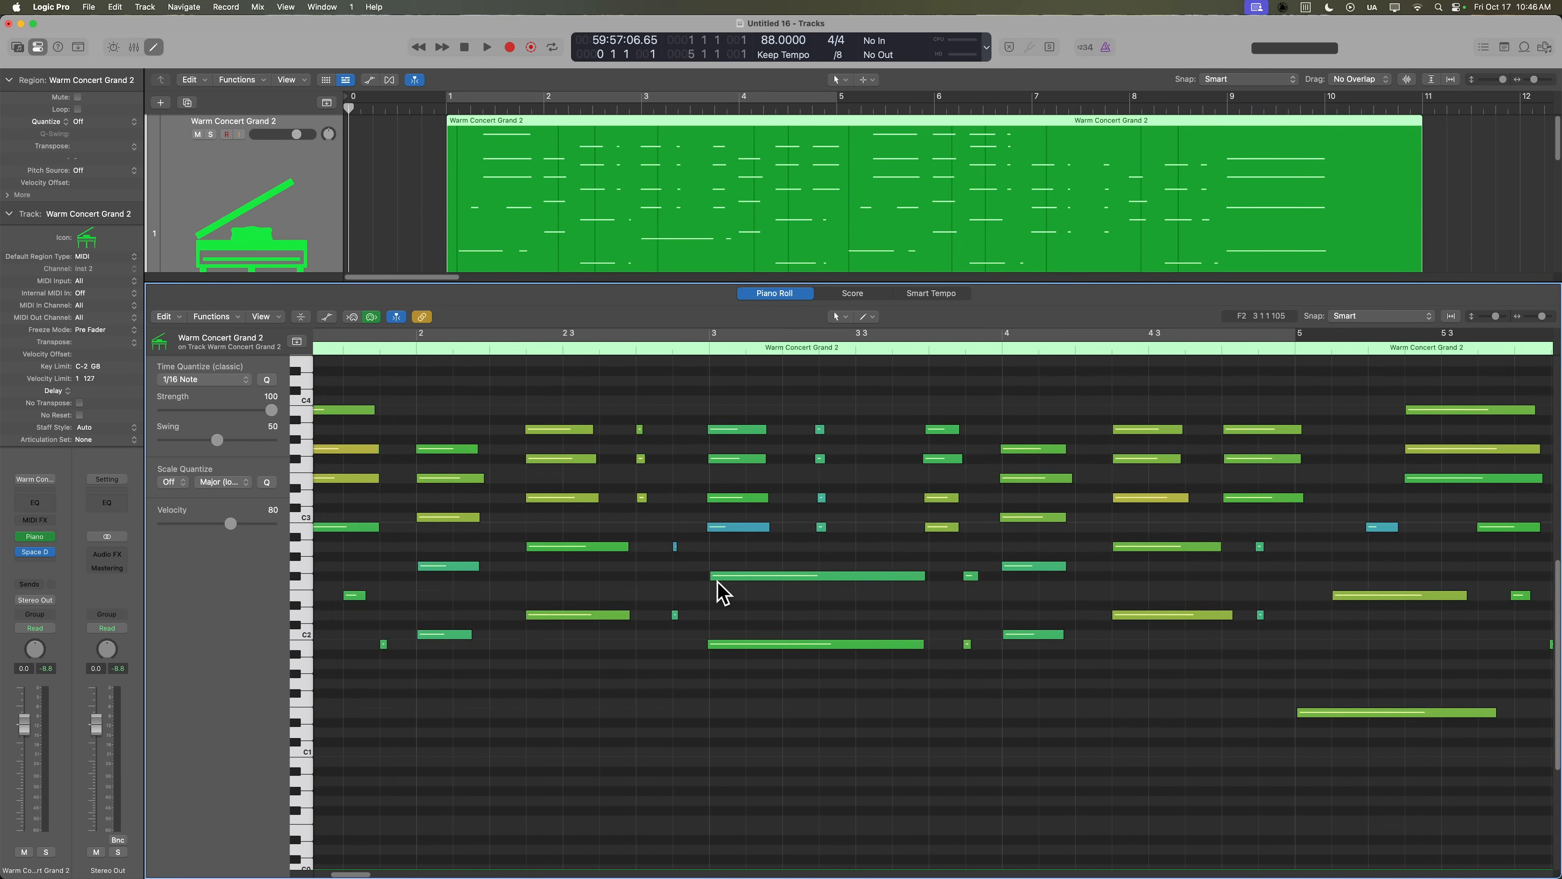
pyautogui.hscroll(3)
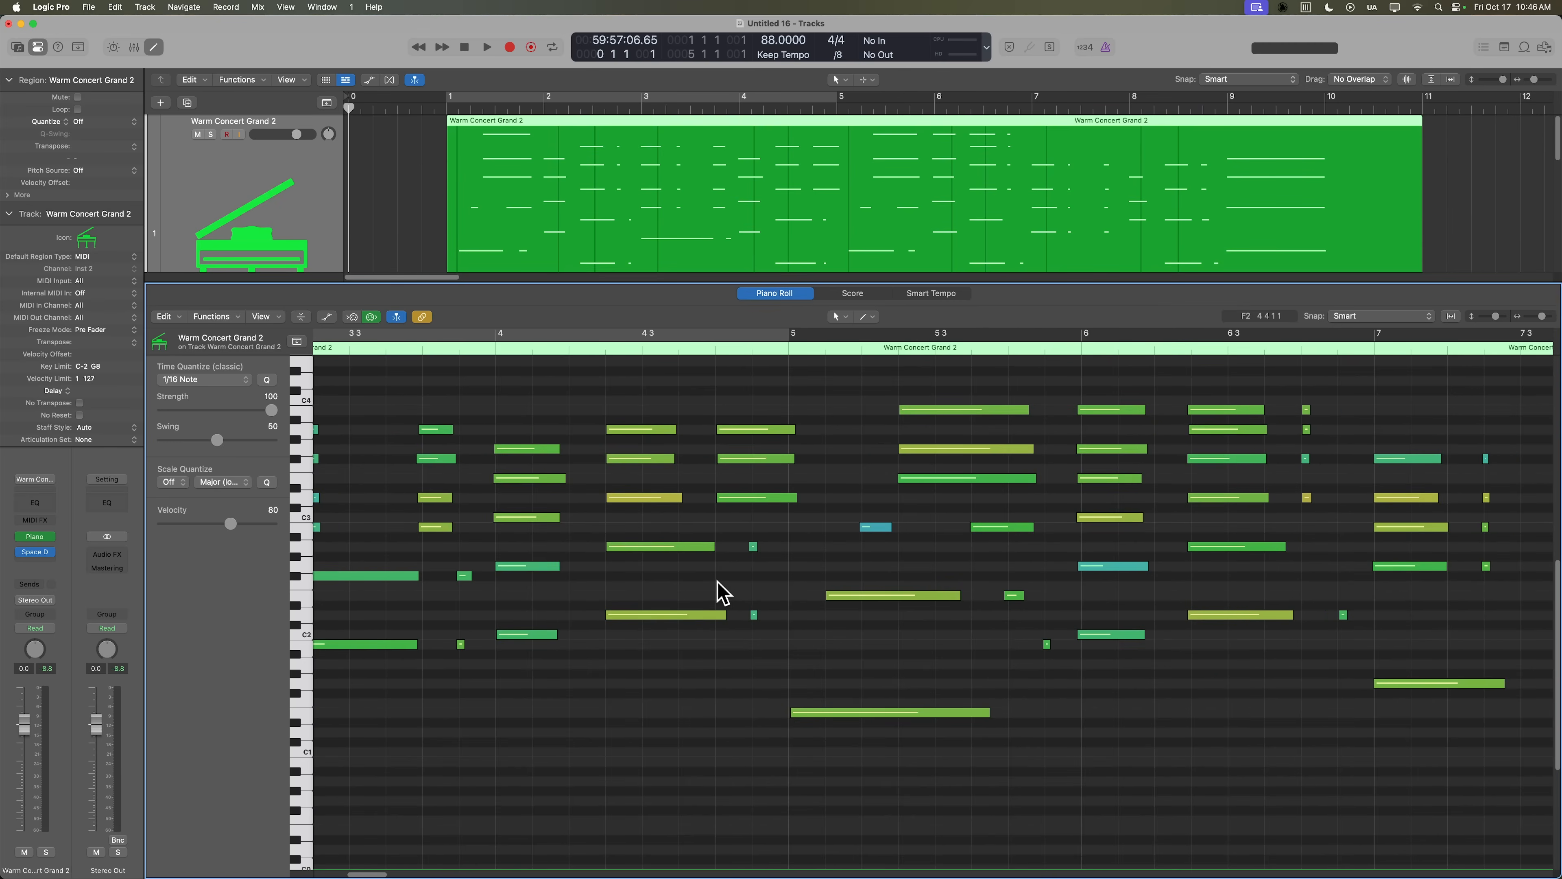
pyautogui.hscroll(3)
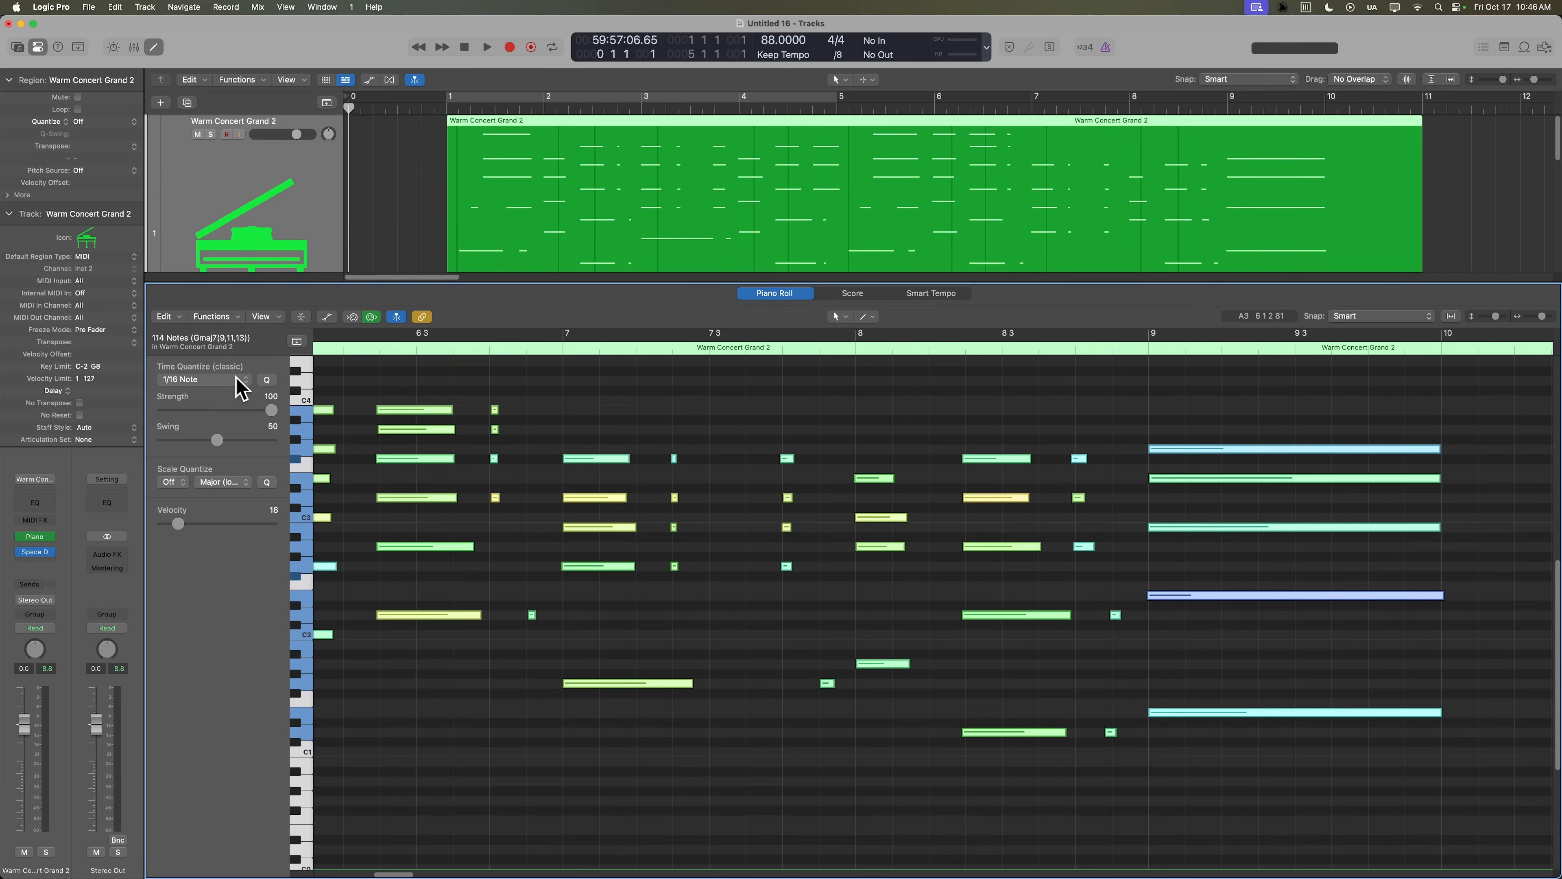
pyautogui.click(244, 379)
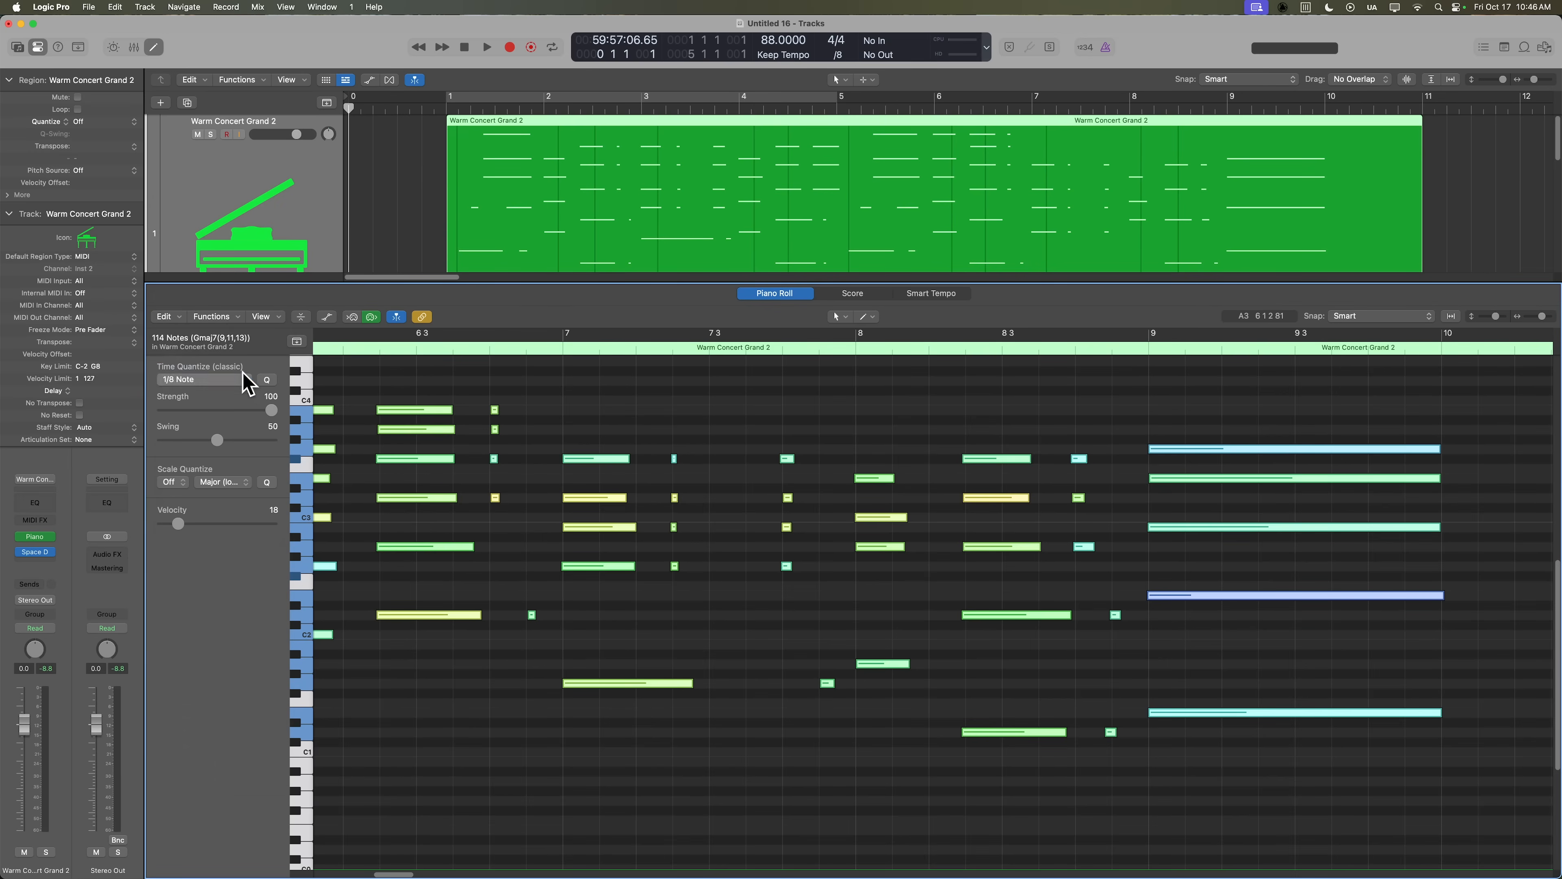
pyautogui.moveTo(267, 440)
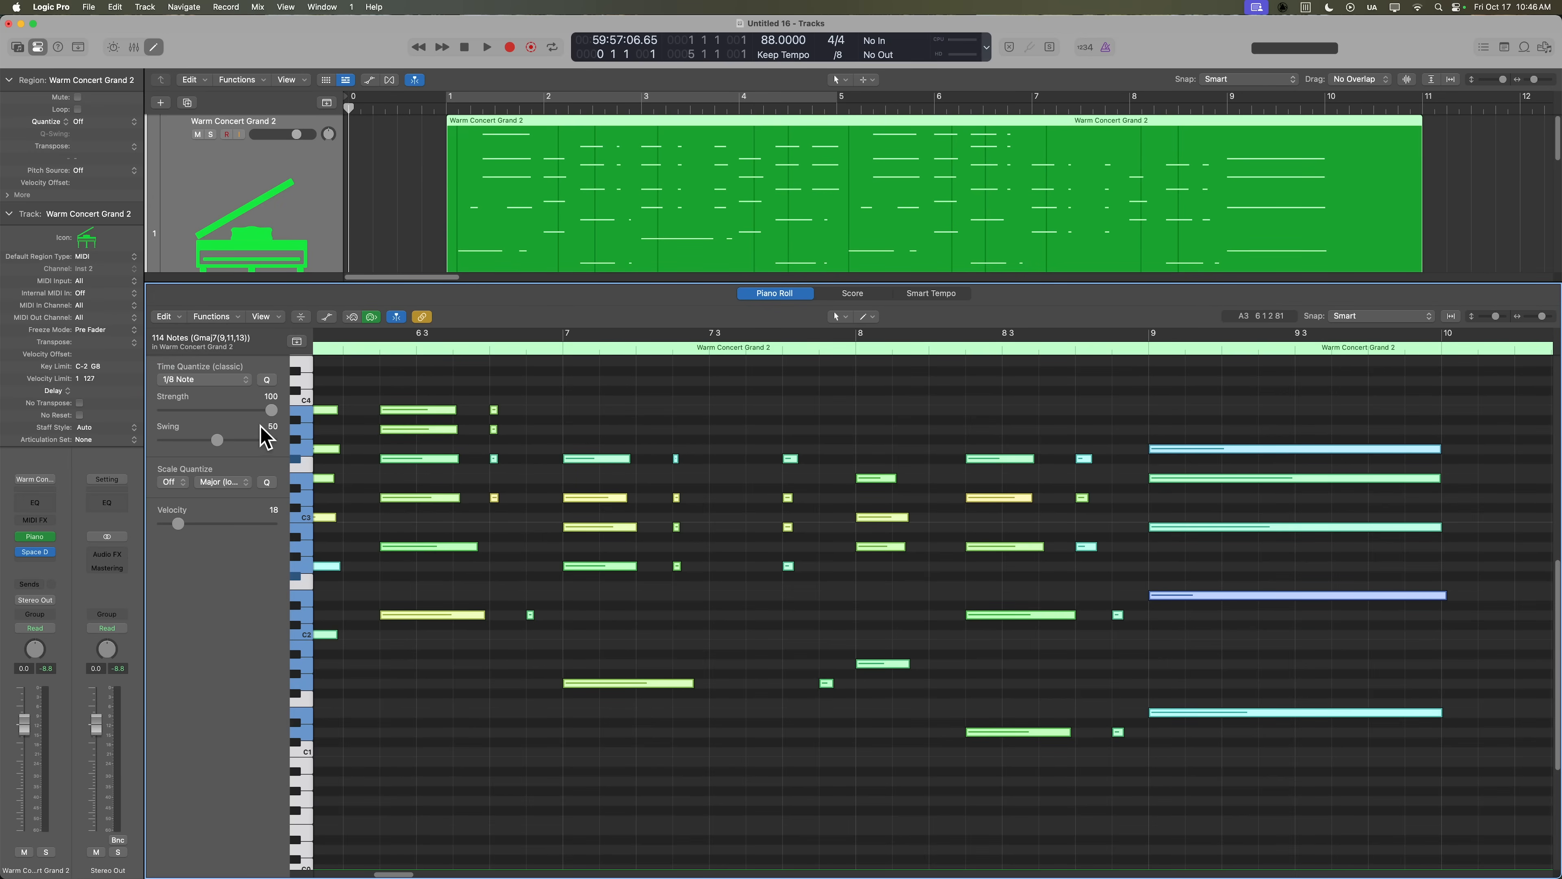
pyautogui.moveTo(269, 410); pyautogui.dragTo(232, 410)
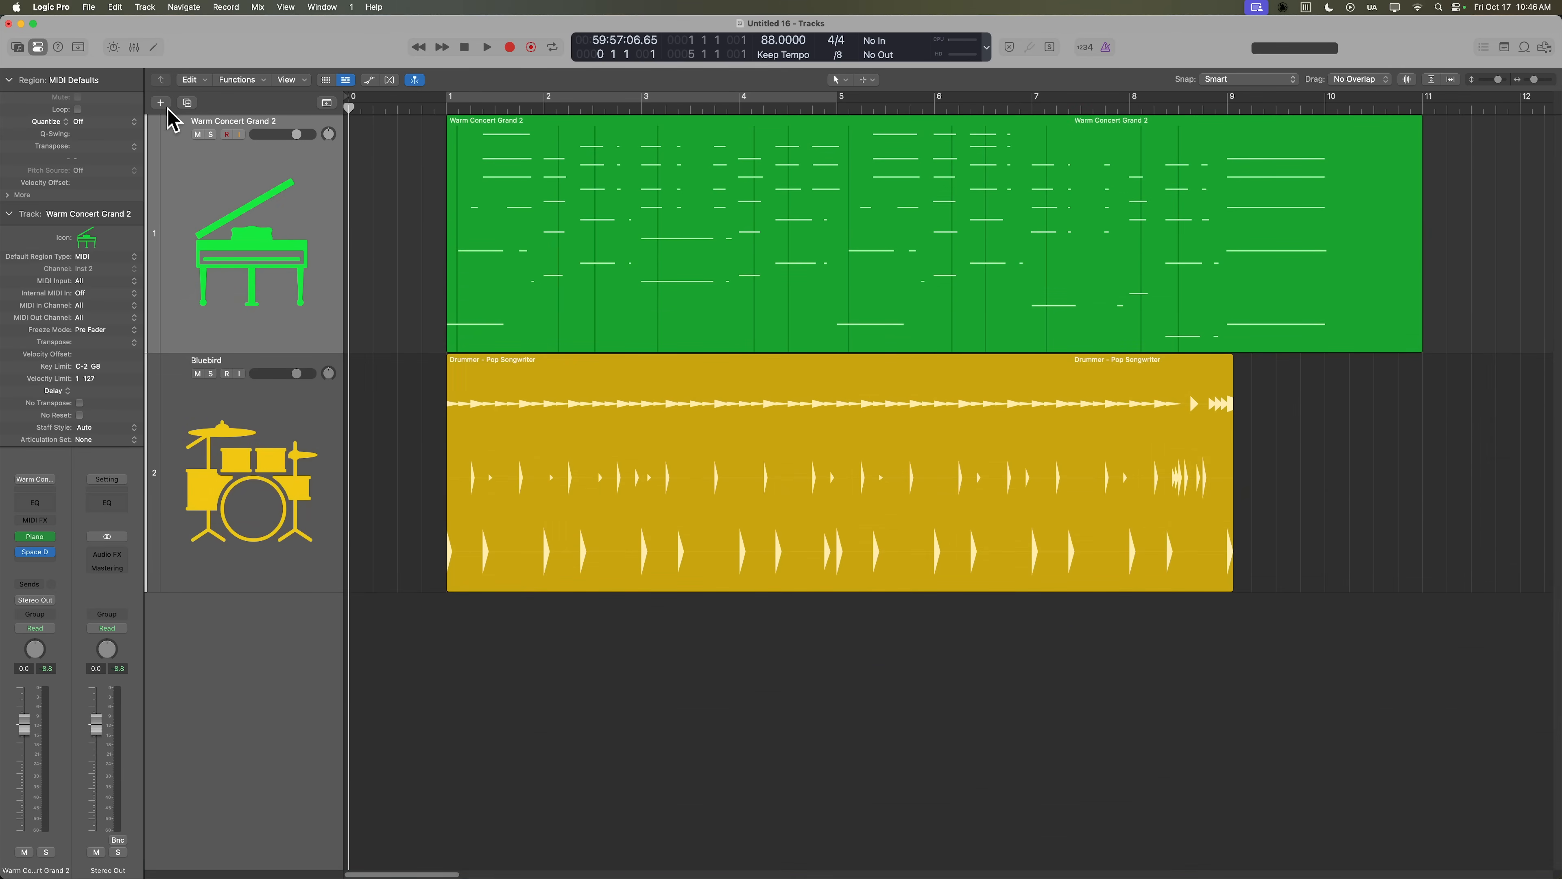
# Create an empty Software Instrument track and load the Bass > Simple Foundation sound from the Library.
pyautogui.click(160, 102)
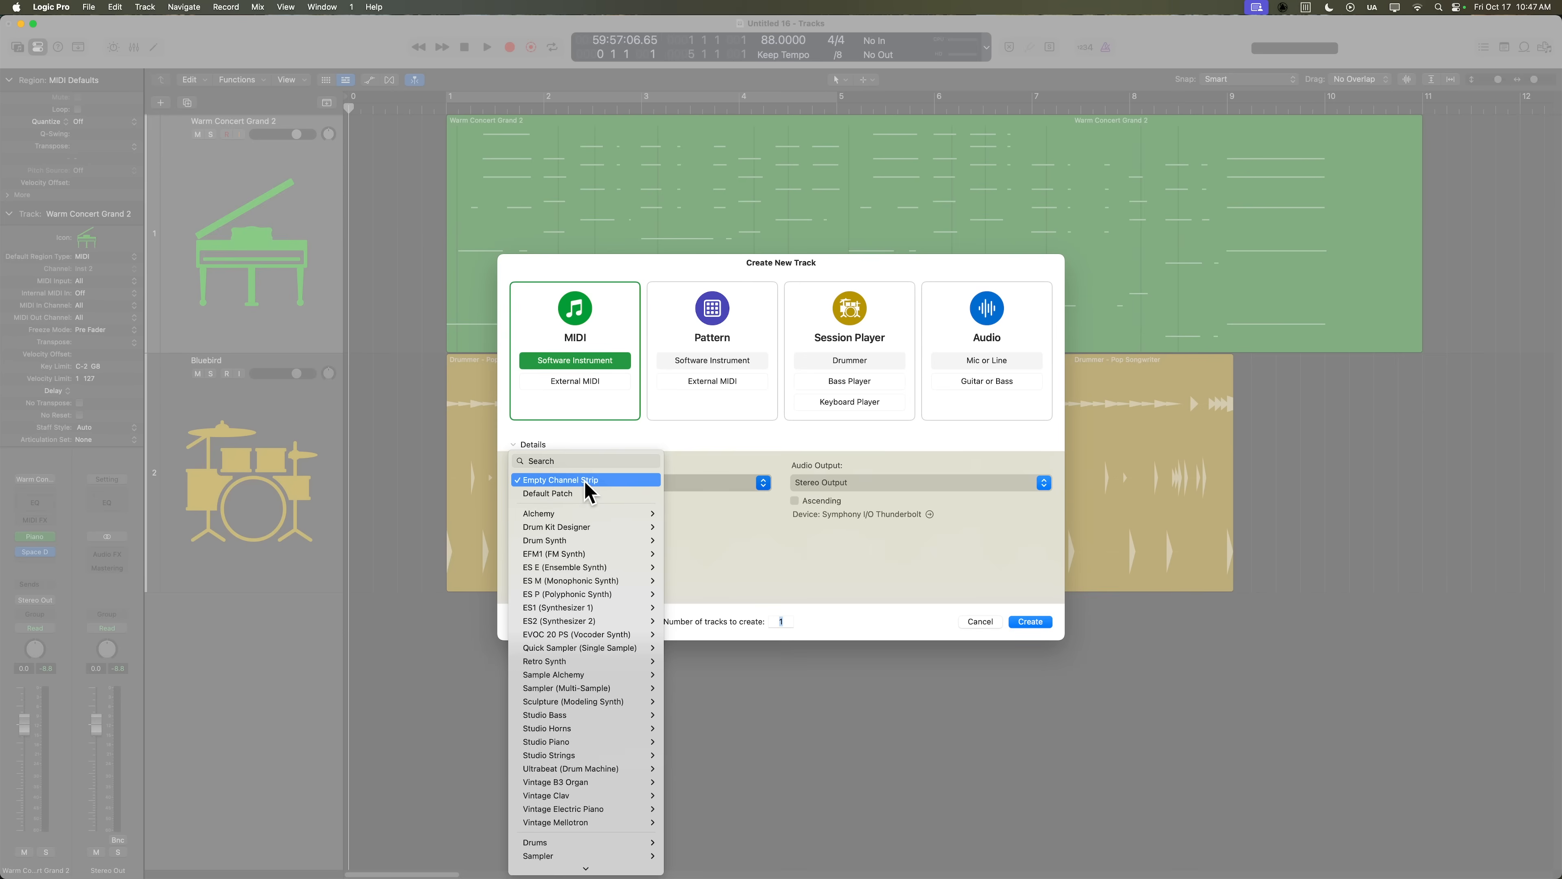
pyautogui.click(1030, 622)
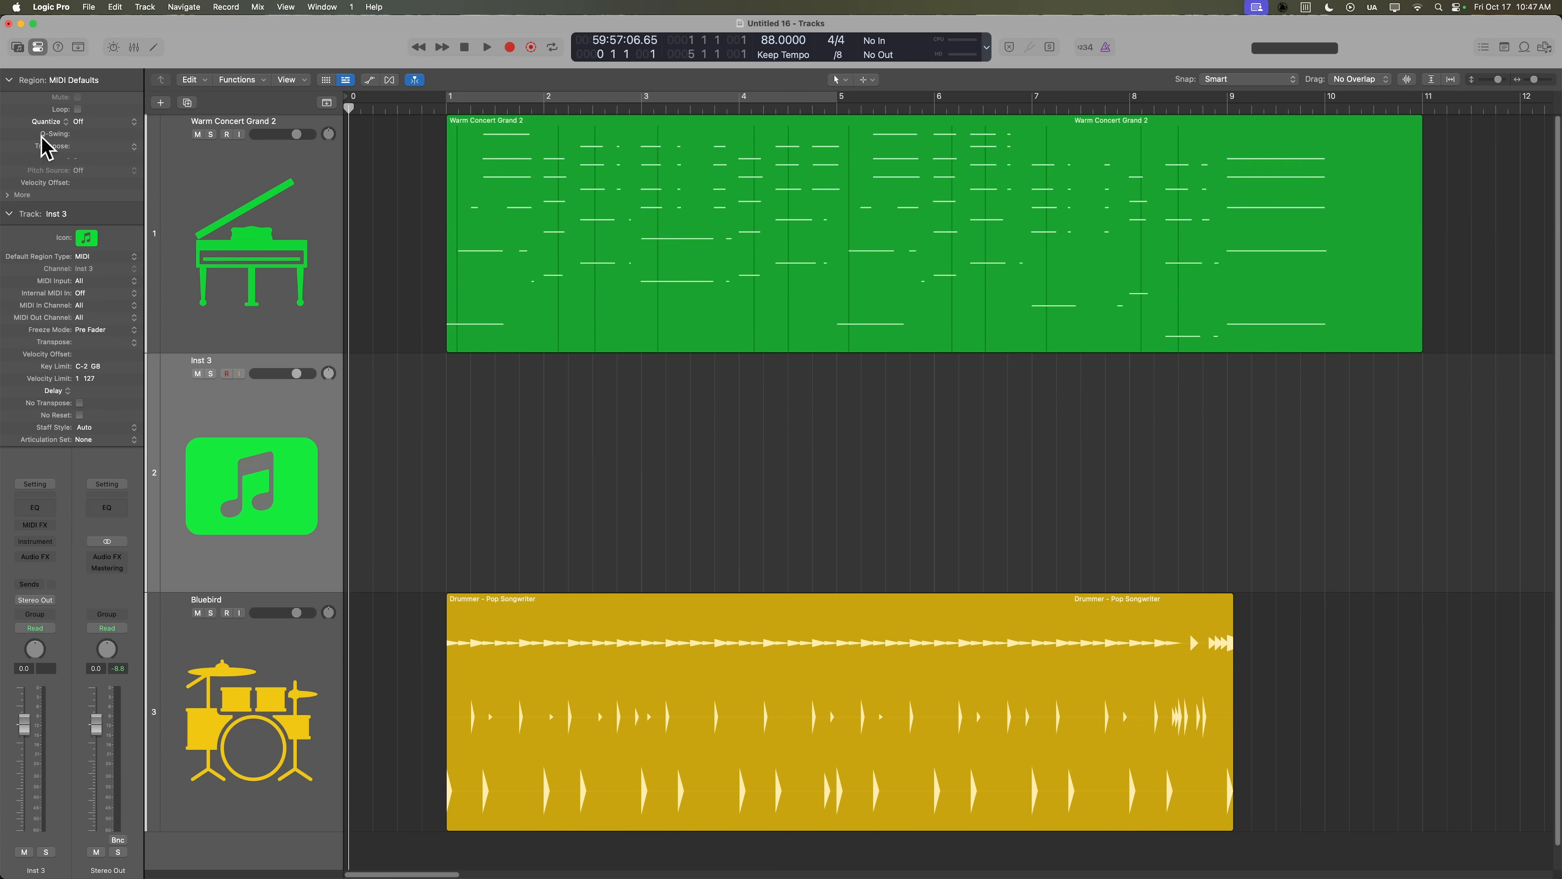
pyautogui.click(27, 48)
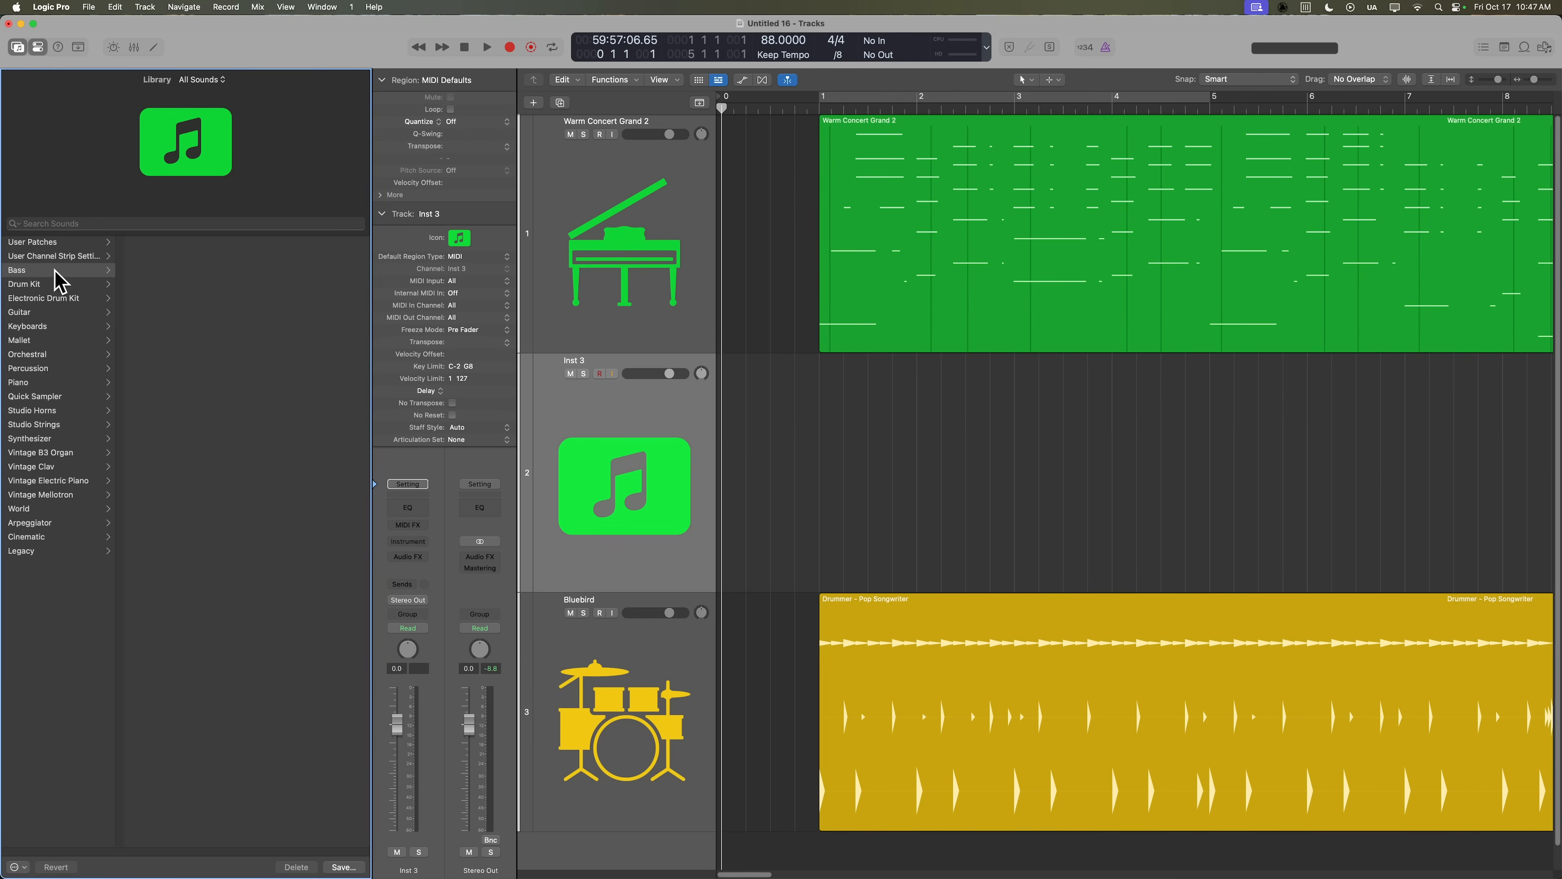
pyautogui.click(16, 270)
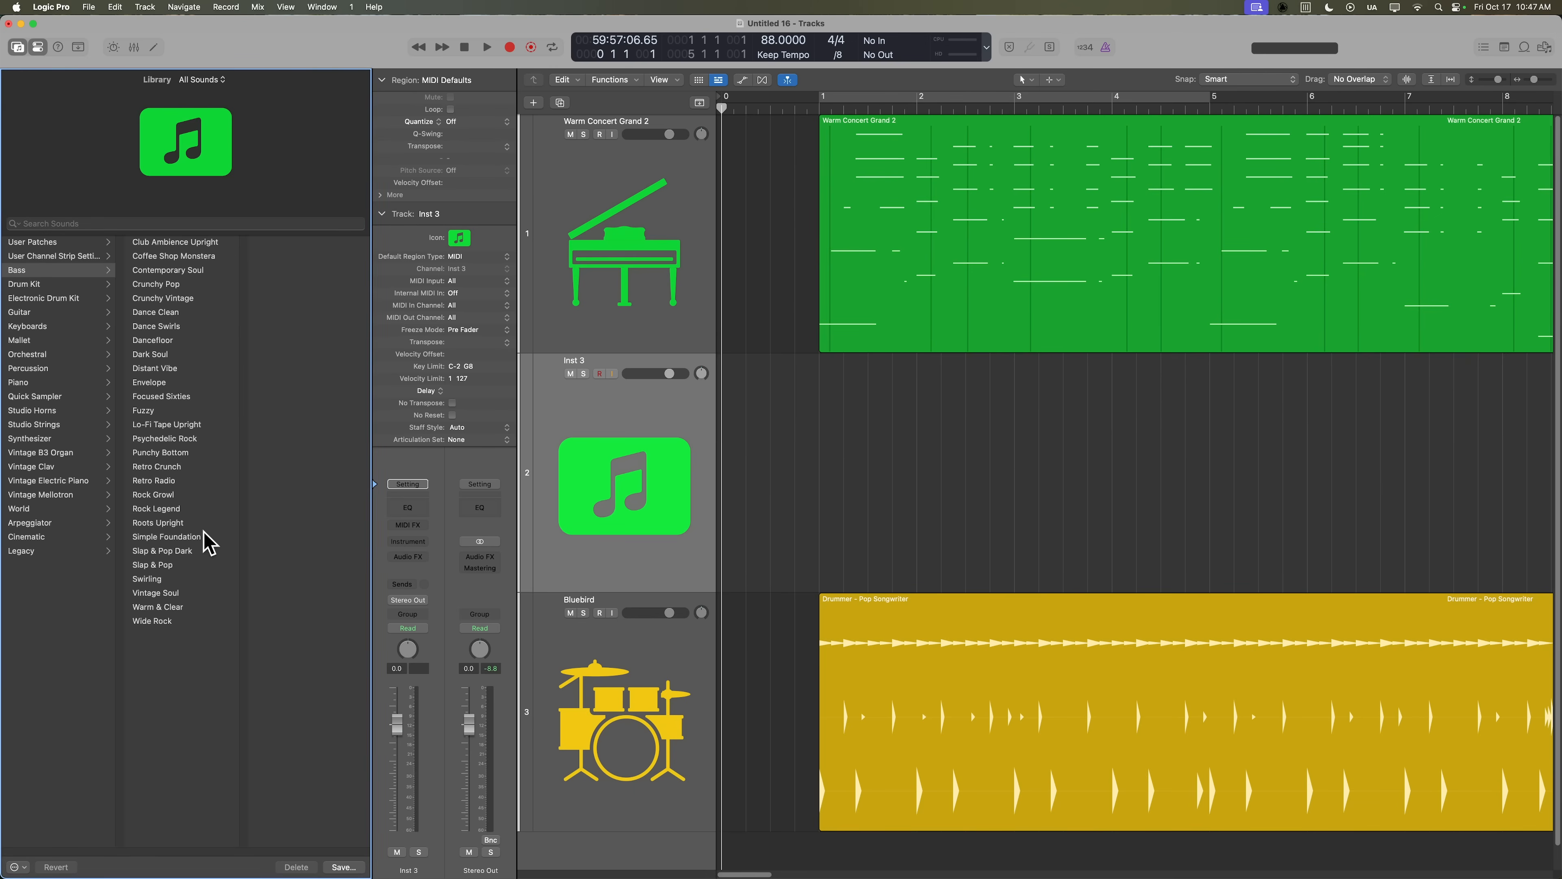
pyautogui.click(166, 537)
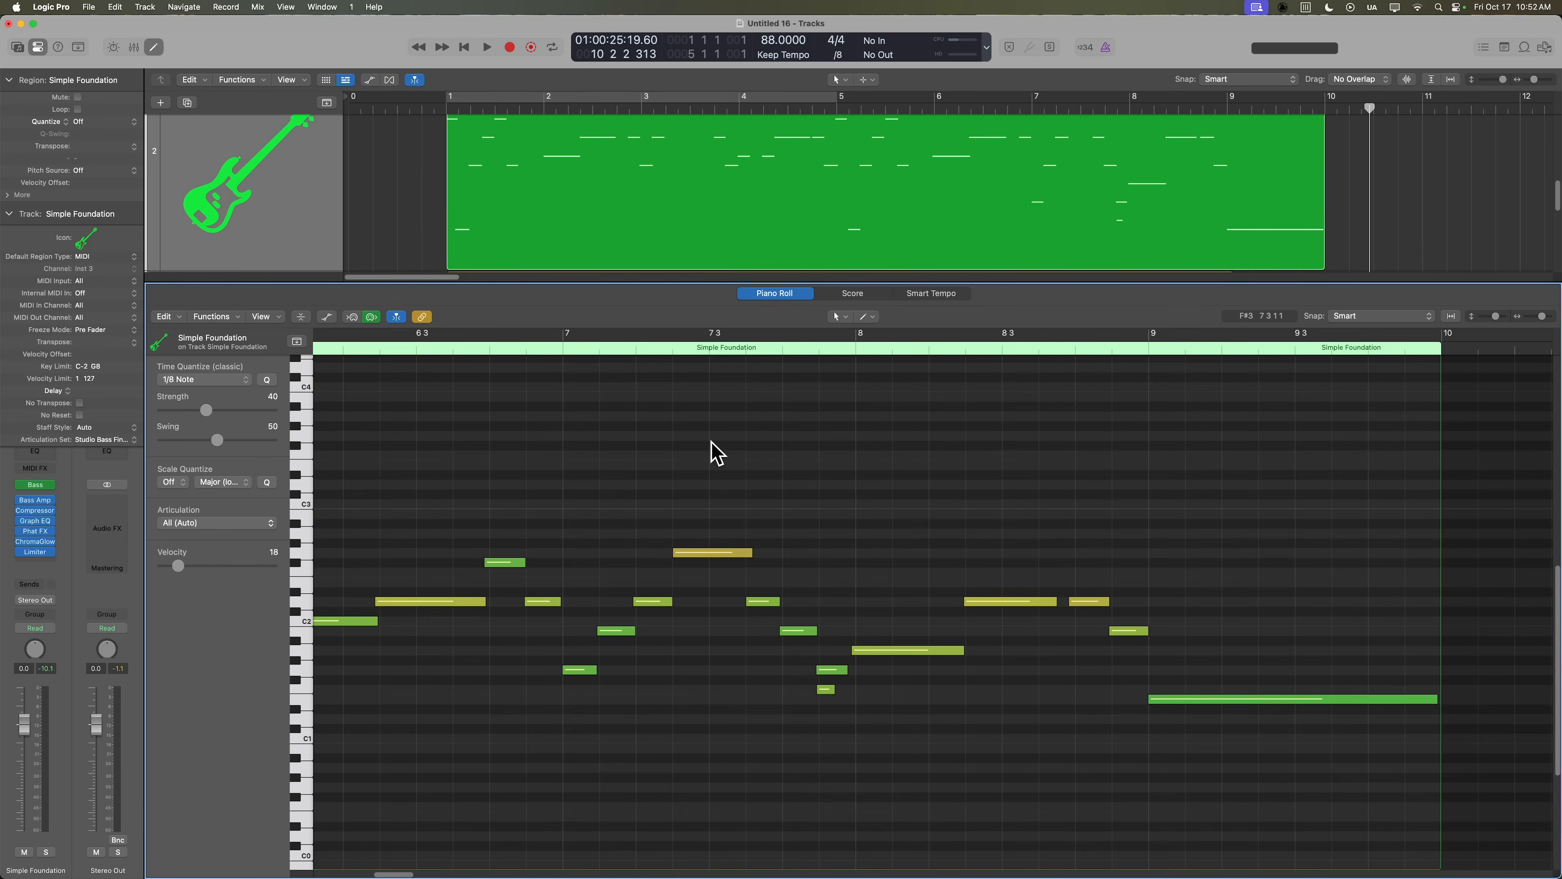
# Quantize all bass notes to 1/8 notes, settling the Strength slider at about 41.
pyautogui.click(825, 689)
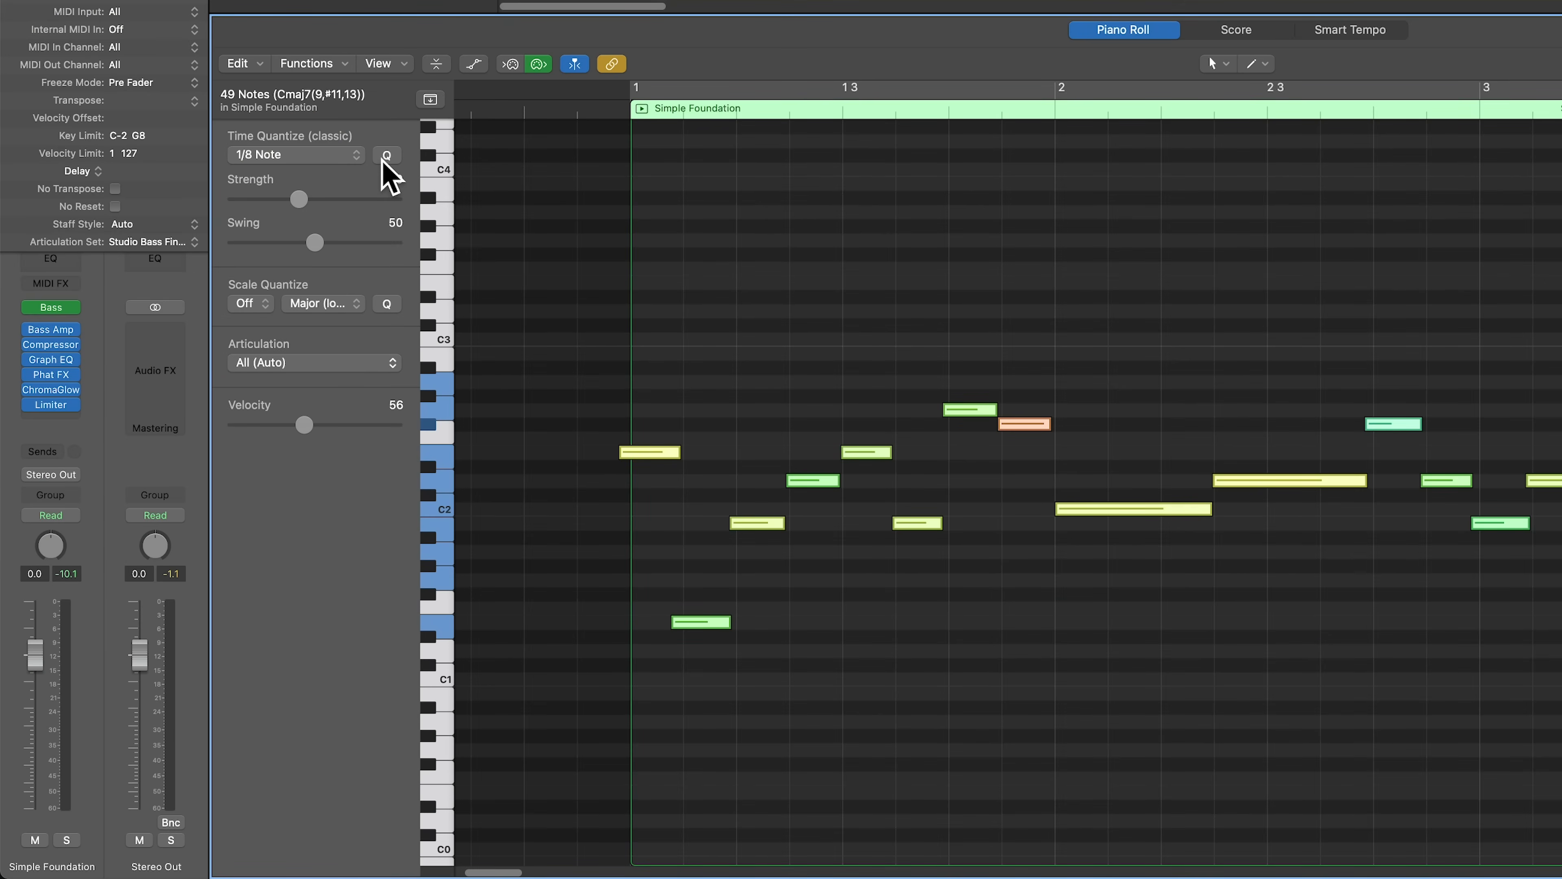
pyautogui.moveTo(298, 200); pyautogui.dragTo(324, 200)
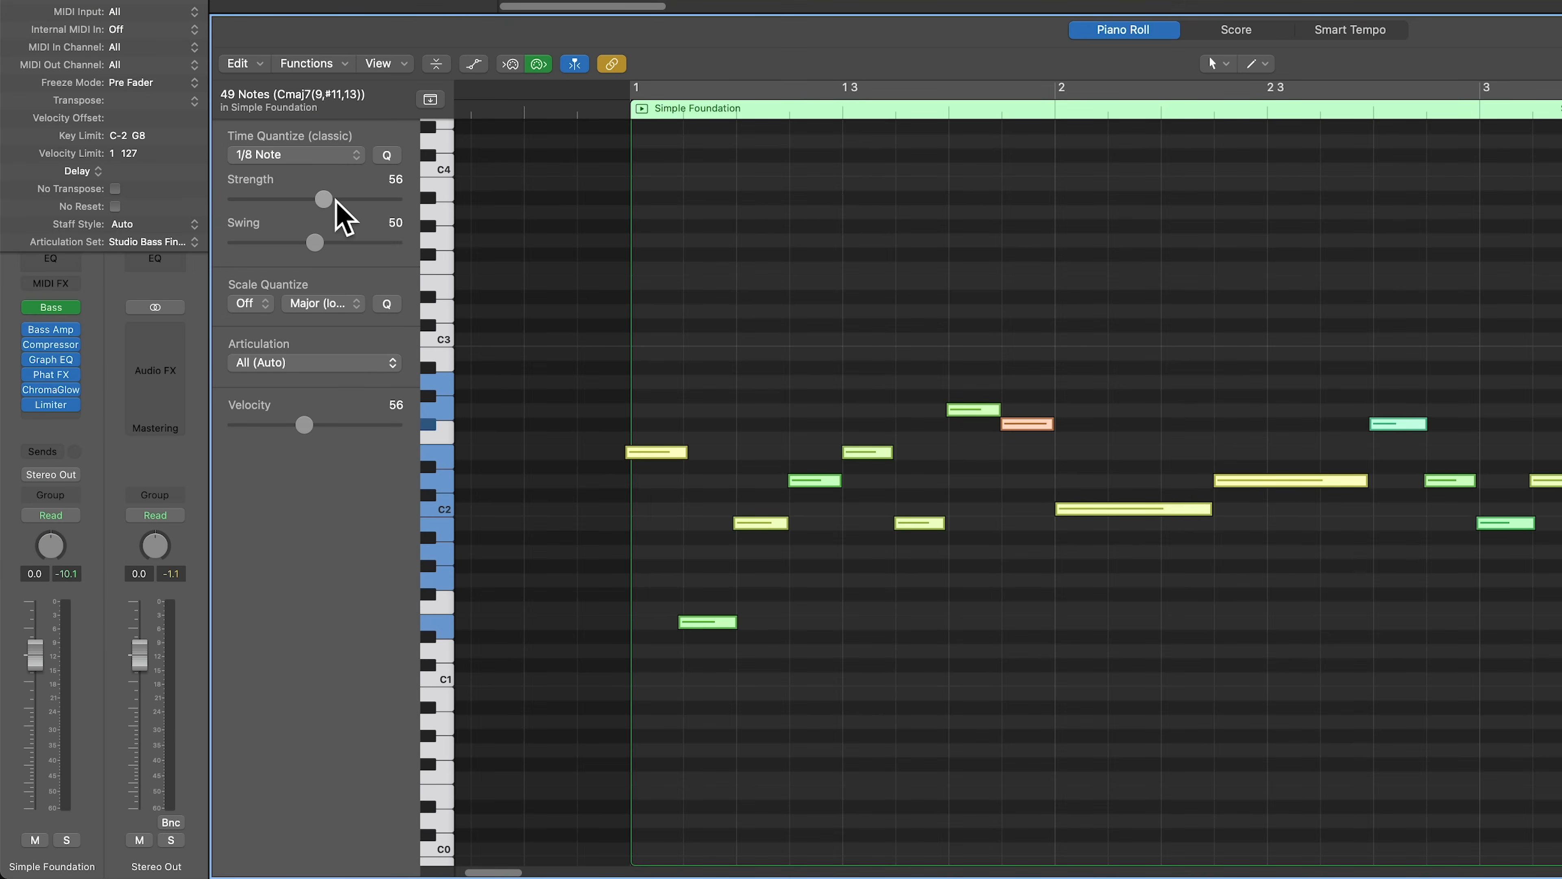
pyautogui.moveTo(323, 198); pyautogui.dragTo(364, 198)
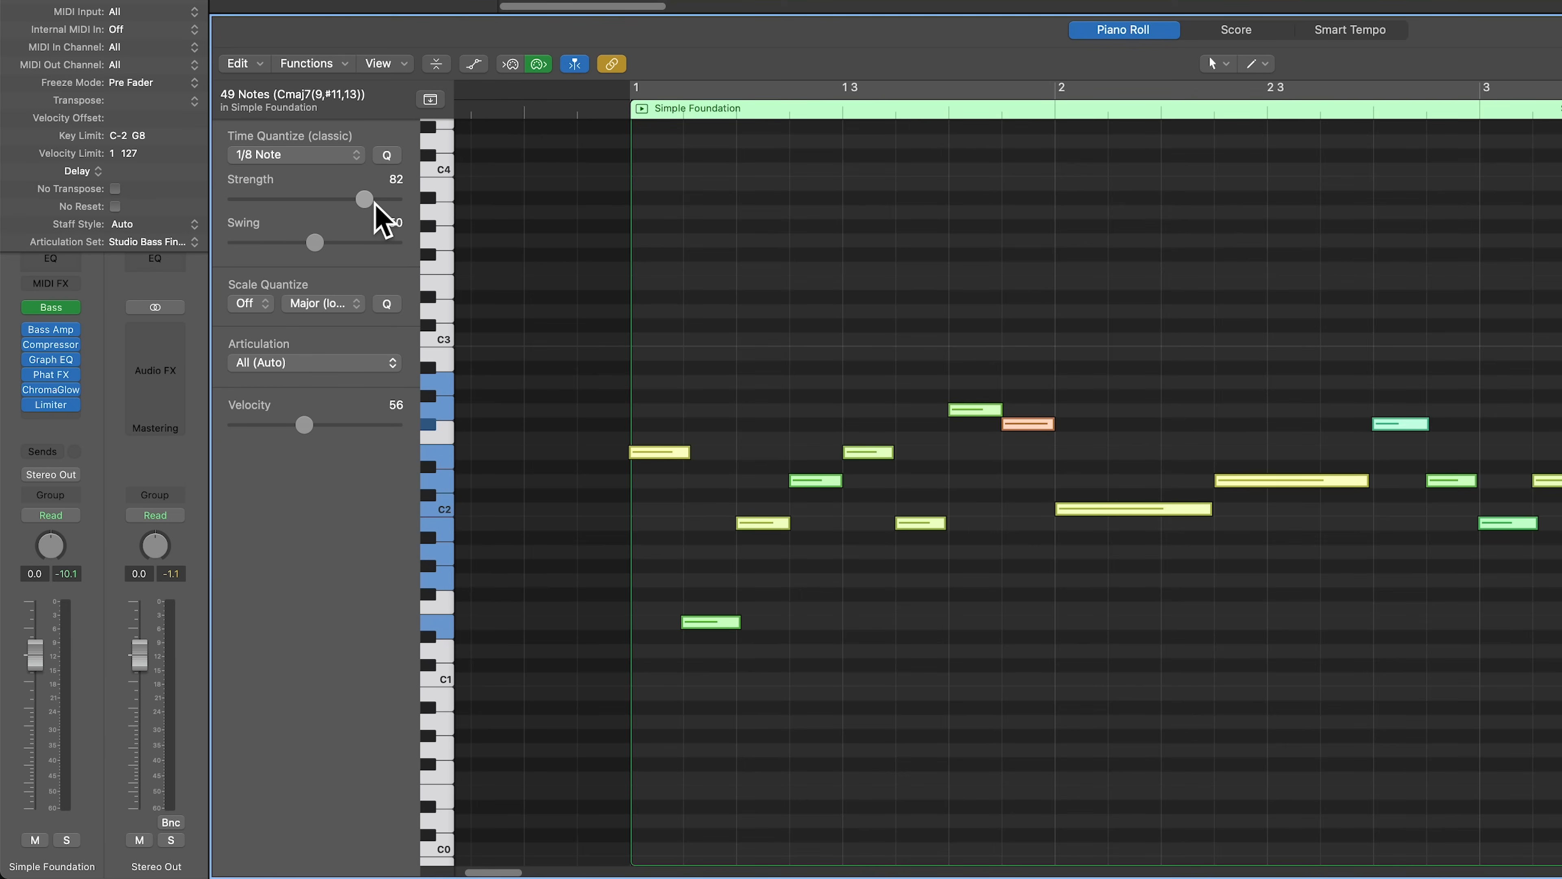
pyautogui.moveTo(363, 198); pyautogui.dragTo(235, 198)
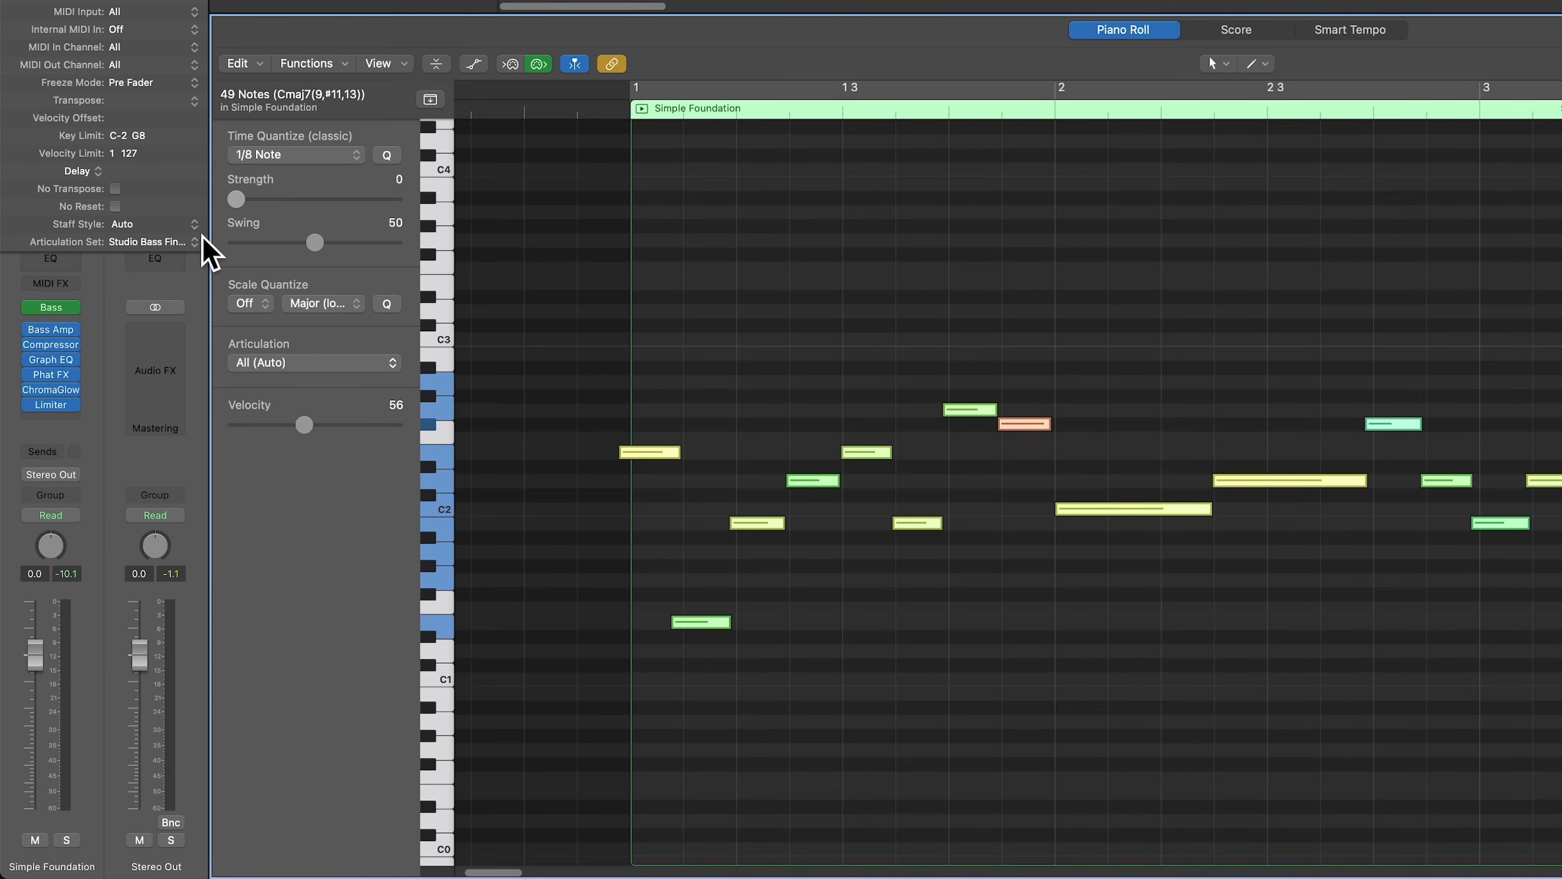
pyautogui.moveTo(236, 198); pyautogui.dragTo(394, 198)
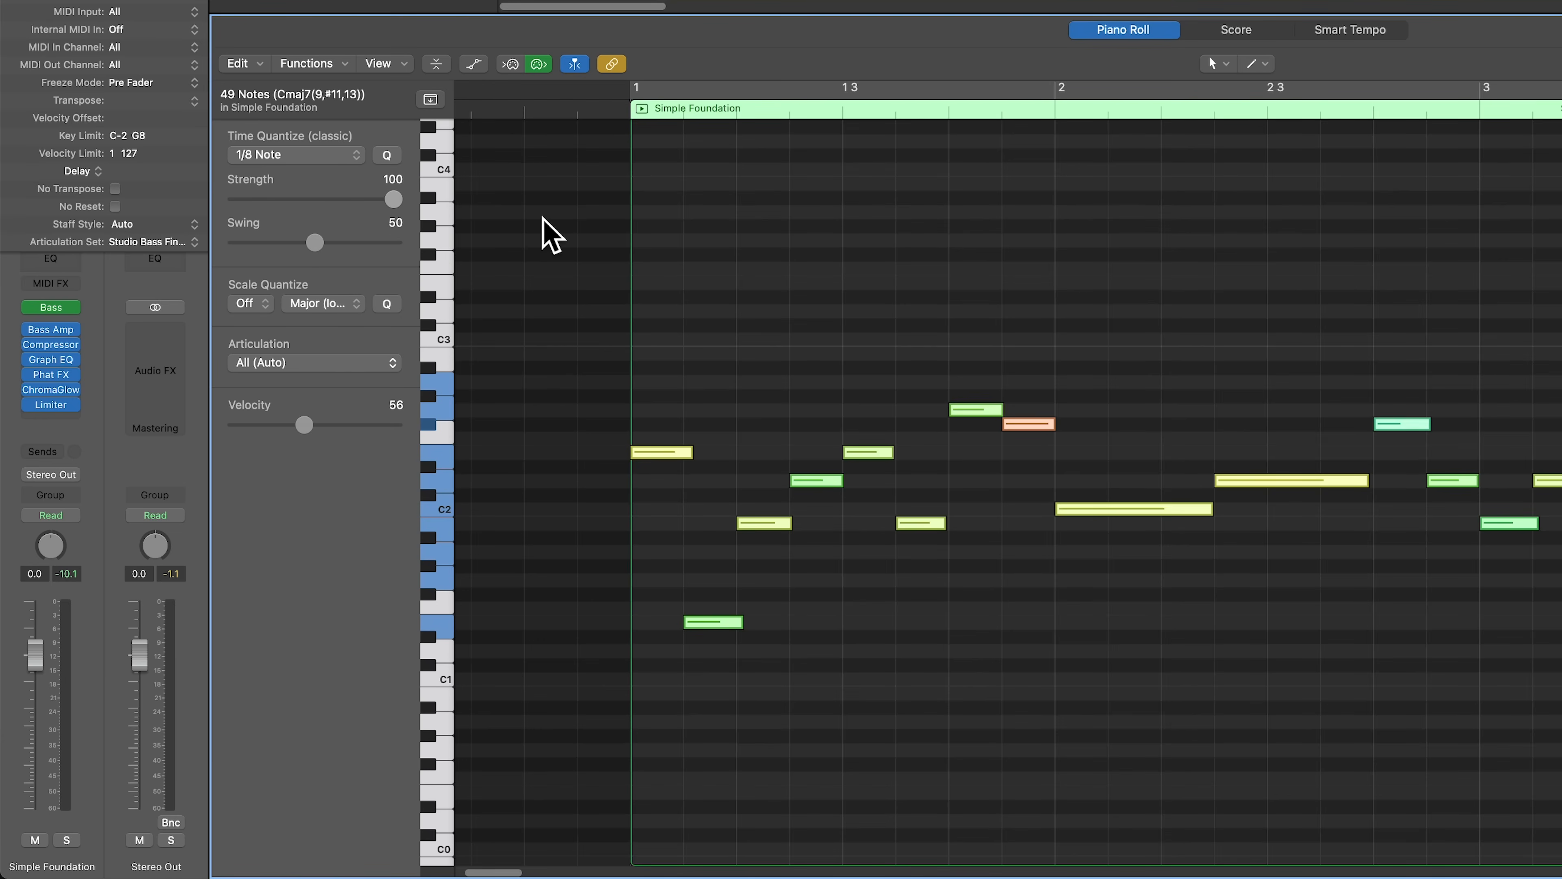
pyautogui.moveTo(391, 198); pyautogui.dragTo(301, 199)
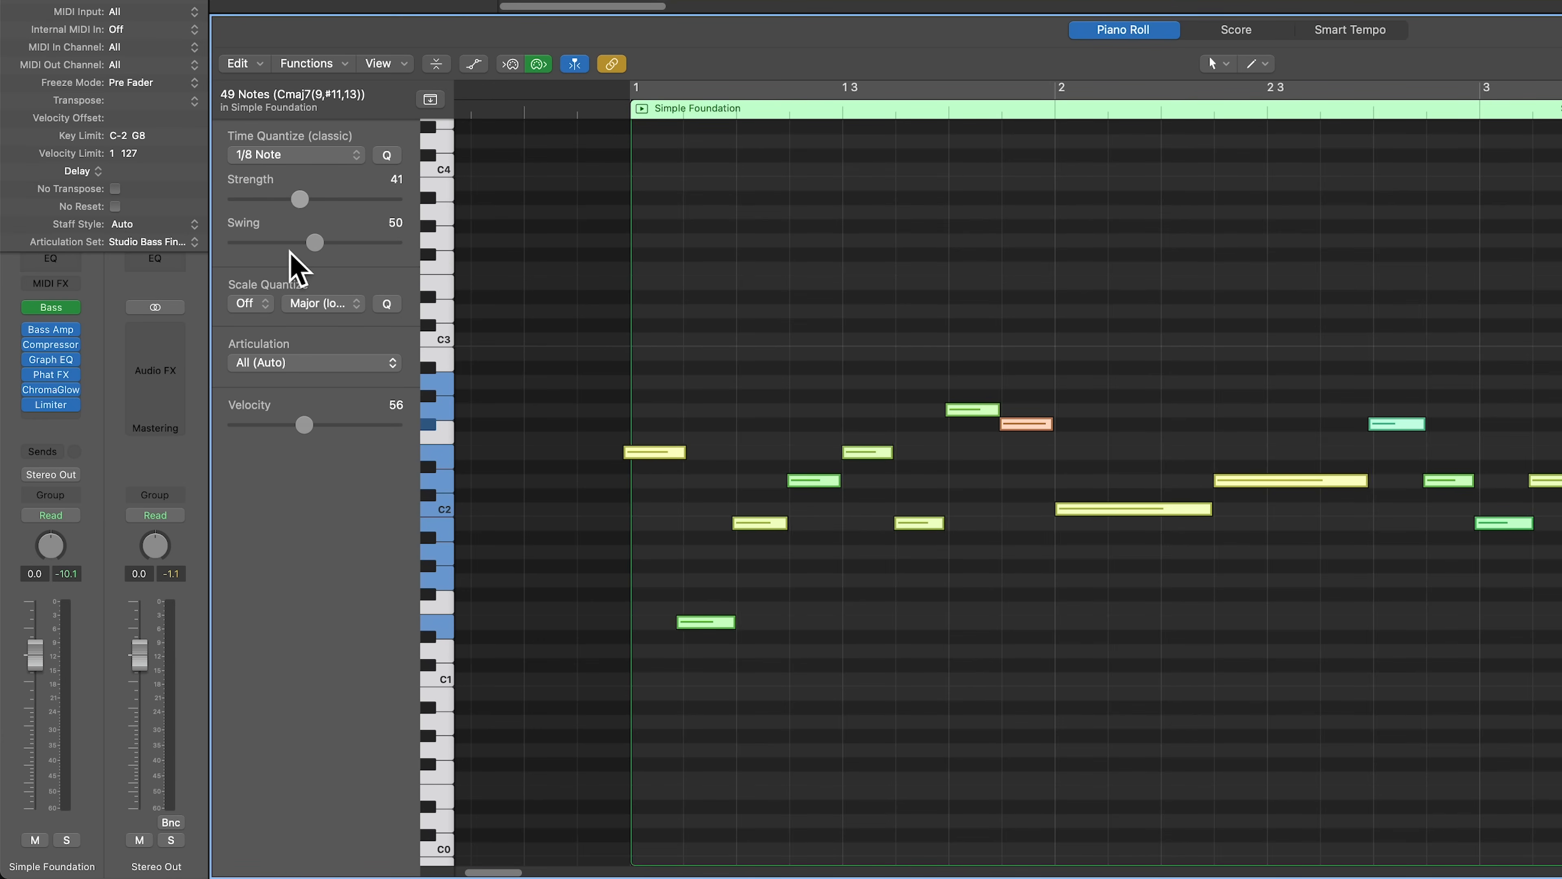
pyautogui.moveTo(300, 199); pyautogui.dragTo(349, 199)
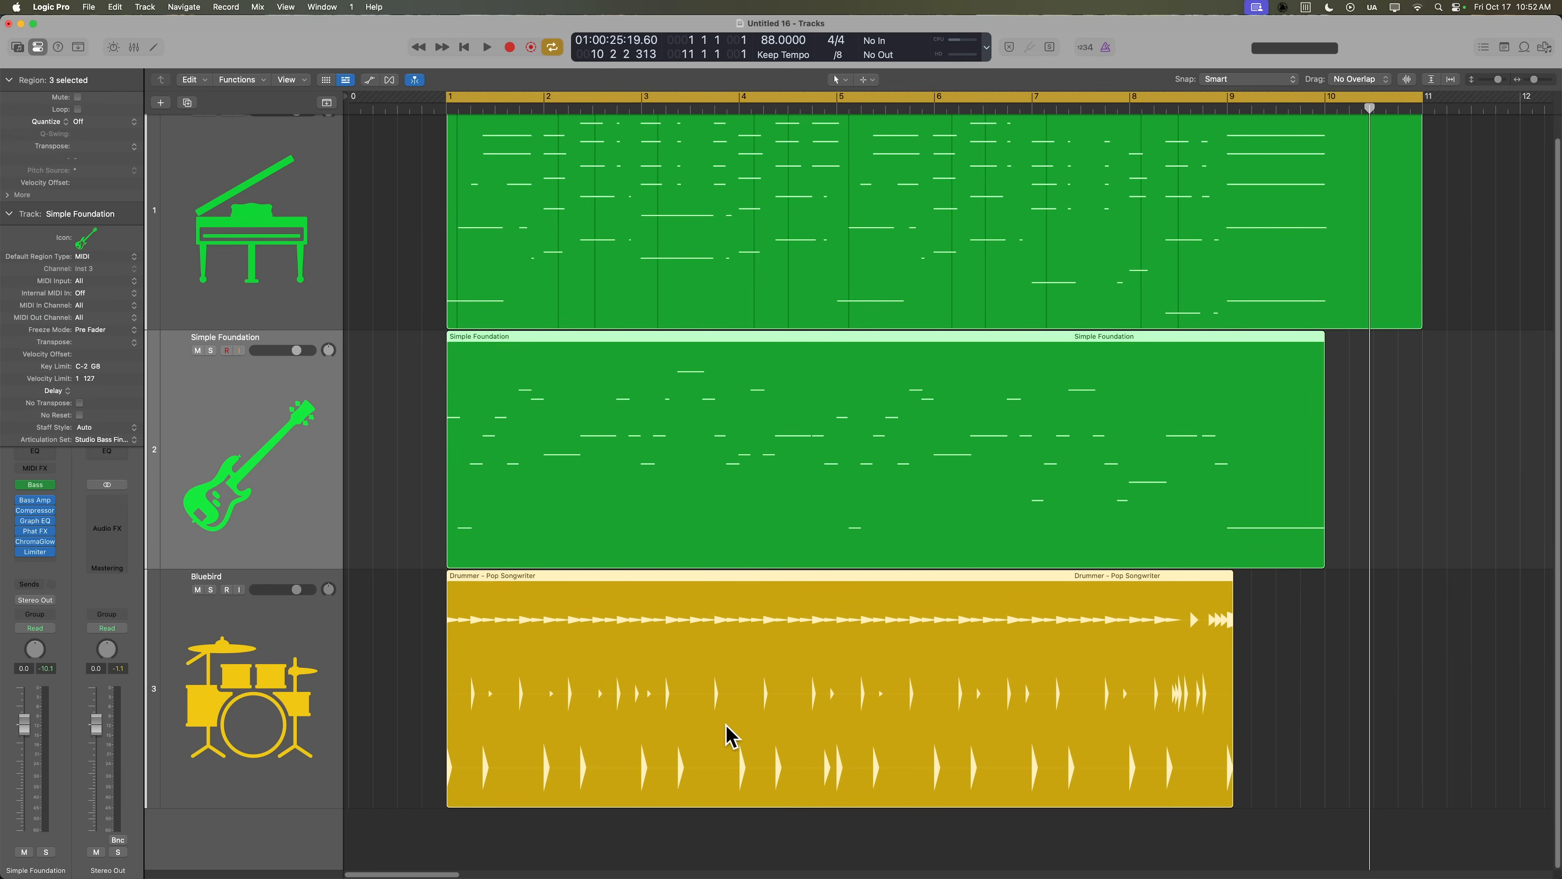
# Play back the piano, bass and drum tracks together.
pyautogui.click(485, 47)
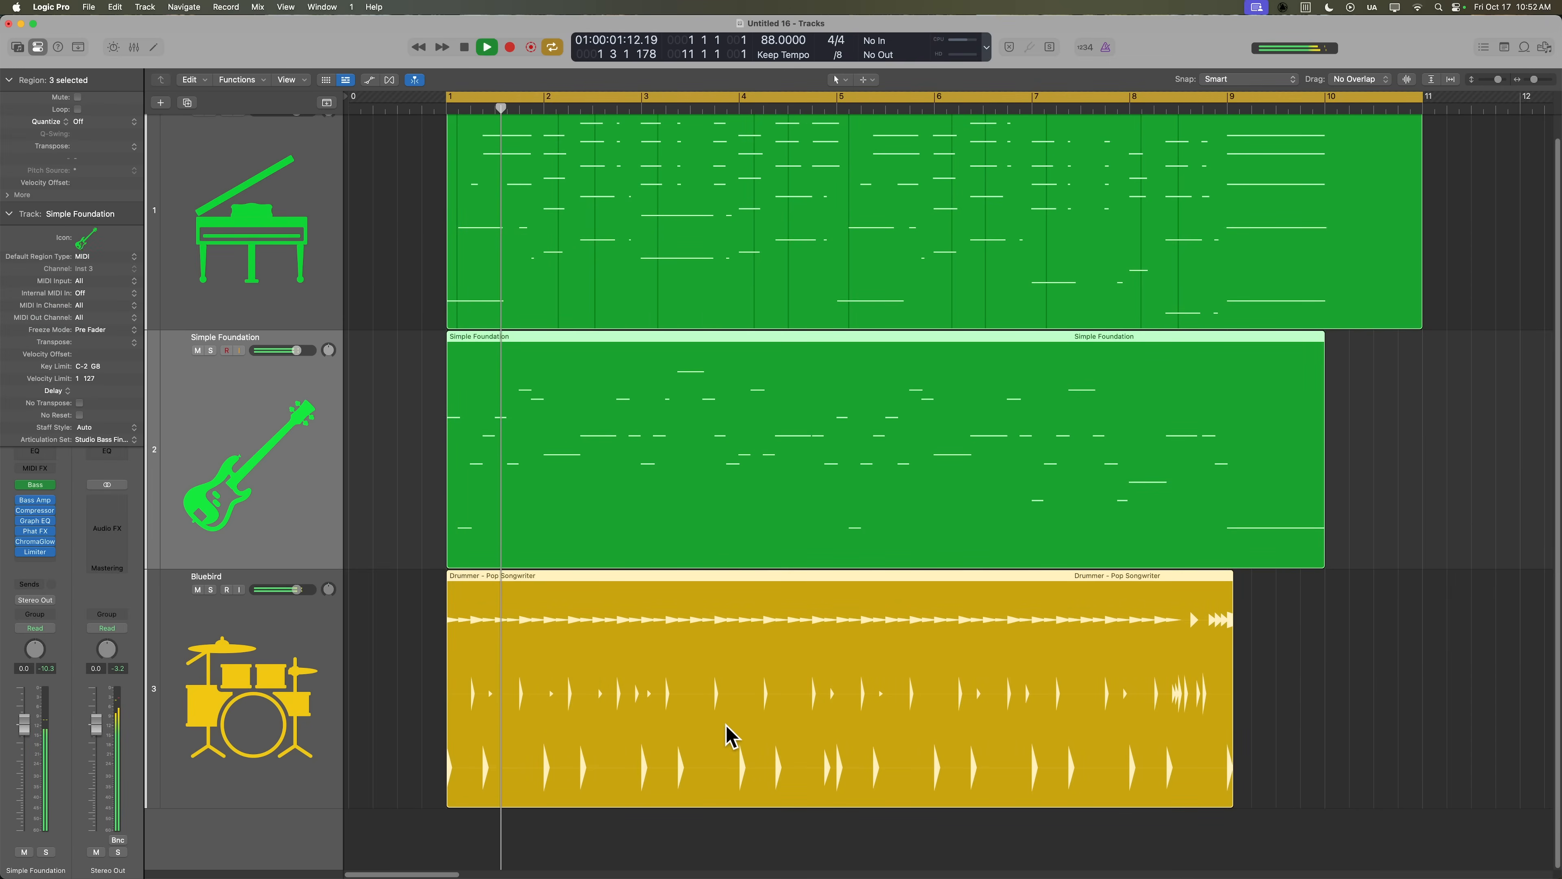